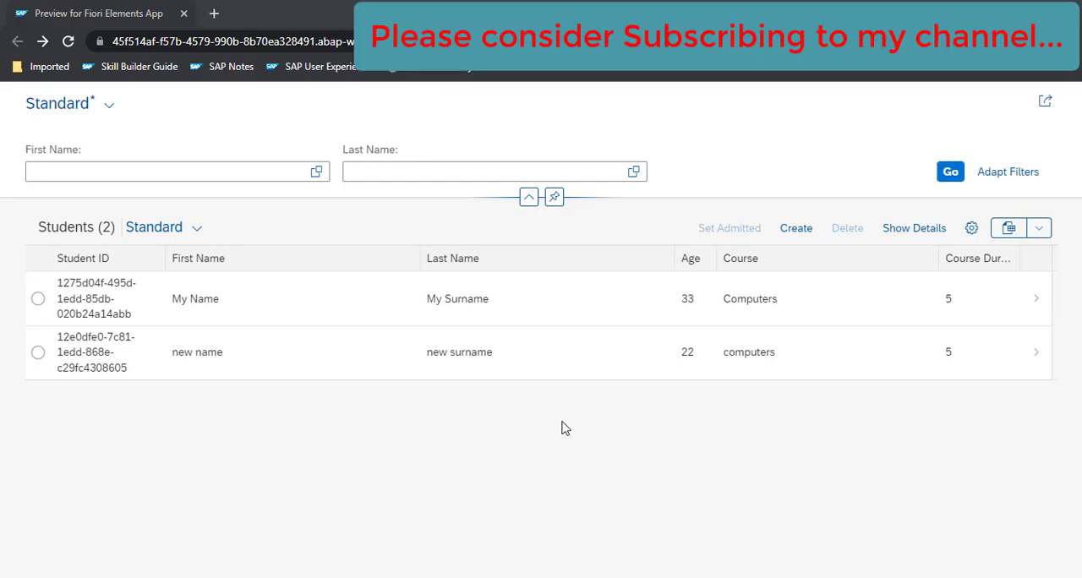
{"action": "mouse_move", "coordinate": [564, 372]}
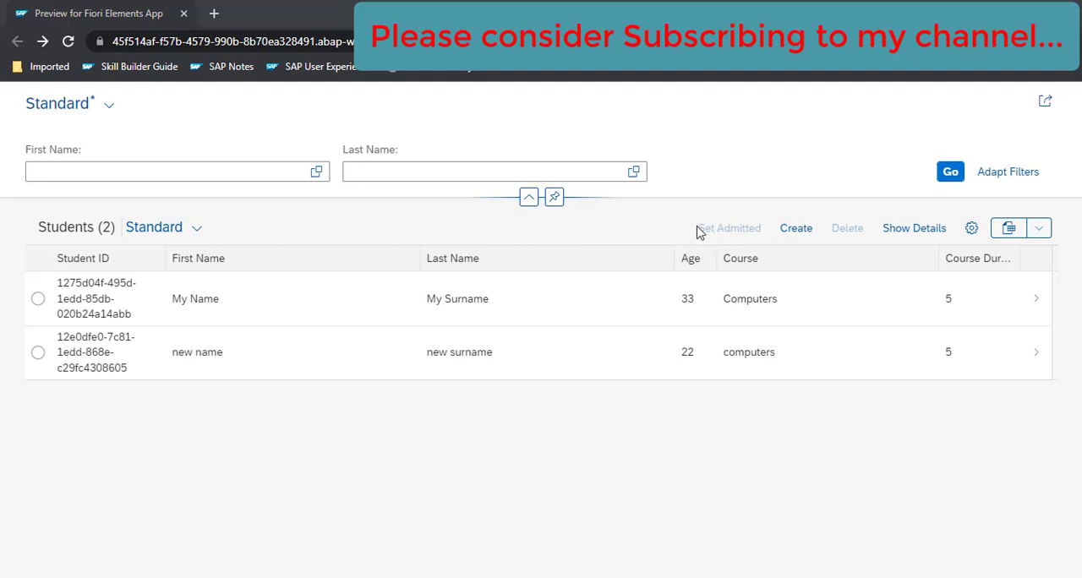
{"action": "mouse_move", "coordinate": [727, 237]}
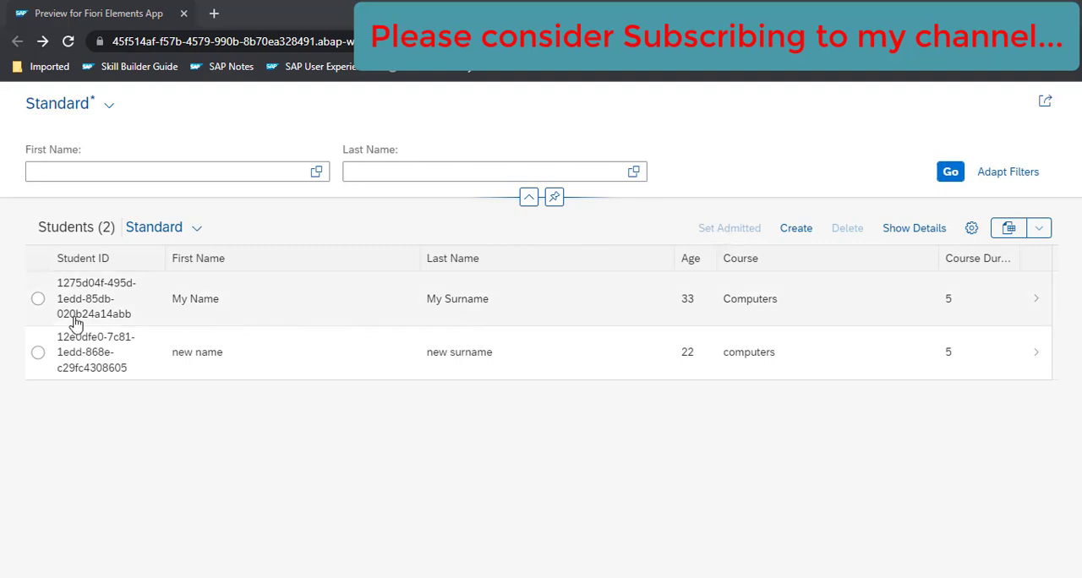
Show admission, gender and birth date details, select My Name then new name, and return to the behavior definition
{"action": "left_click", "coordinate": [913, 228]}
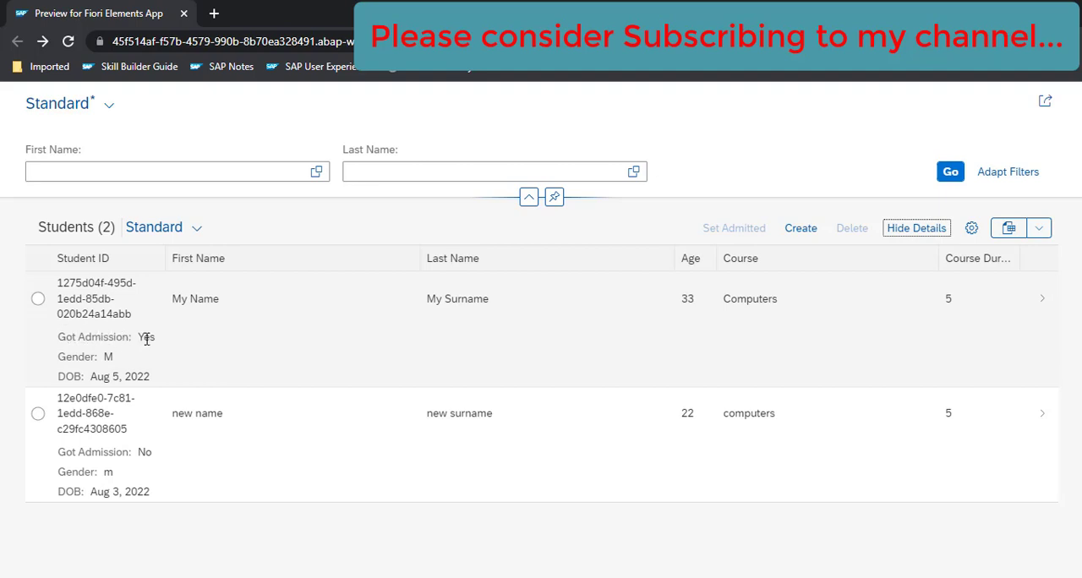
{"action": "mouse_move", "coordinate": [189, 291]}
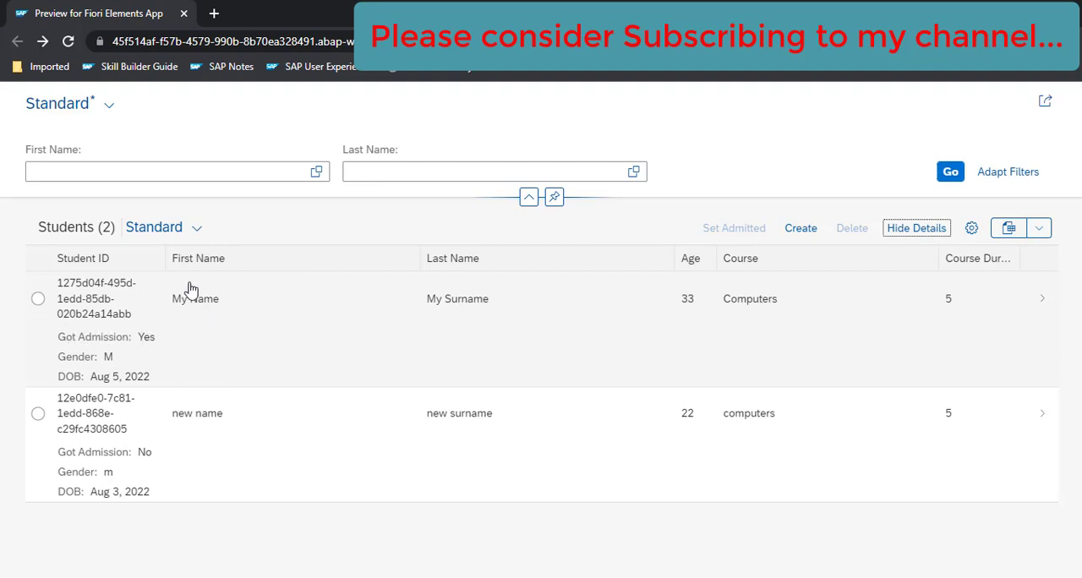
{"action": "mouse_move", "coordinate": [297, 426]}
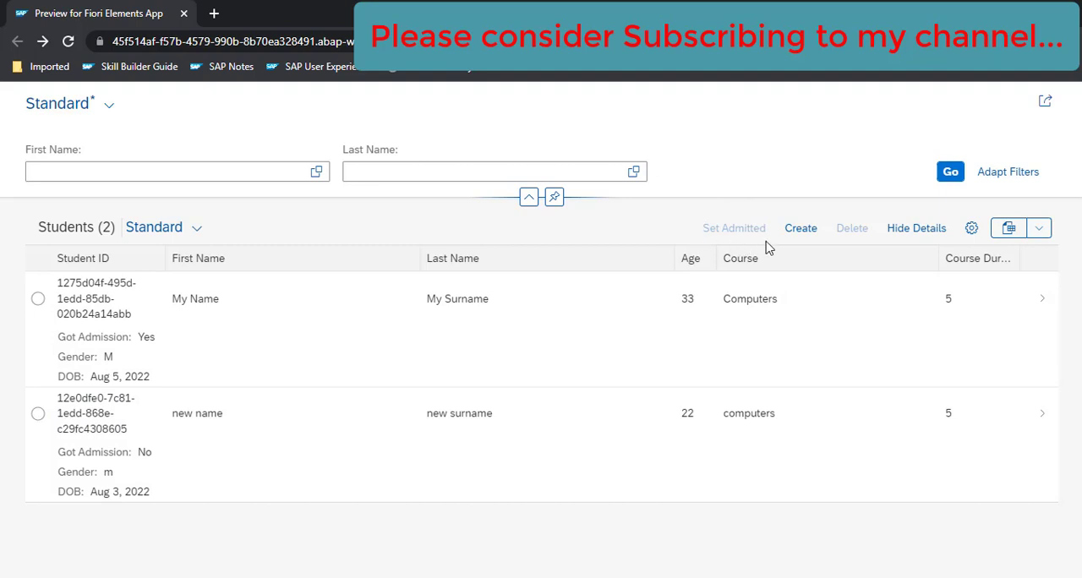
{"action": "mouse_move", "coordinate": [717, 222]}
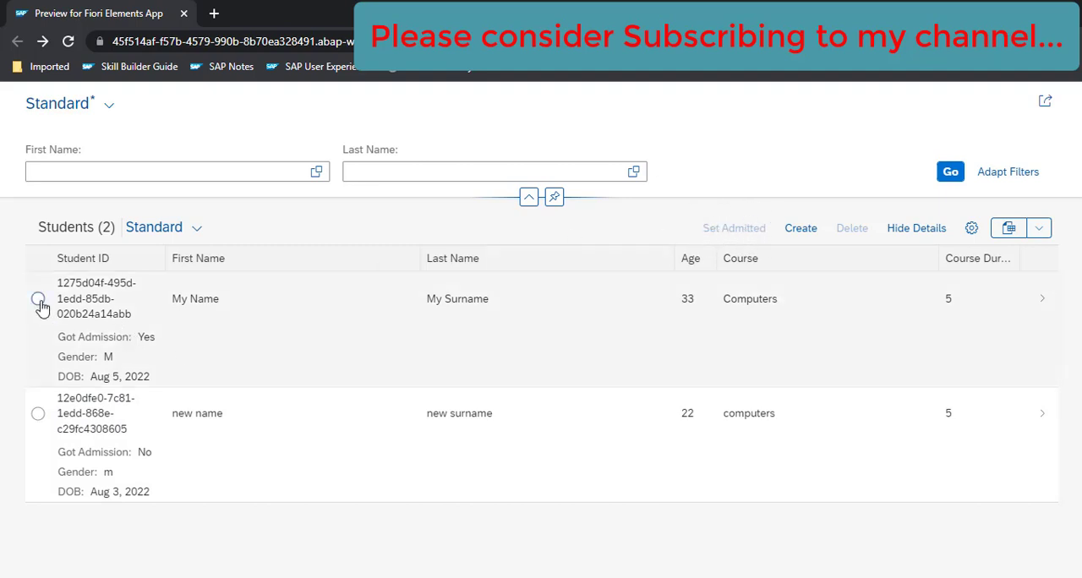
{"action": "left_click", "coordinate": [37, 298]}
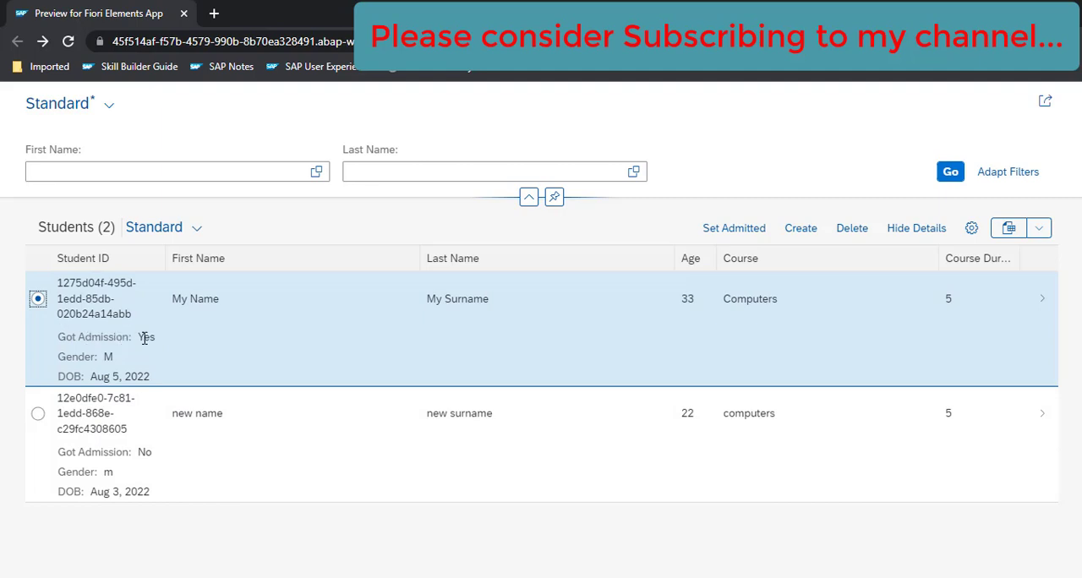
{"action": "mouse_move", "coordinate": [213, 332]}
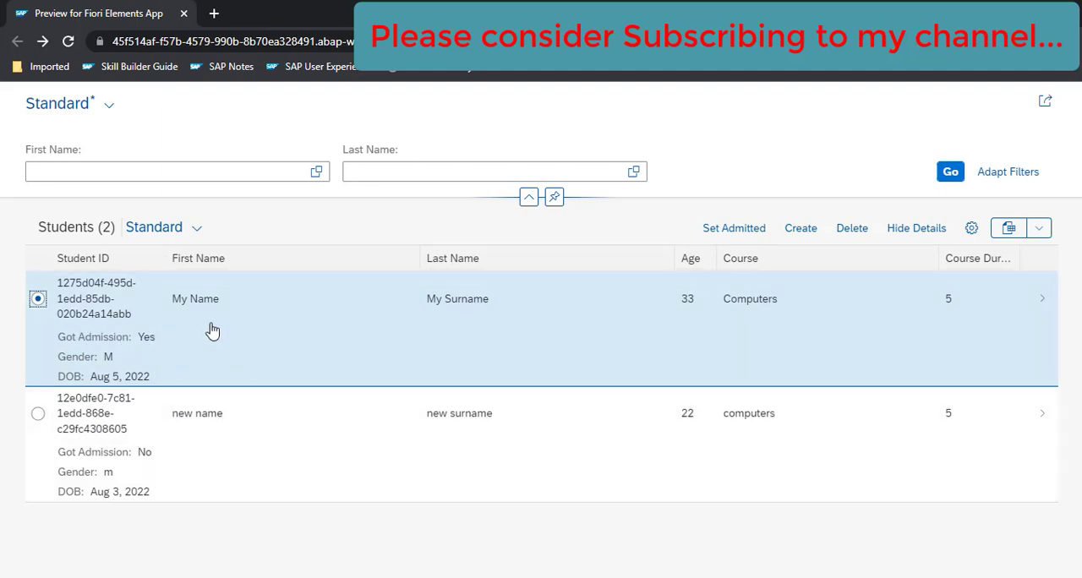
{"action": "mouse_move", "coordinate": [734, 228]}
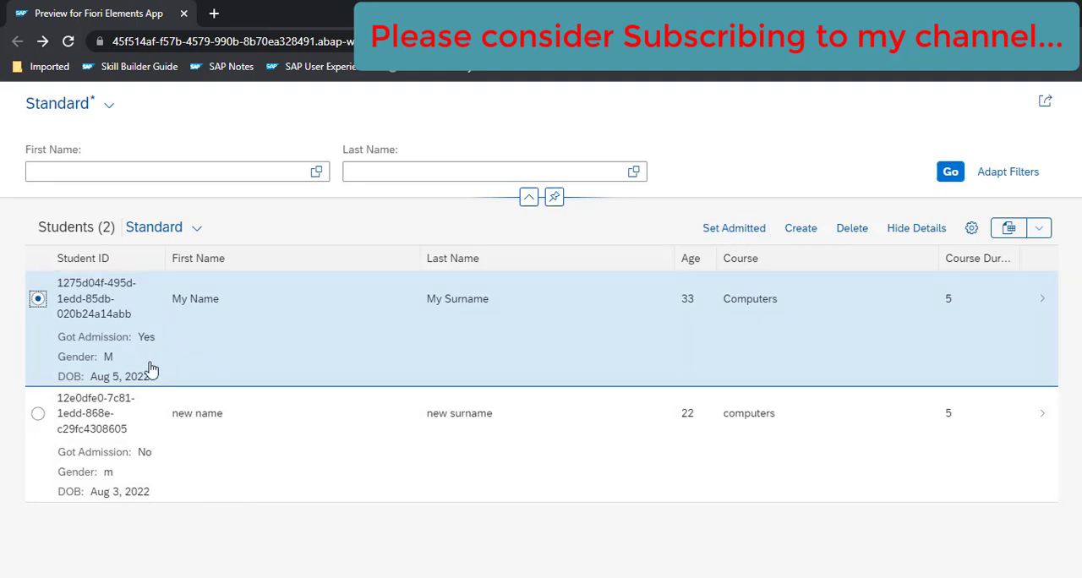
{"action": "left_click", "coordinate": [37, 412]}
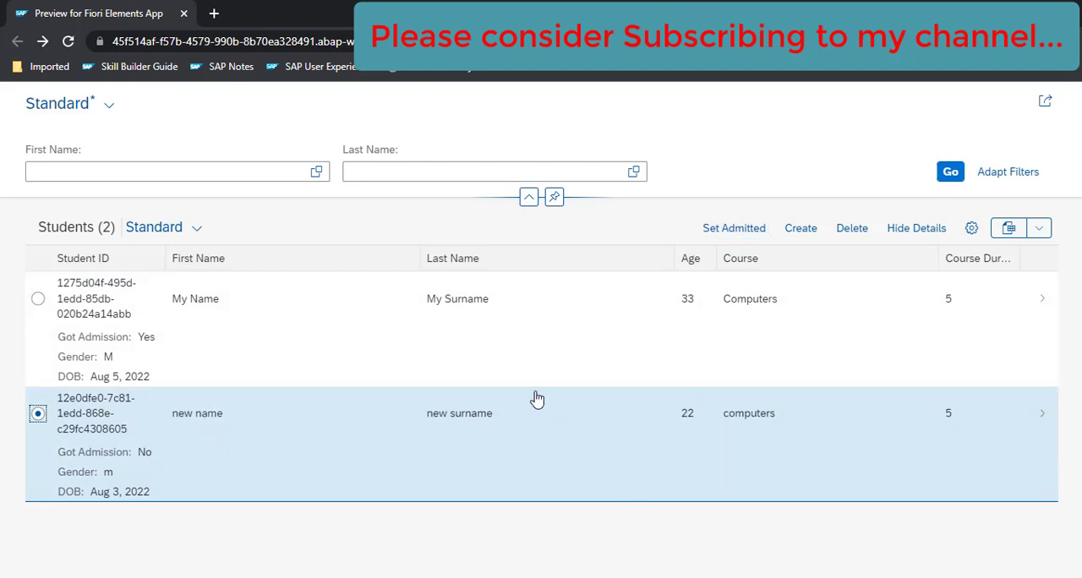
{"action": "mouse_move", "coordinate": [446, 379]}
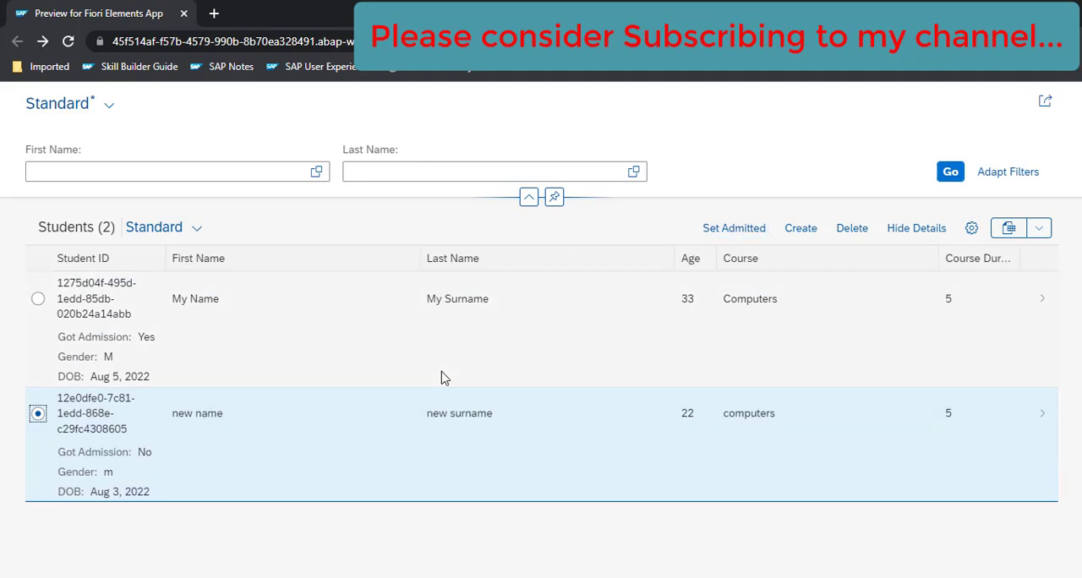
{"action": "mouse_move", "coordinate": [76, 355]}
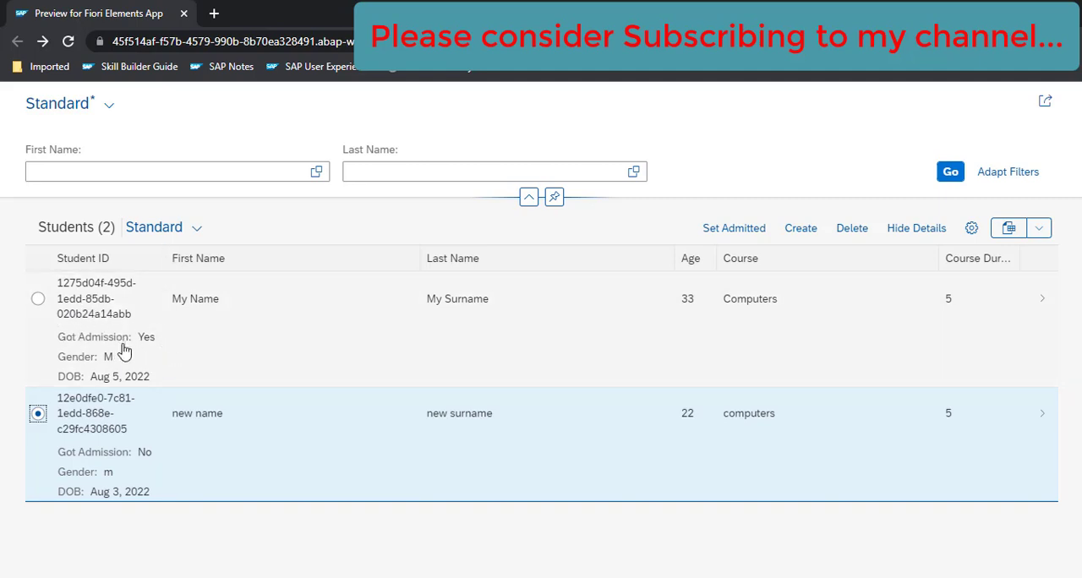
{"action": "mouse_move", "coordinate": [464, 355]}
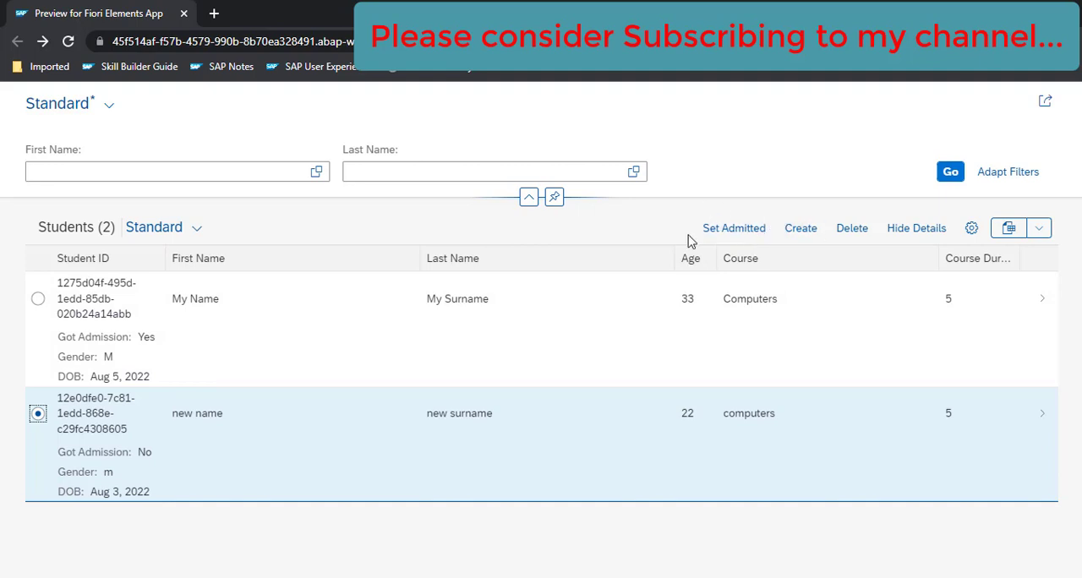
{"action": "mouse_move", "coordinate": [152, 316]}
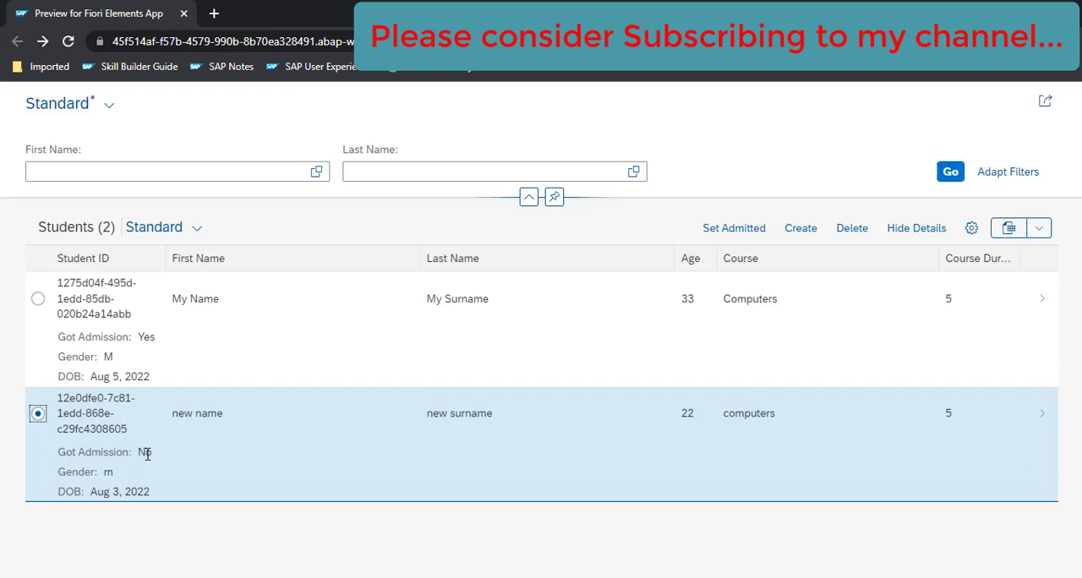
{"action": "left_click", "coordinate": [733, 229]}
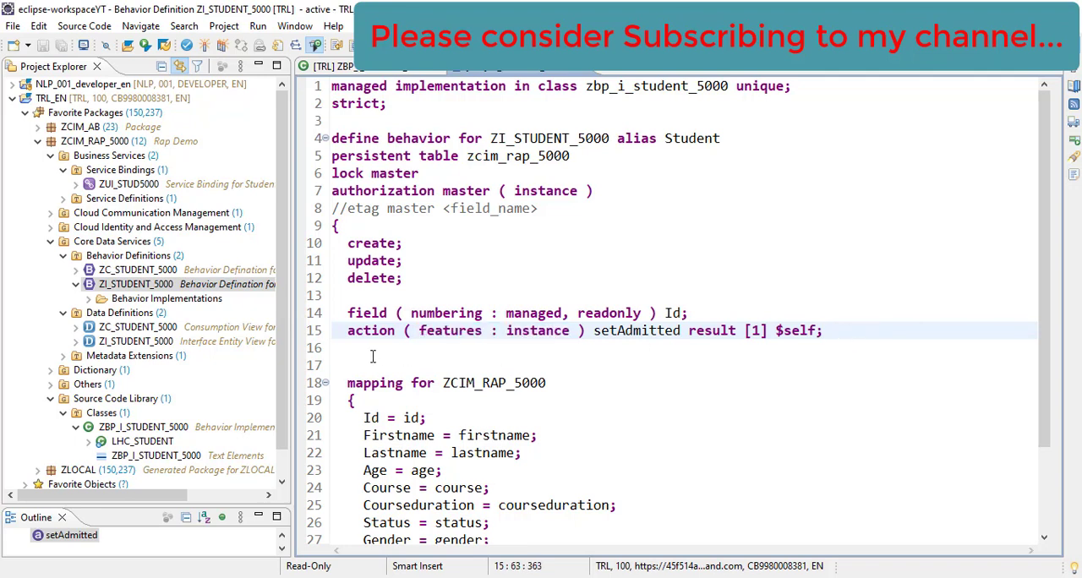
Review the 'features : instance' clause on setAdmitted and open class ZBP_I_STUDENT_5000
{"action": "double_click", "coordinate": [368, 331]}
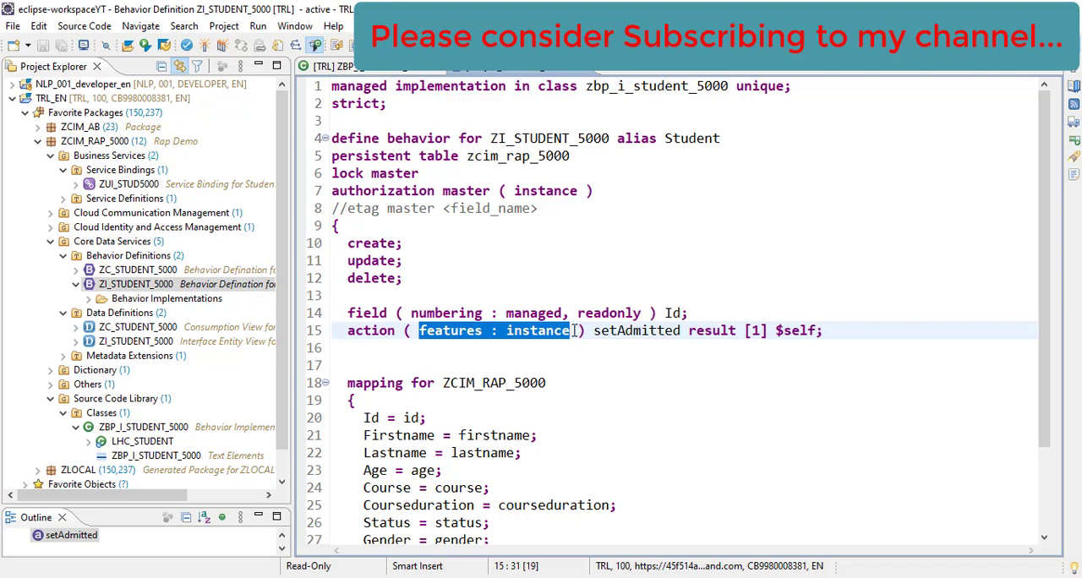
{"action": "left_click", "coordinate": [537, 331]}
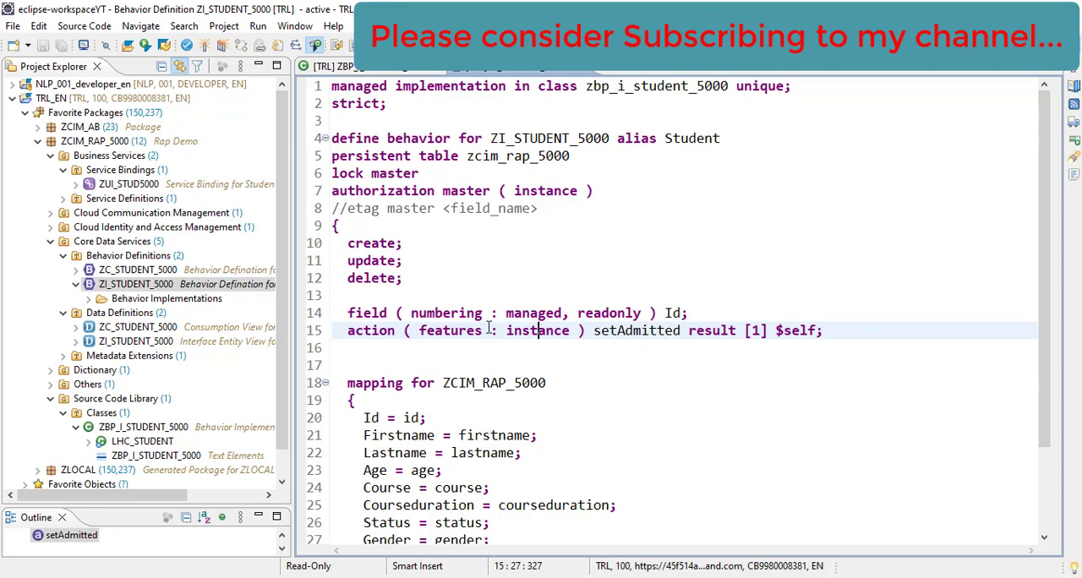
{"action": "double_click", "coordinate": [450, 331]}
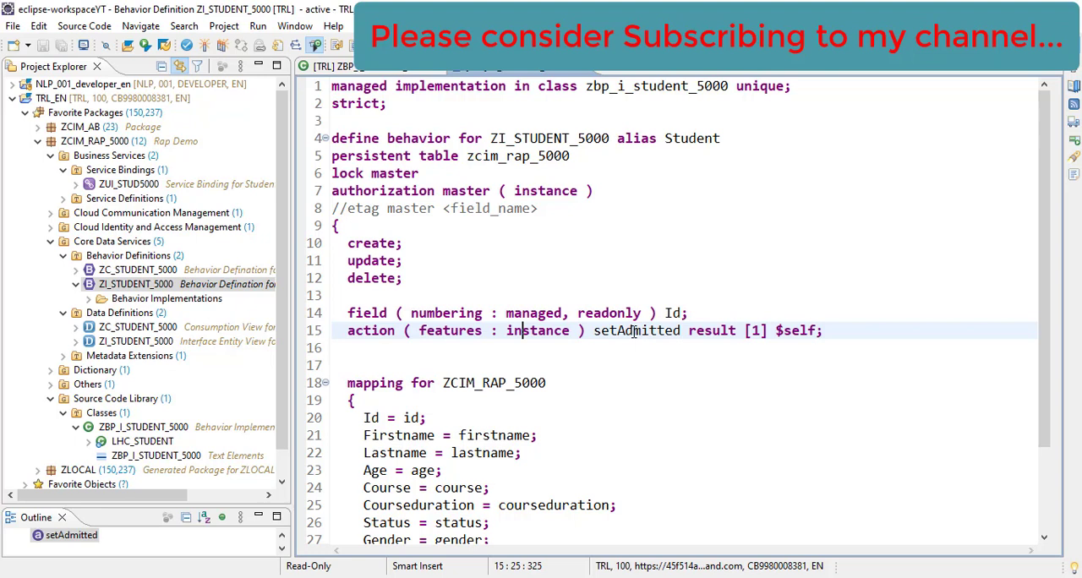
{"action": "double_click", "coordinate": [636, 331]}
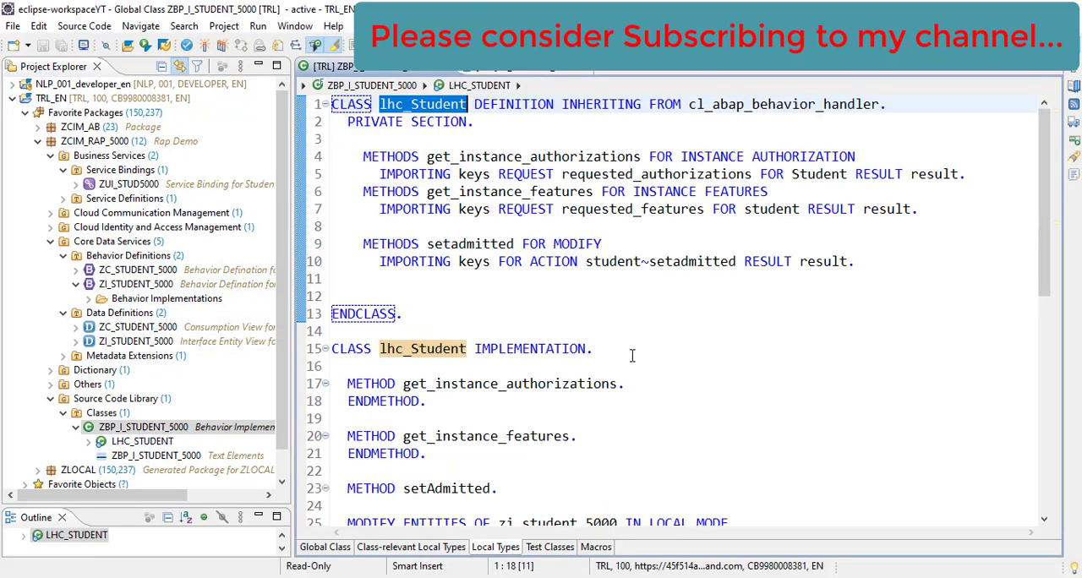
Locate METHOD get_instance_features and position the cursor on its empty body lines
{"action": "scroll", "scroll_direction": "down", "scroll_amount": 3}
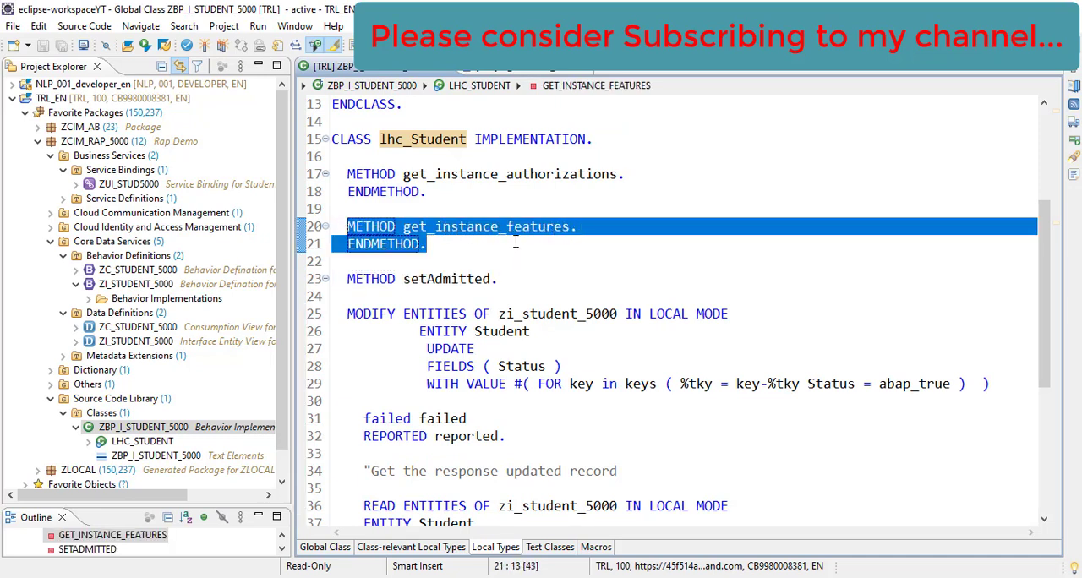
{"action": "double_click", "coordinate": [502, 227]}
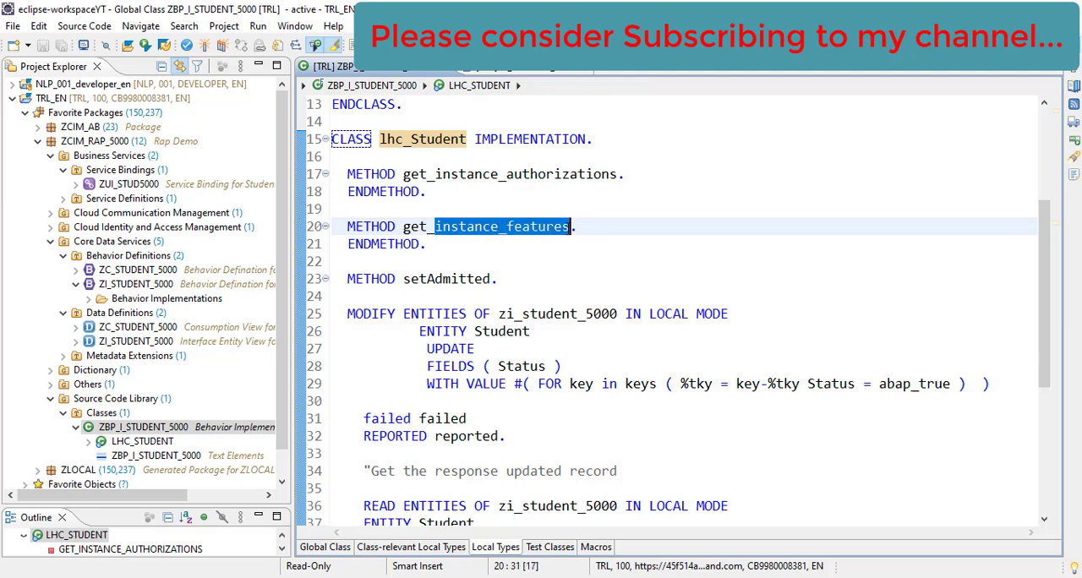
{"action": "double_click", "coordinate": [135, 284]}
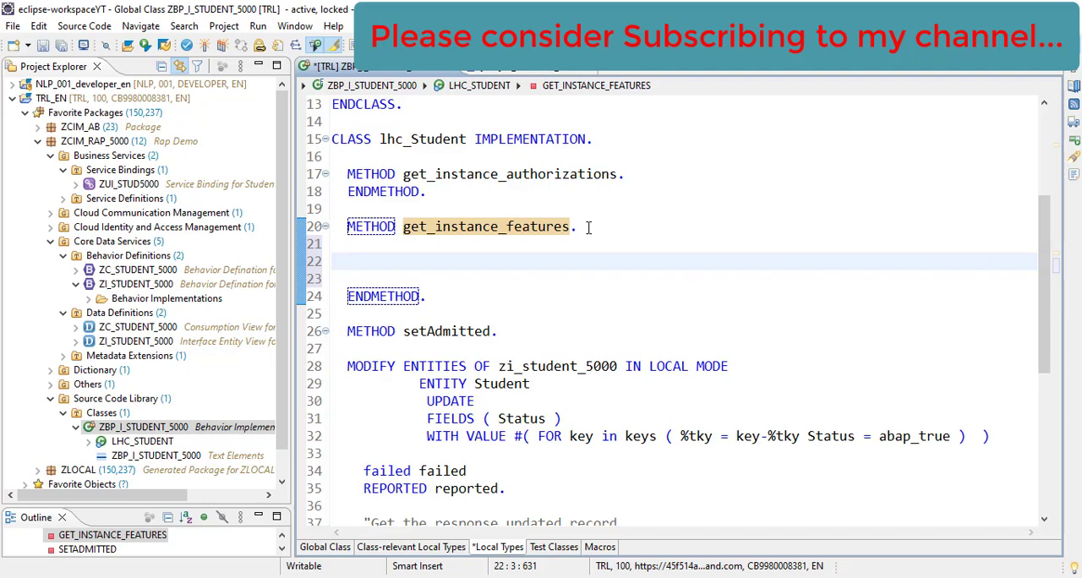
{"action": "left_click", "coordinate": [348, 260]}
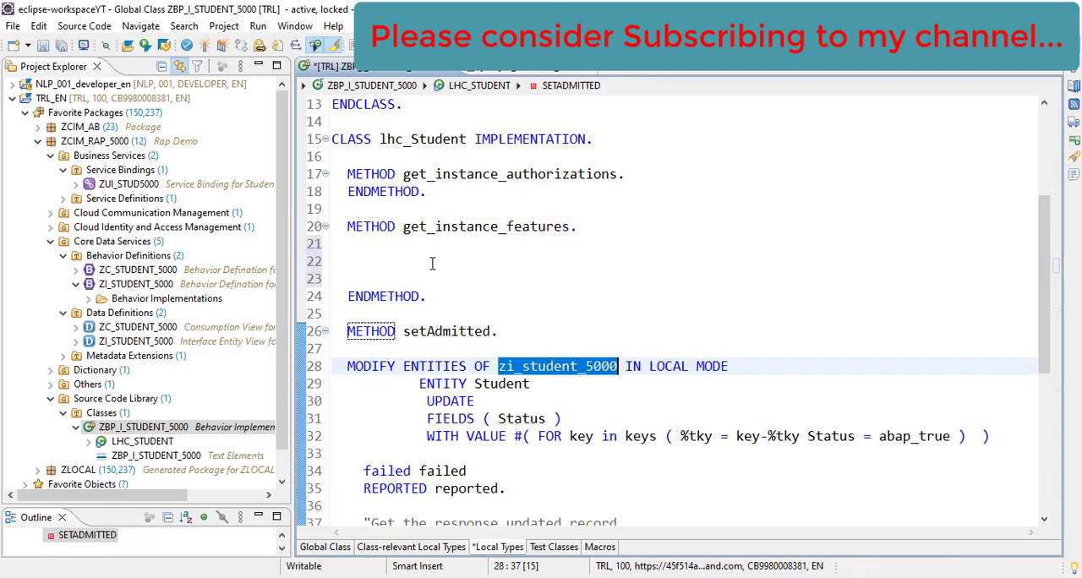
{"action": "left_click", "coordinate": [433, 261]}
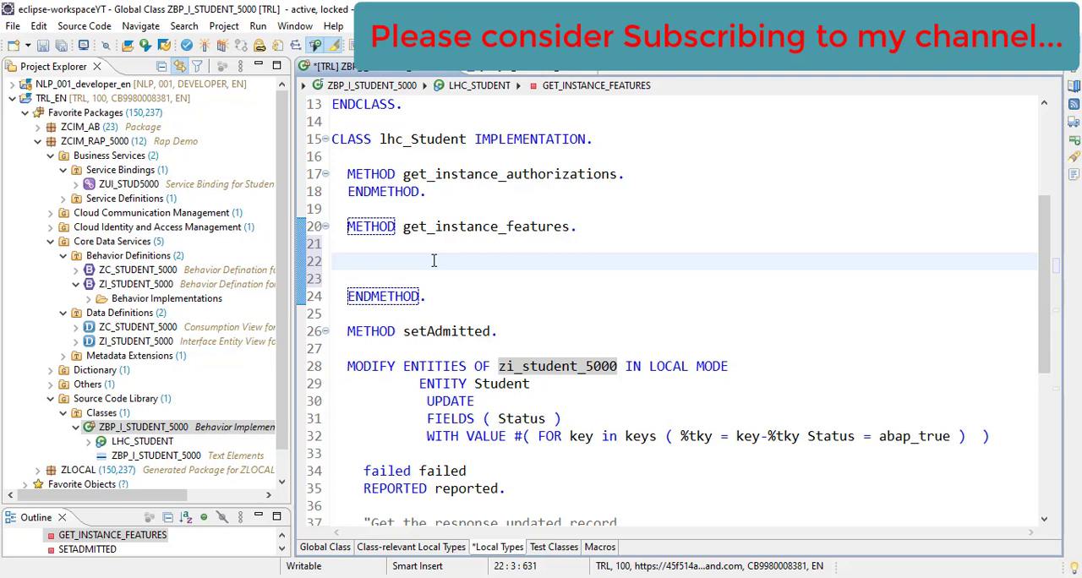
Write READ ENTITIES OF zi_student_5000 IN LOCAL MODE ENTITY Student FIELDS ( Status ) WITH CORRESPONDING #( keys )
{"action": "type", "text": "READ ENTITIES OF"}
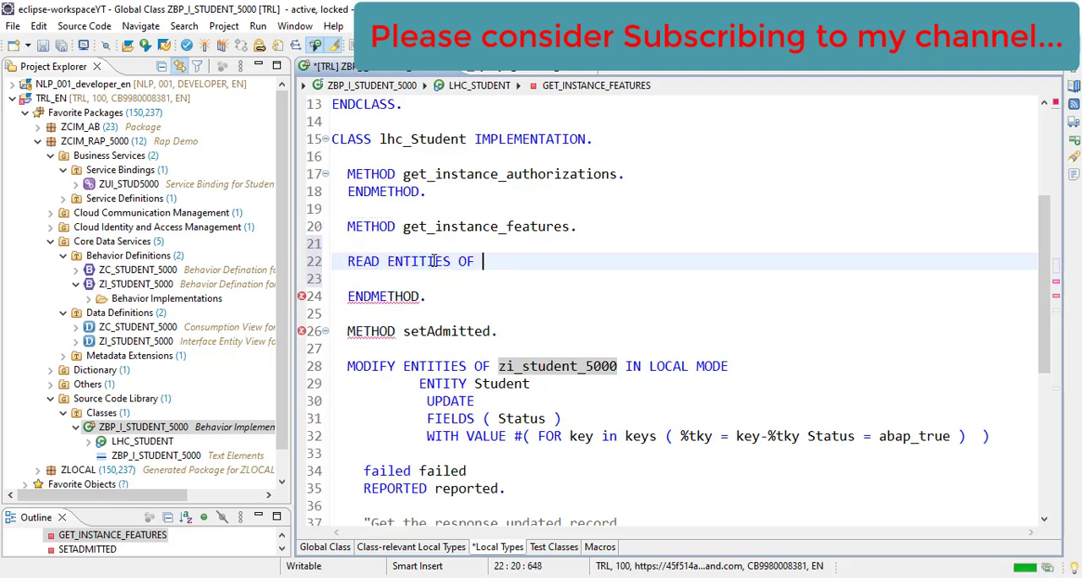
{"action": "type", "text": "zi_student_5000"}
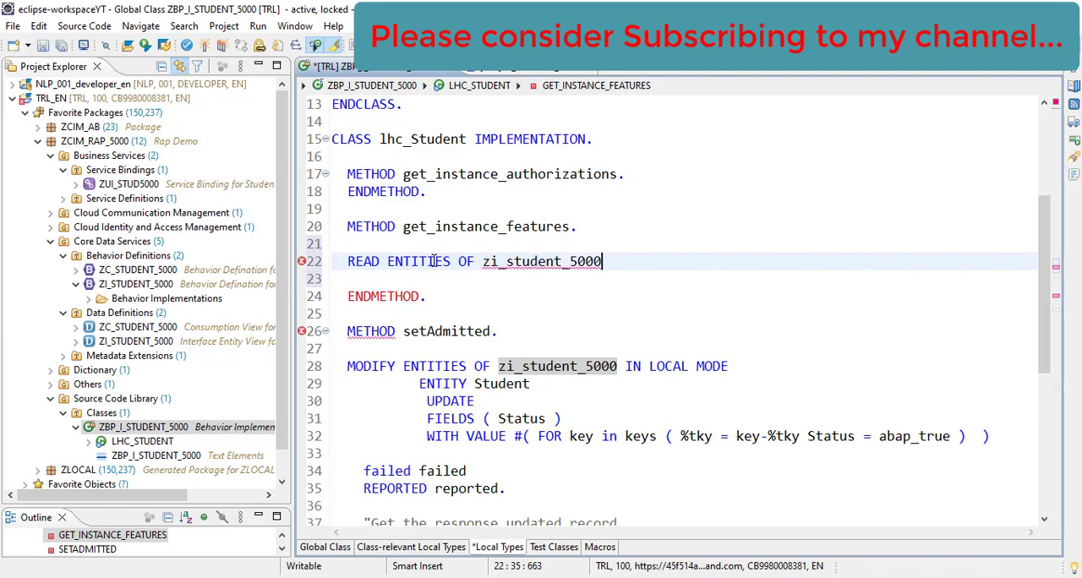
{"action": "type", "text": "IN LOCAL MODE"}
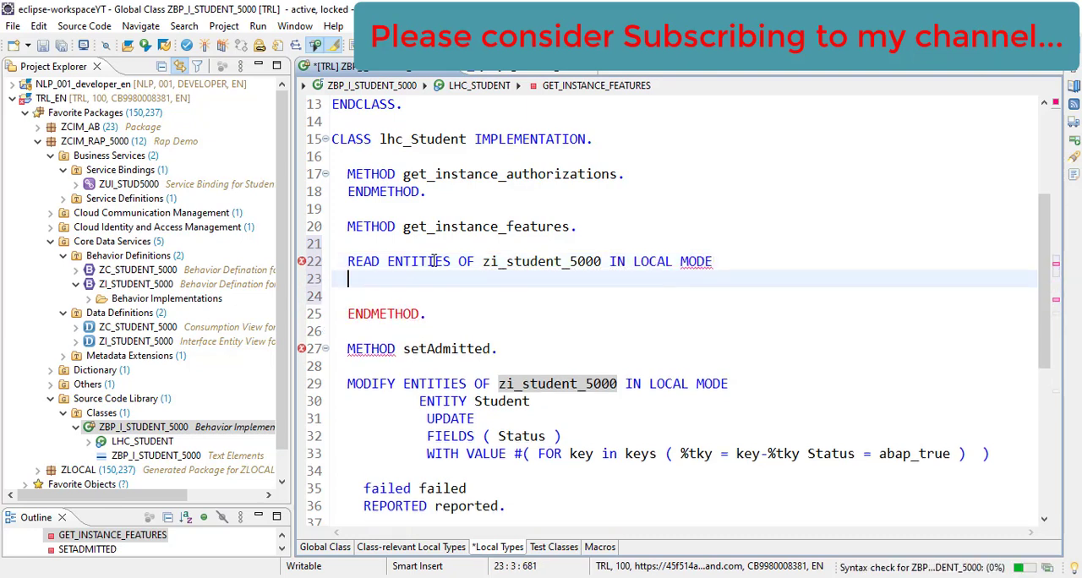
{"action": "type", "text": "ENTITY"}
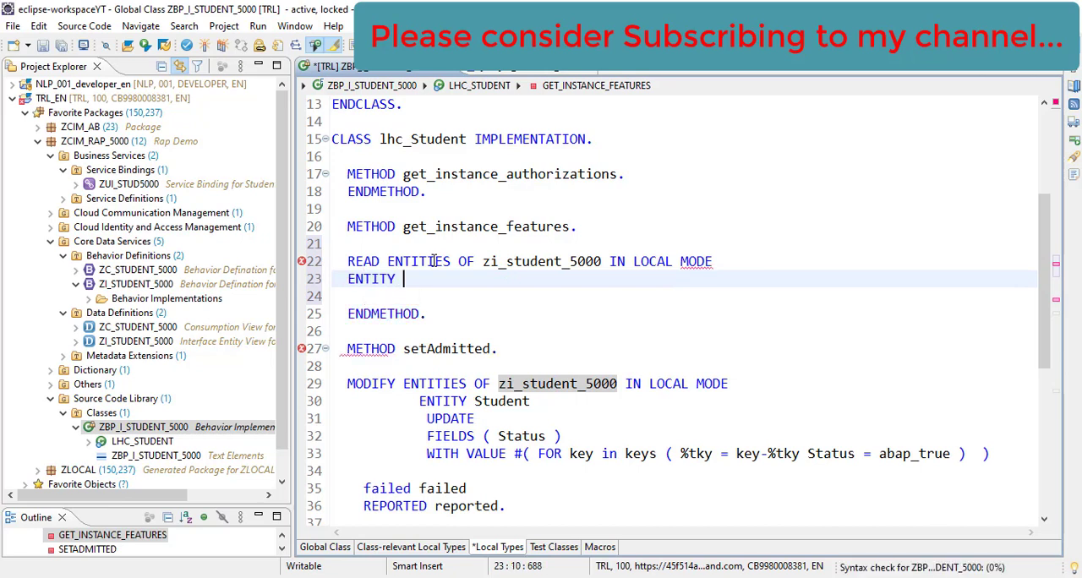
{"action": "type", "text": "Student"}
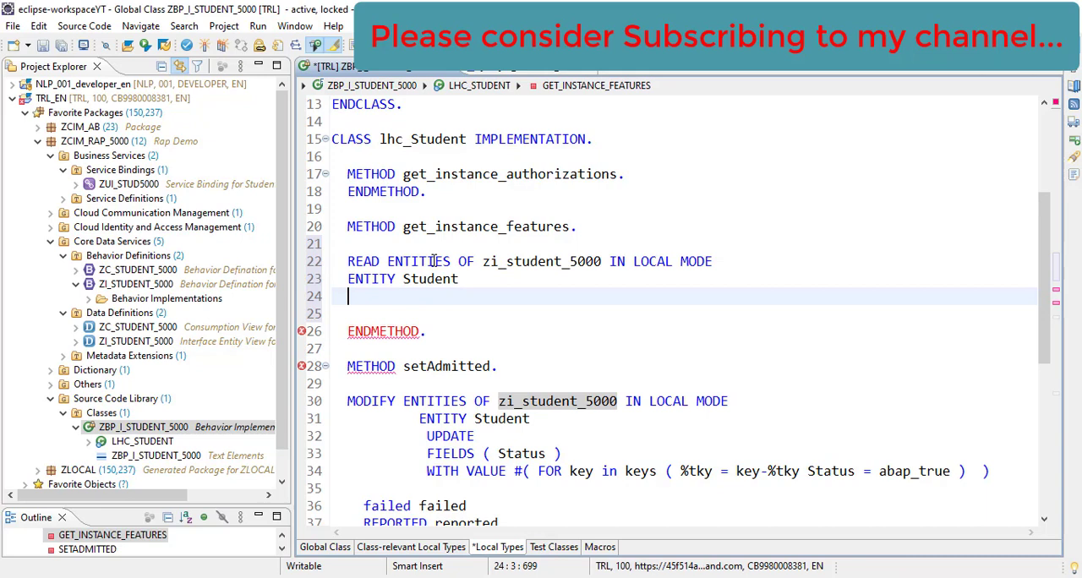
{"action": "type", "text": "FIELDS"}
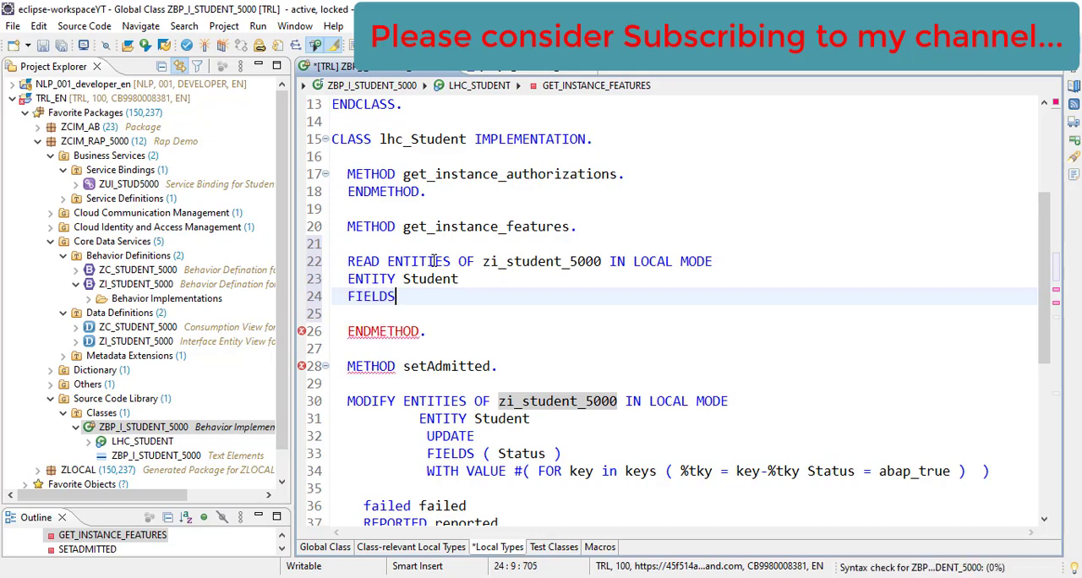
{"action": "type", "text": "( )"}
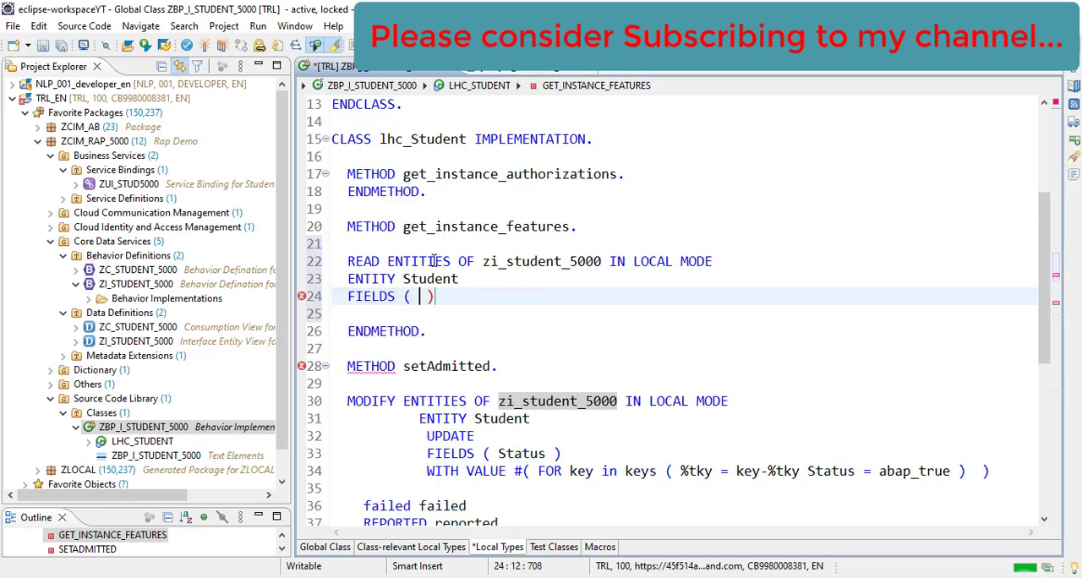
{"action": "type", "text": "Sta"}
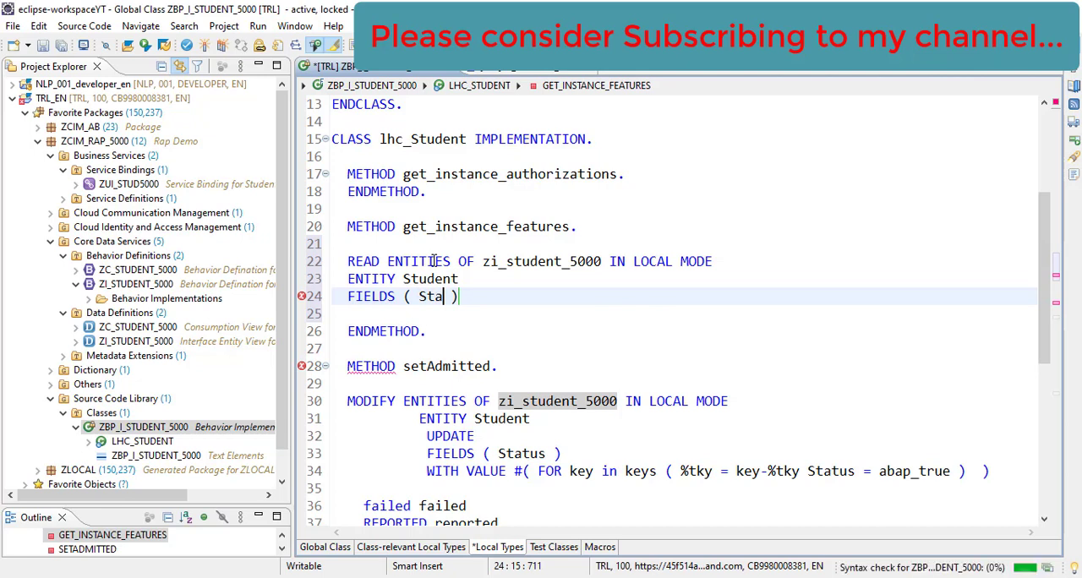
{"action": "type", "text": "tus"}
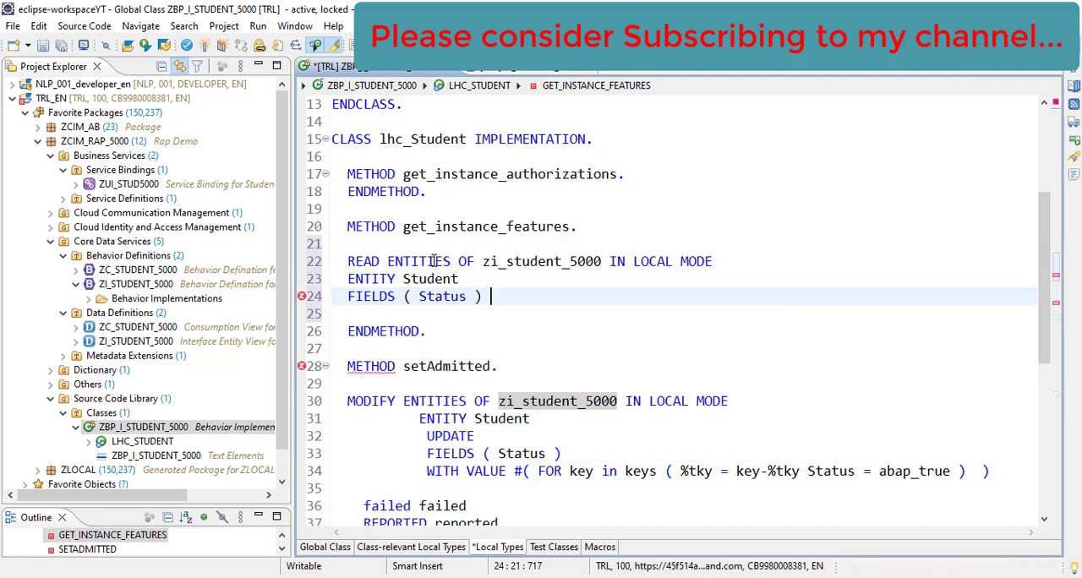
{"action": "type", "text": "WITH c"}
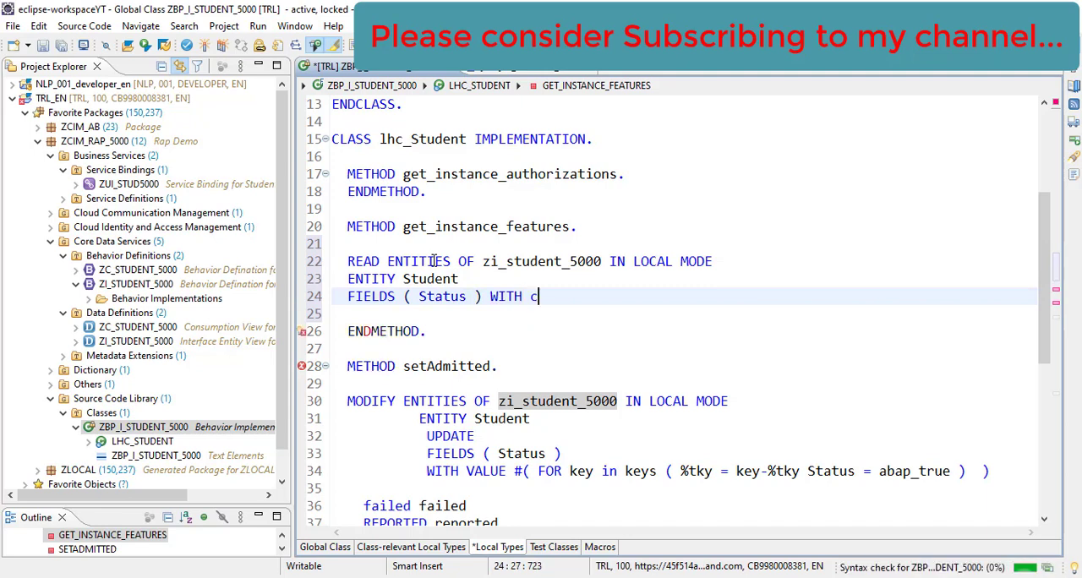
{"action": "type", "text": "ORRESPONDING"}
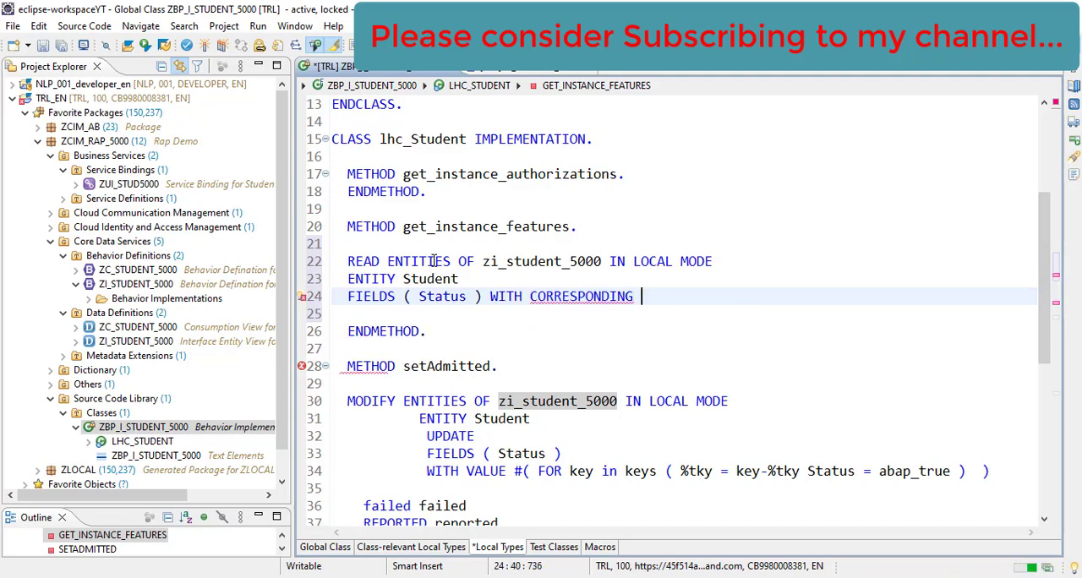
{"action": "type", "text": "#( )"}
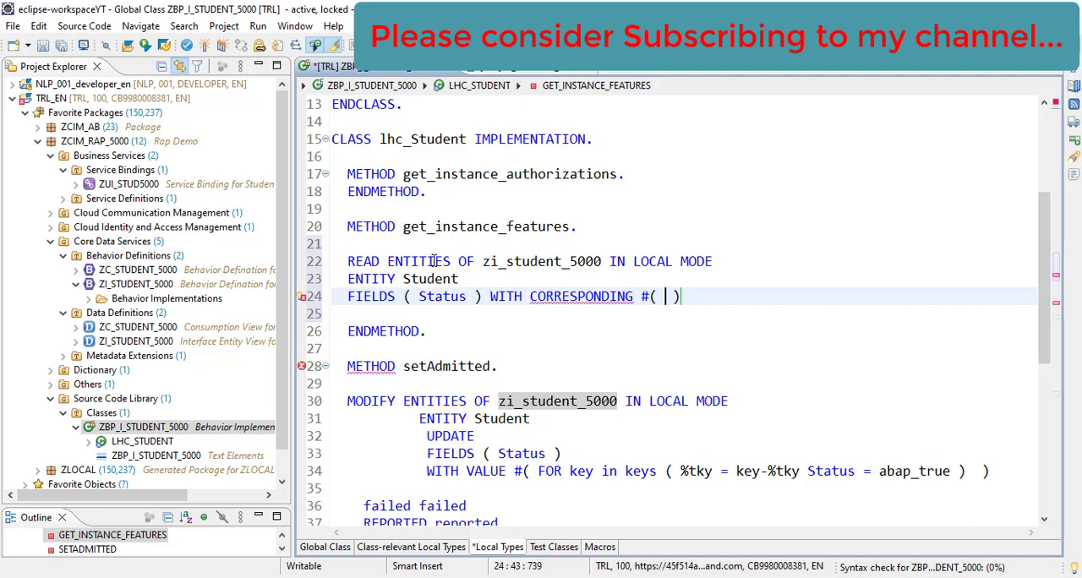
{"action": "type", "text": "keys"}
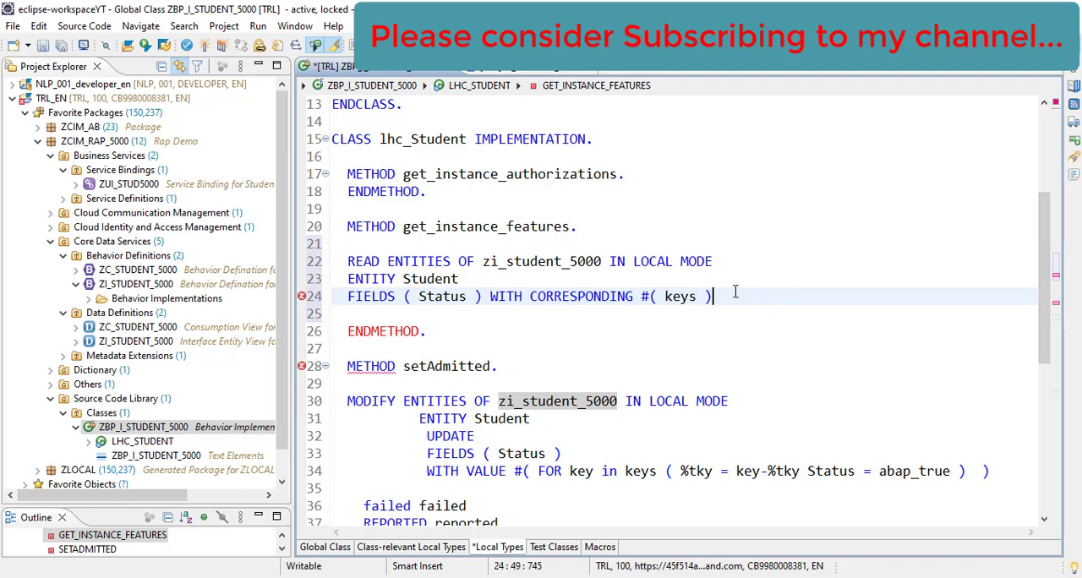
Finish the read with RESULT DATA(studentadmitted) FAILED failed
{"action": "type", "text": "re"}
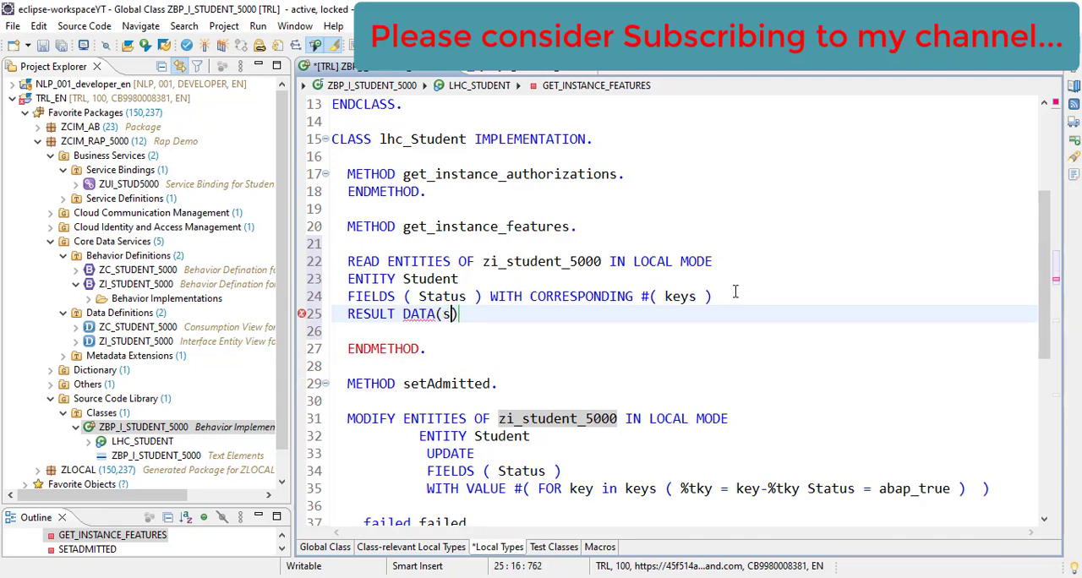
{"action": "key", "text": "BackSpace"}
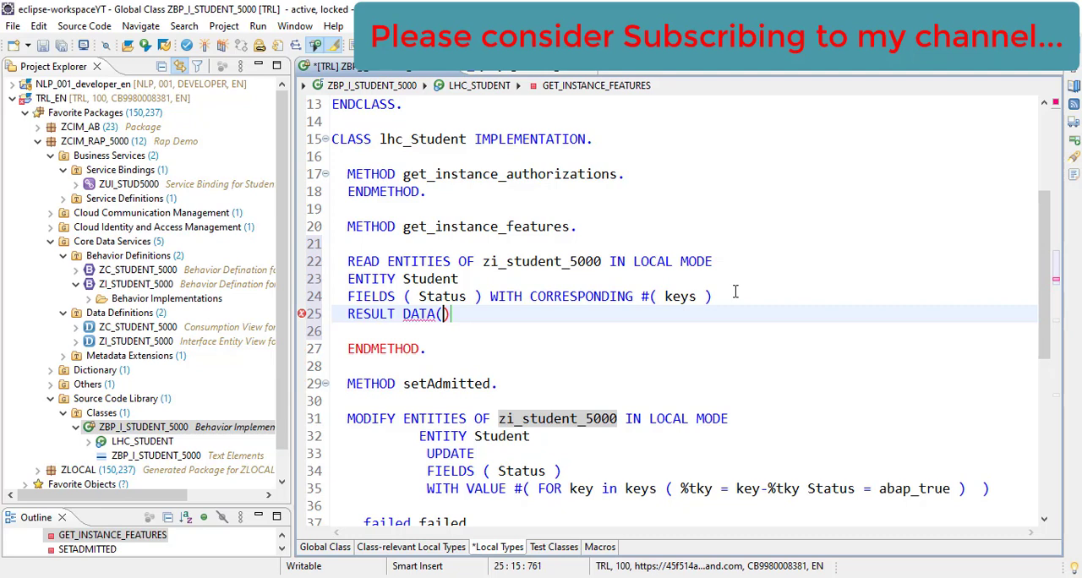
{"action": "type", "text": "studenta"}
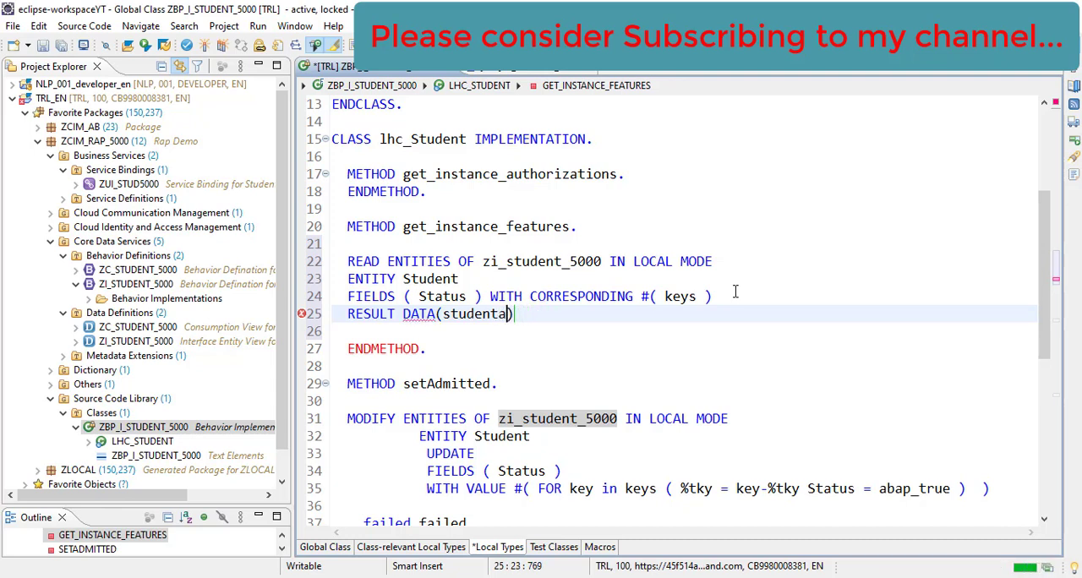
{"action": "type", "text": "mitted"}
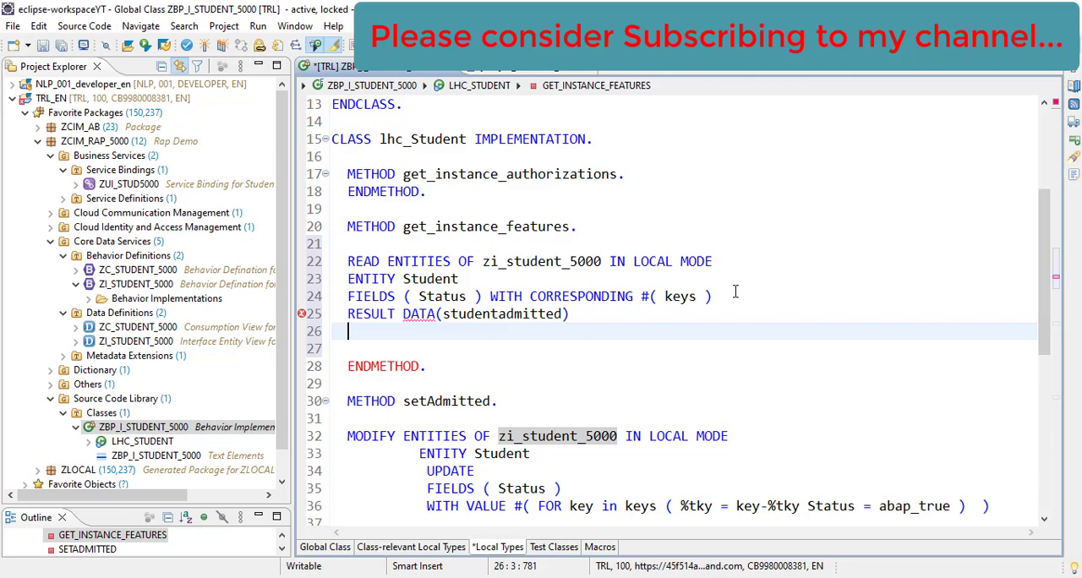
{"action": "type", "text": "FAILED"}
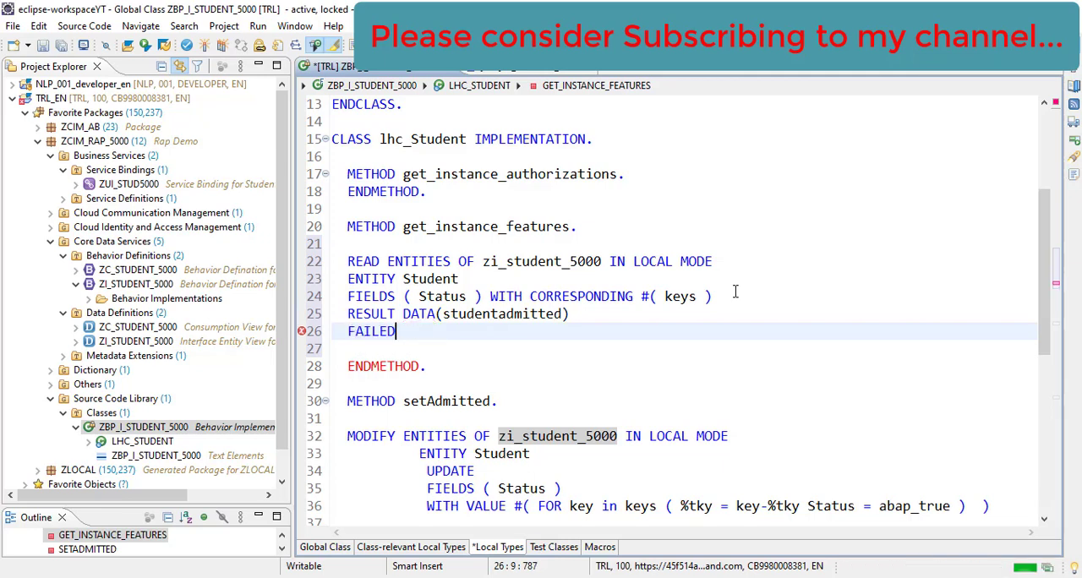
{"action": "type", "text": "fa"}
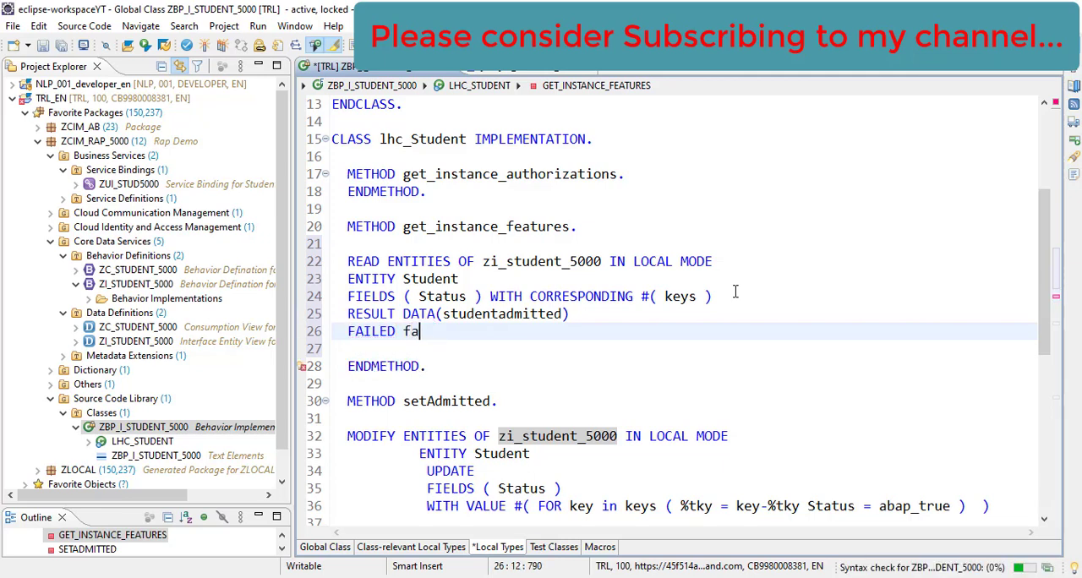
{"action": "type", "text": "il"}
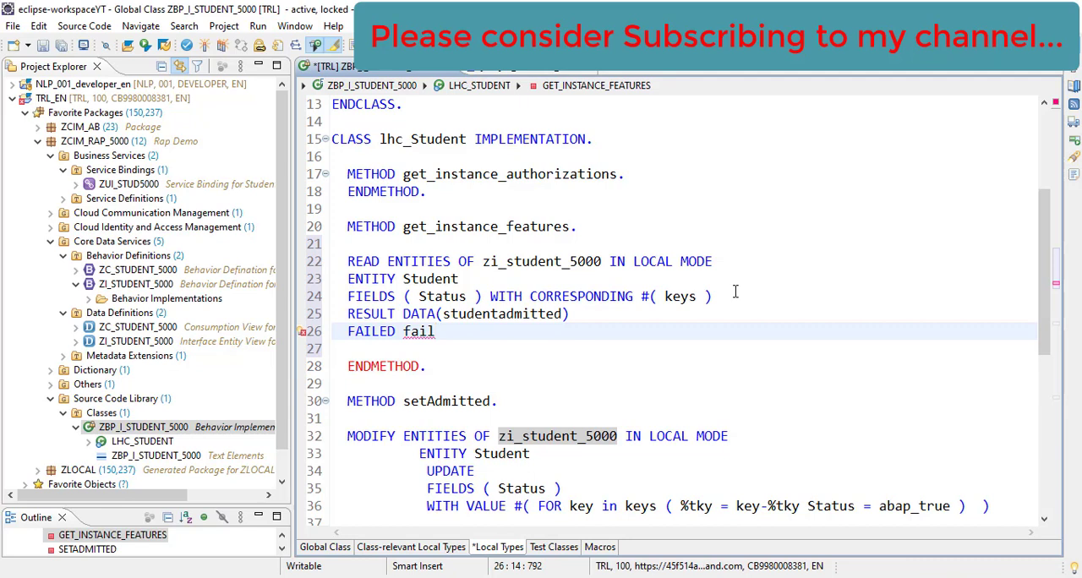
{"action": "type", "text": "ed."}
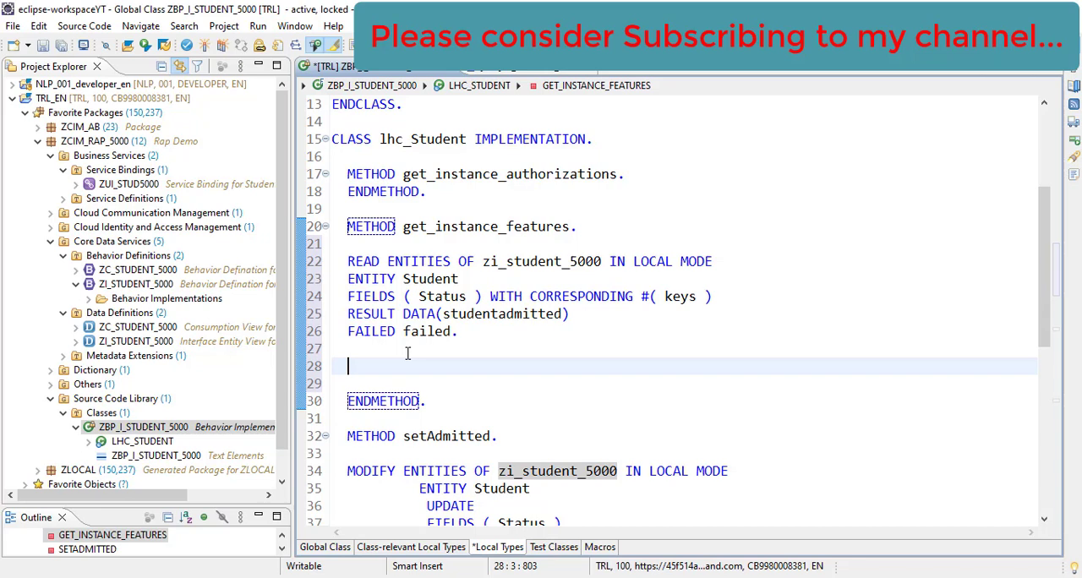
Below the read, write LET statusval = COND #( ) with an empty condition
{"action": "type", "text": "re"}
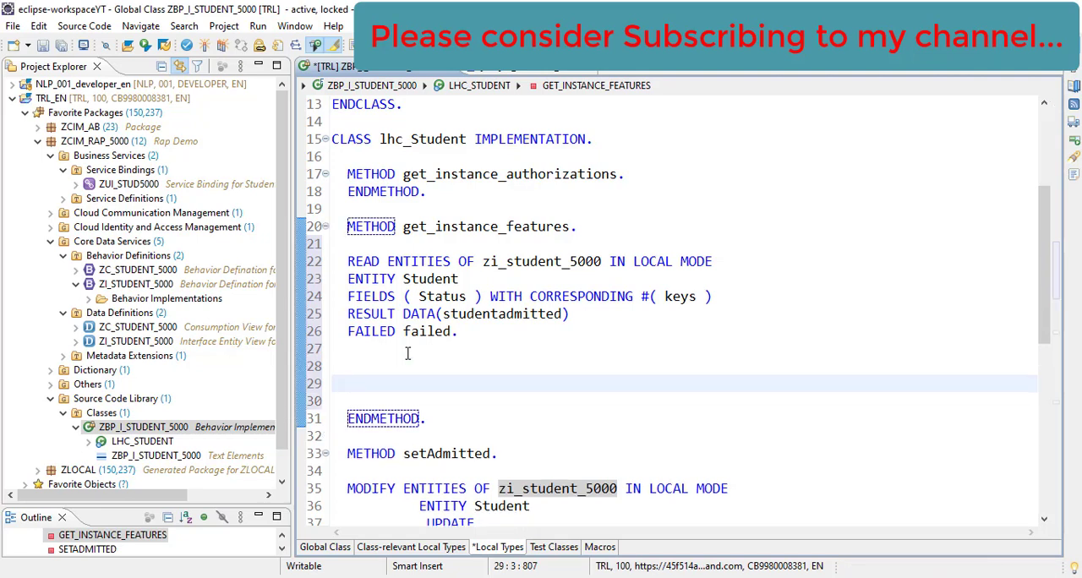
{"action": "type", "text": "L"}
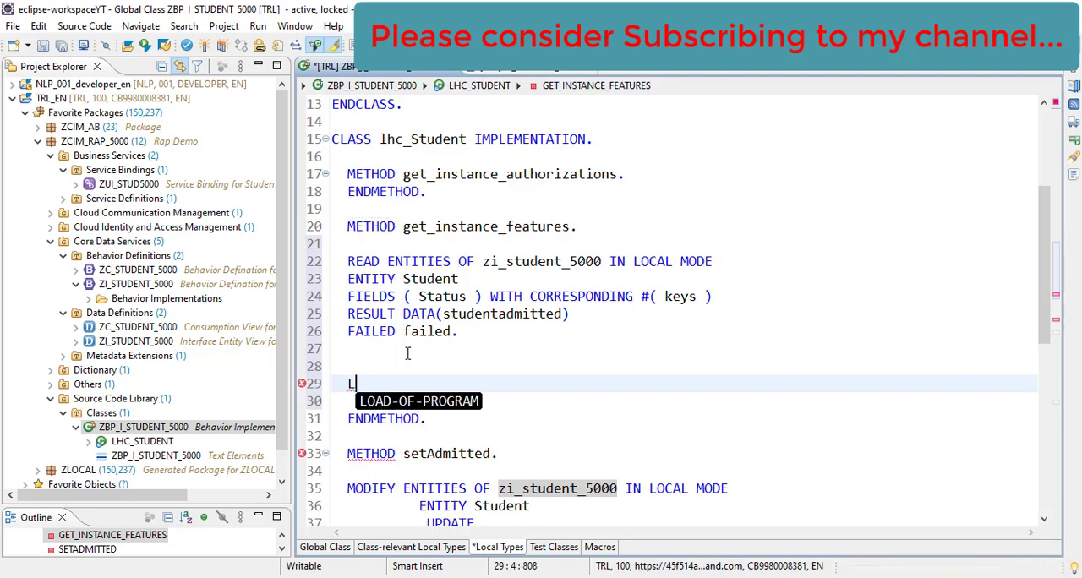
{"action": "type", "text": "et"}
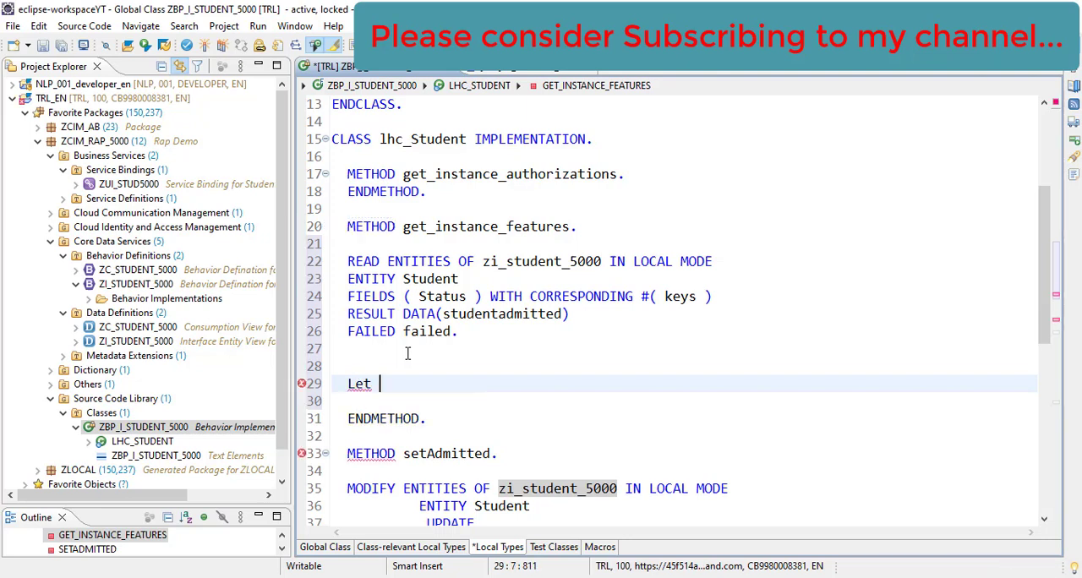
{"action": "type", "text": "status"}
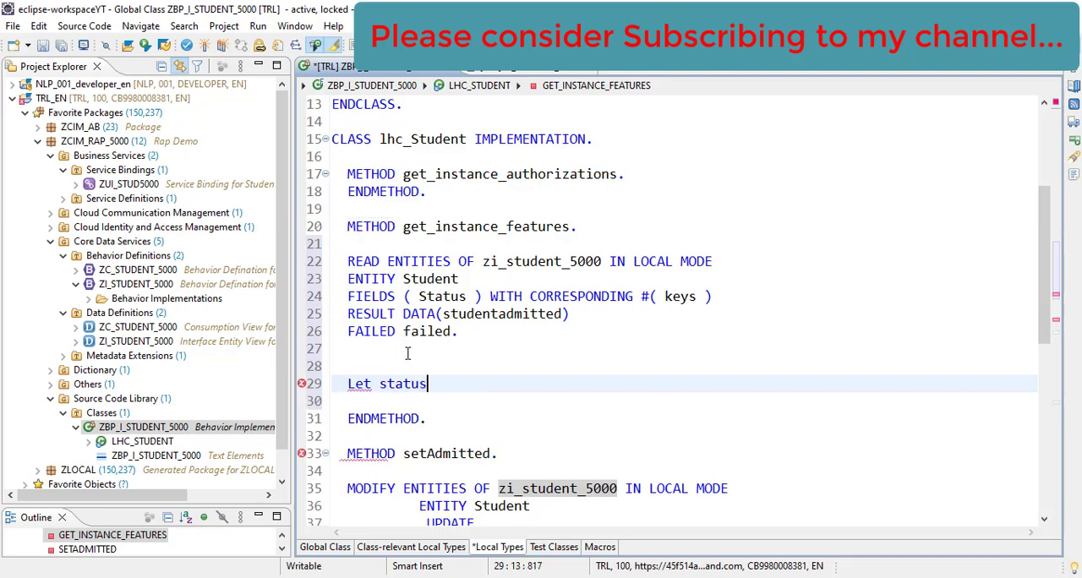
{"action": "type", "text": "val ="}
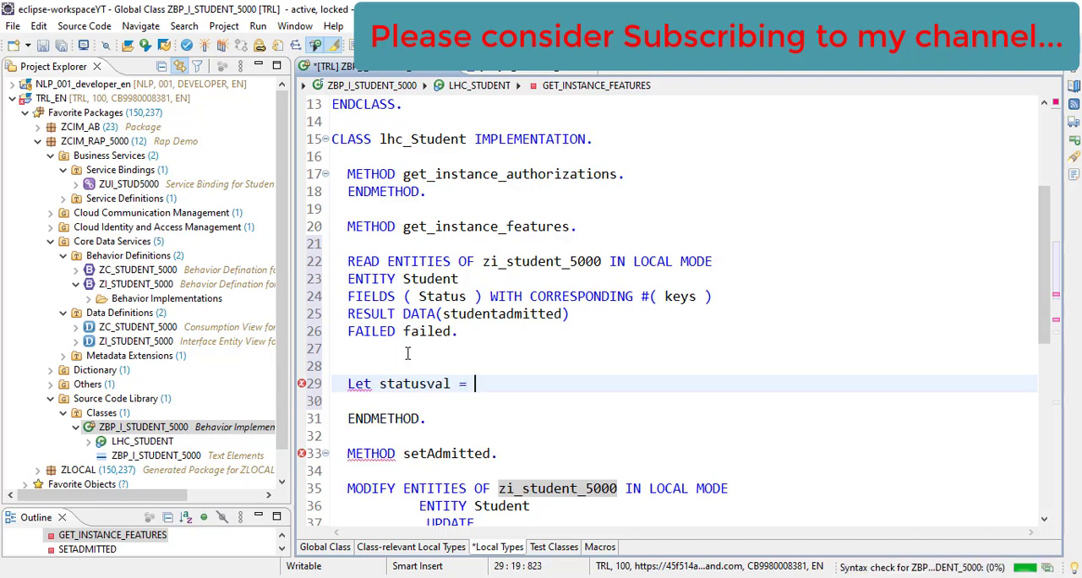
{"action": "type", "text": "COND"}
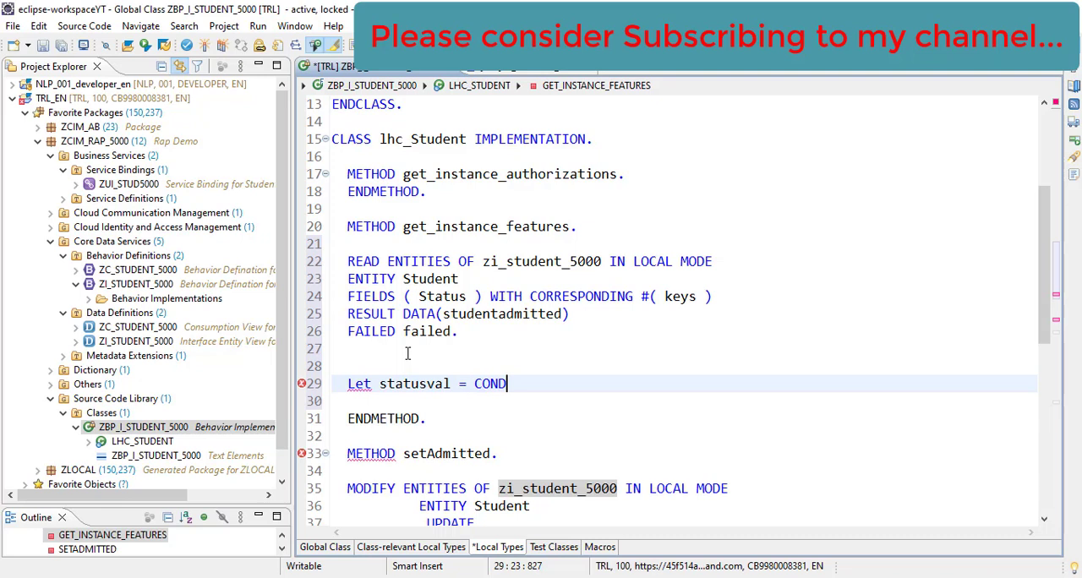
{"action": "type", "text": "\" \""}
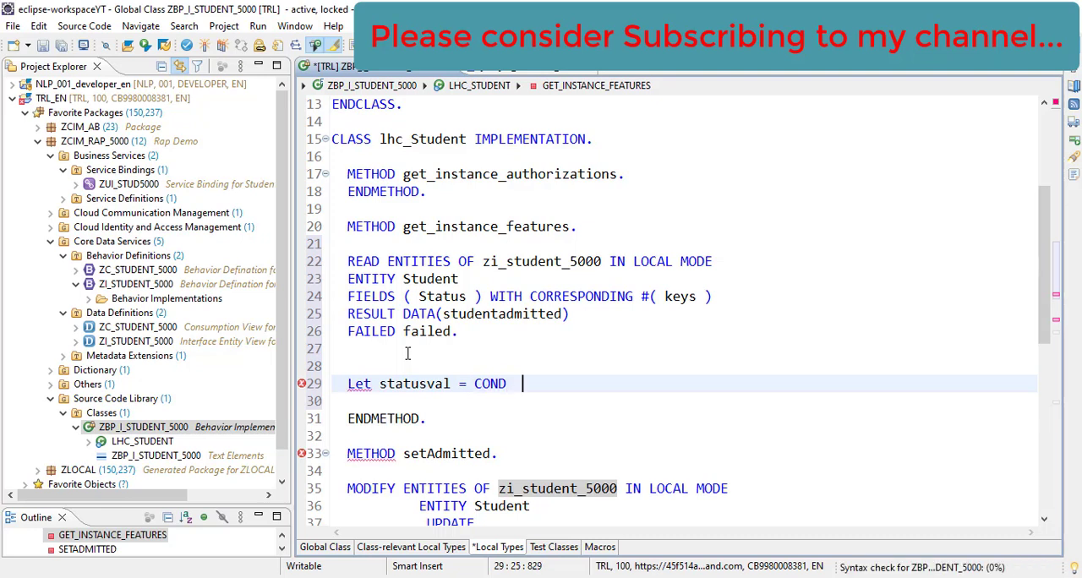
{"action": "type", "text": "#( )"}
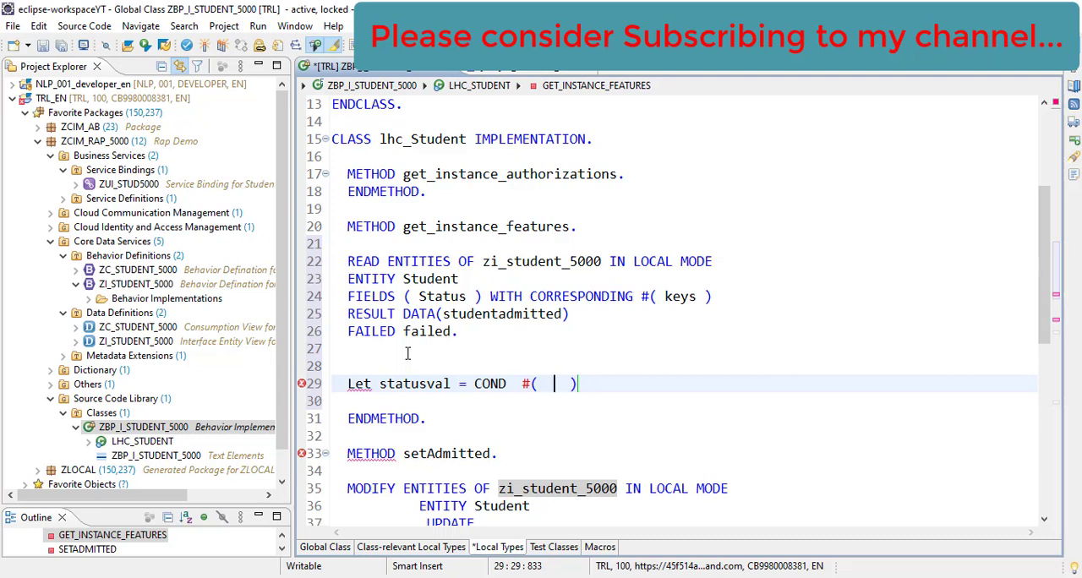
{"action": "key", "text": "Backspace"}
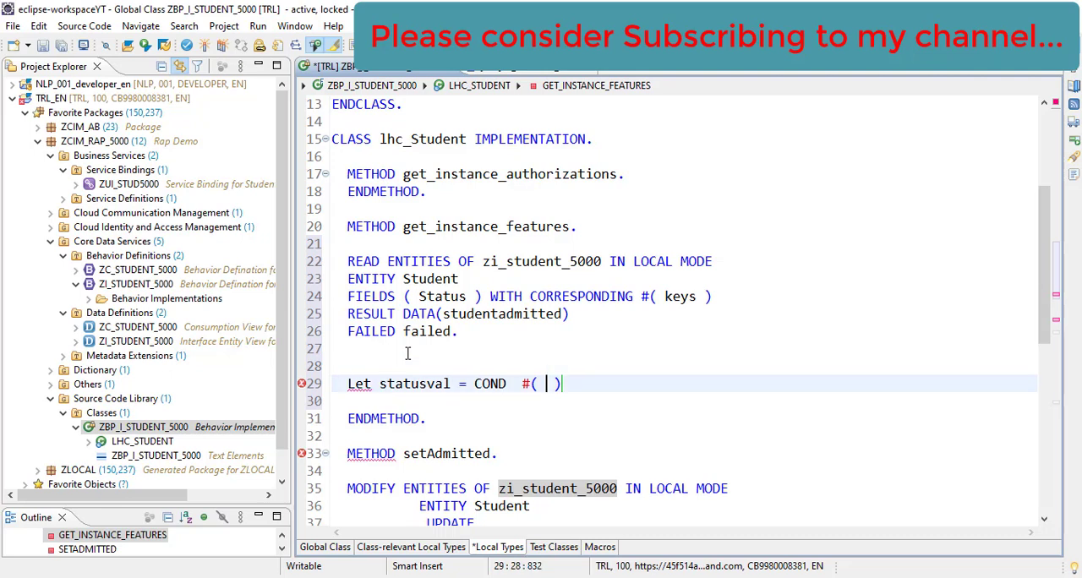
Add FOR stud IN studentadmitted above the LET statusval line
{"action": "type", "text": "F"}
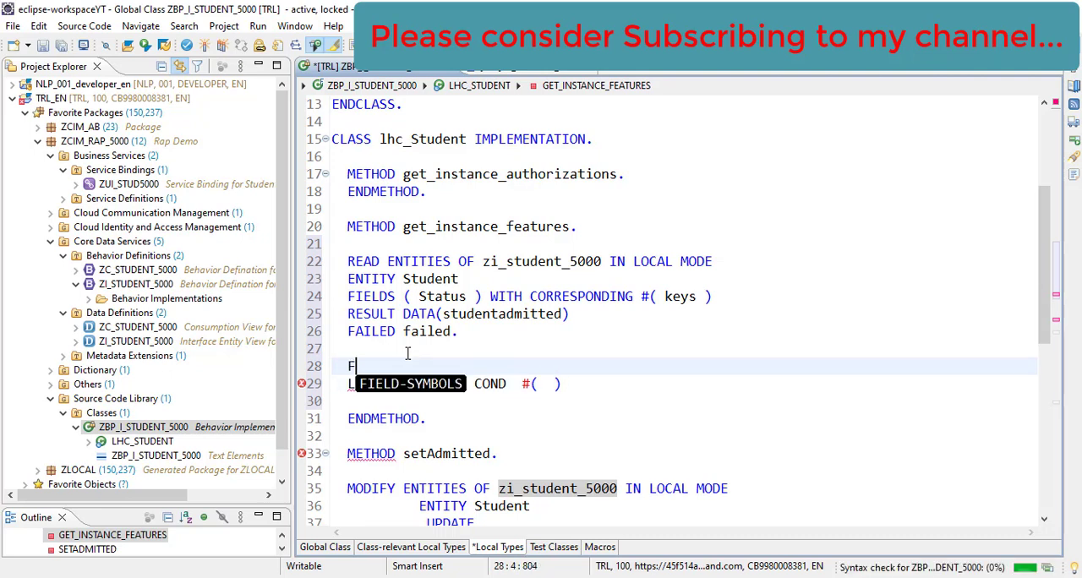
{"action": "type", "text": "OR"}
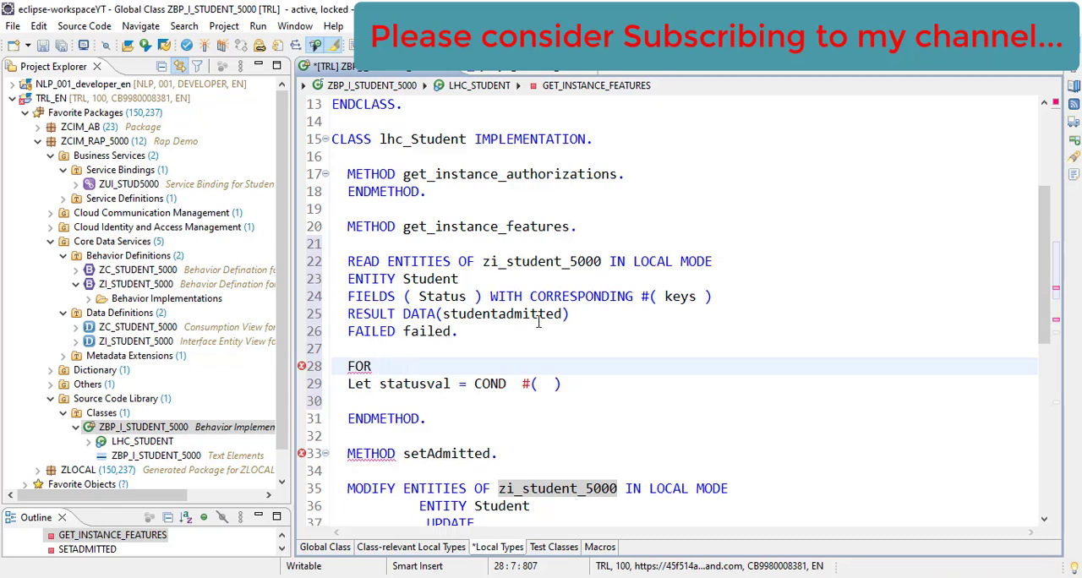
{"action": "double_click", "coordinate": [503, 315]}
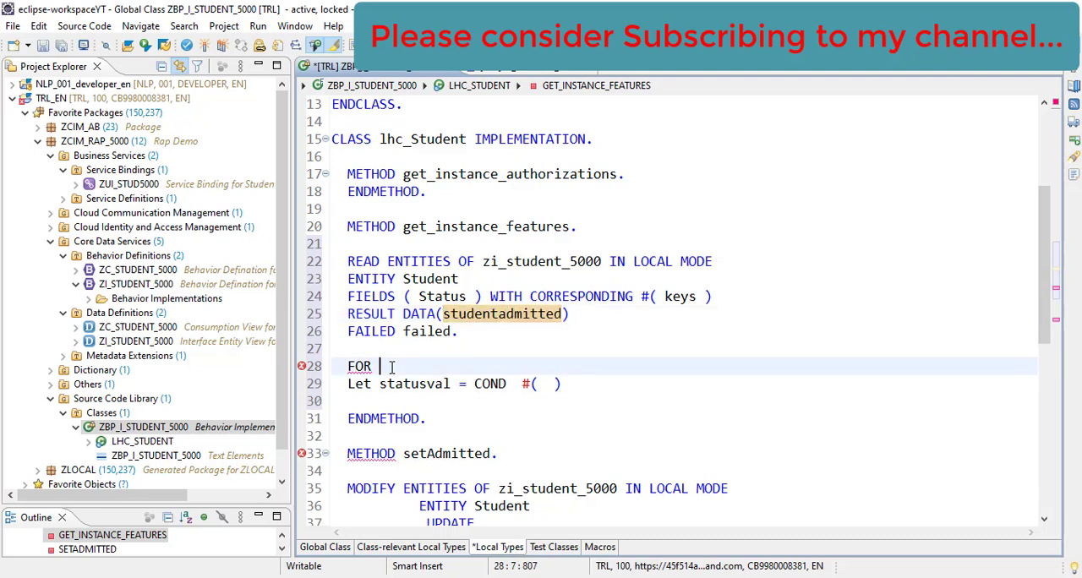
{"action": "type", "text": "stud"}
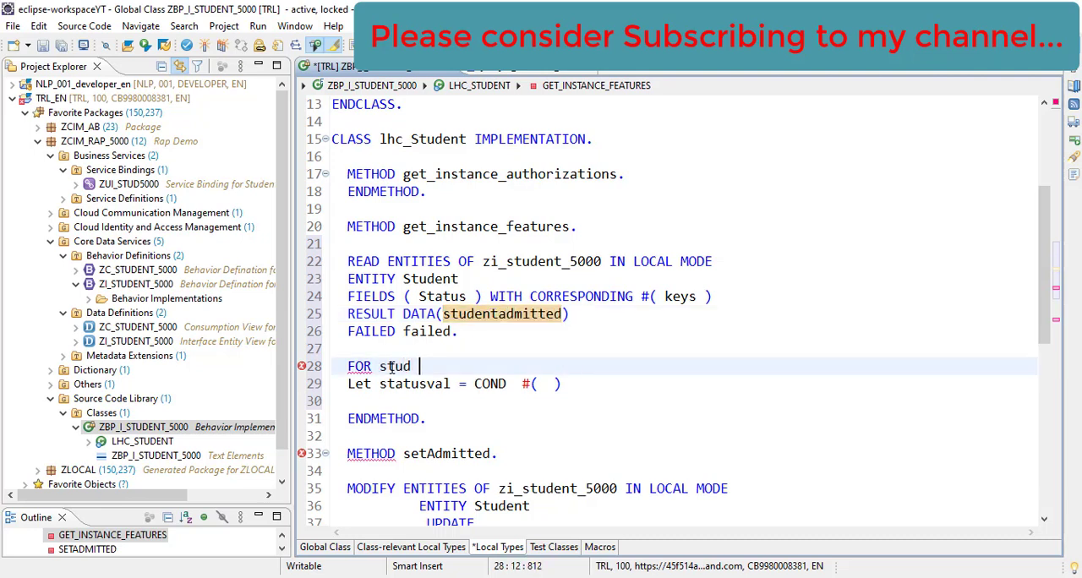
{"action": "type", "text": "In studentadmitted"}
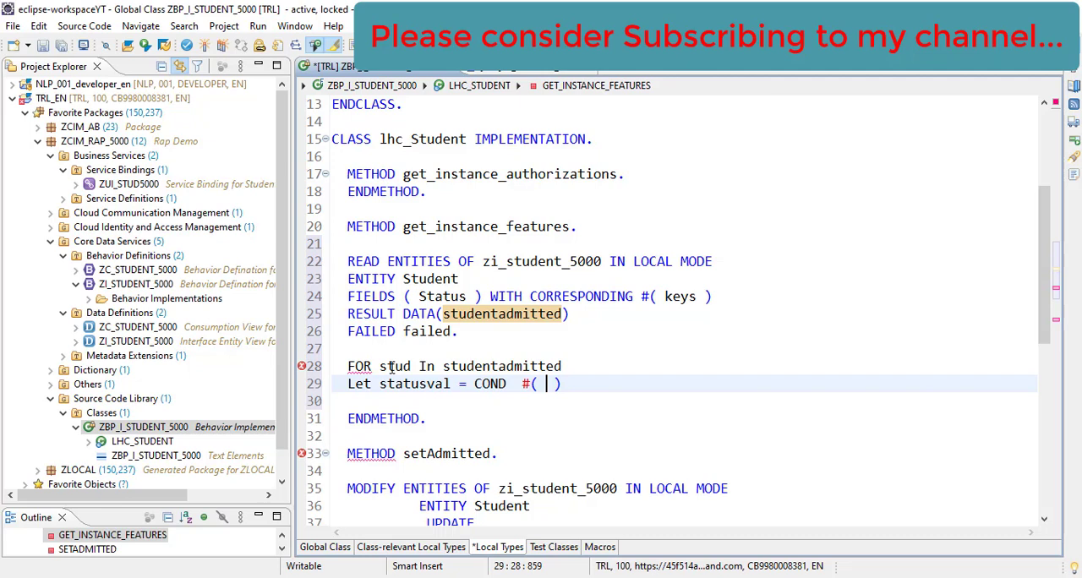
Start the COND condition with st and wrap the loop in VALUE #( ... ) with its closing parenthesis
{"action": "type", "text": "st"}
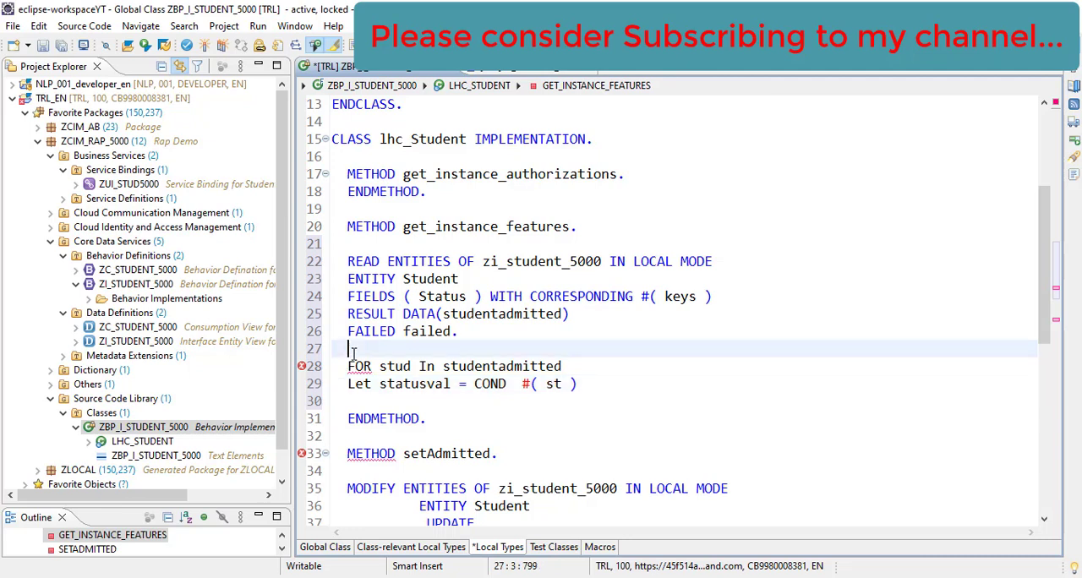
{"action": "type", "text": "VAL"}
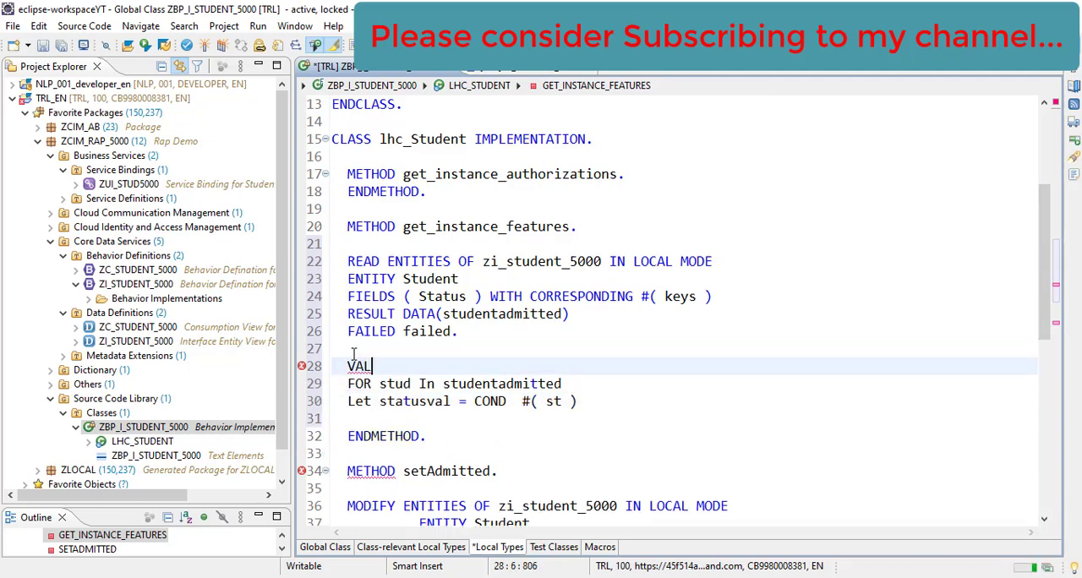
{"action": "type", "text": "UE"}
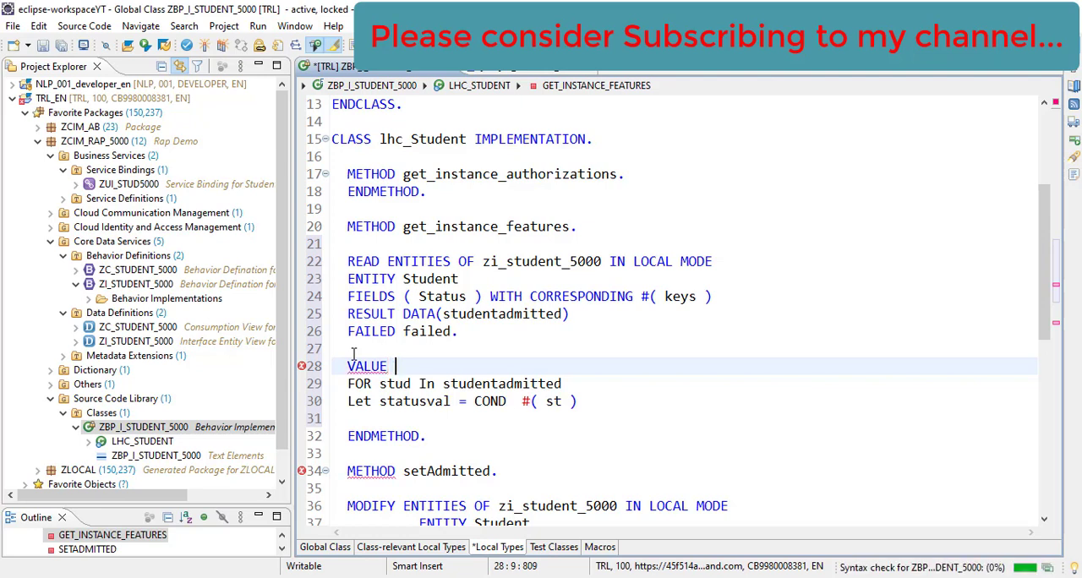
{"action": "type", "text": "#(  )"}
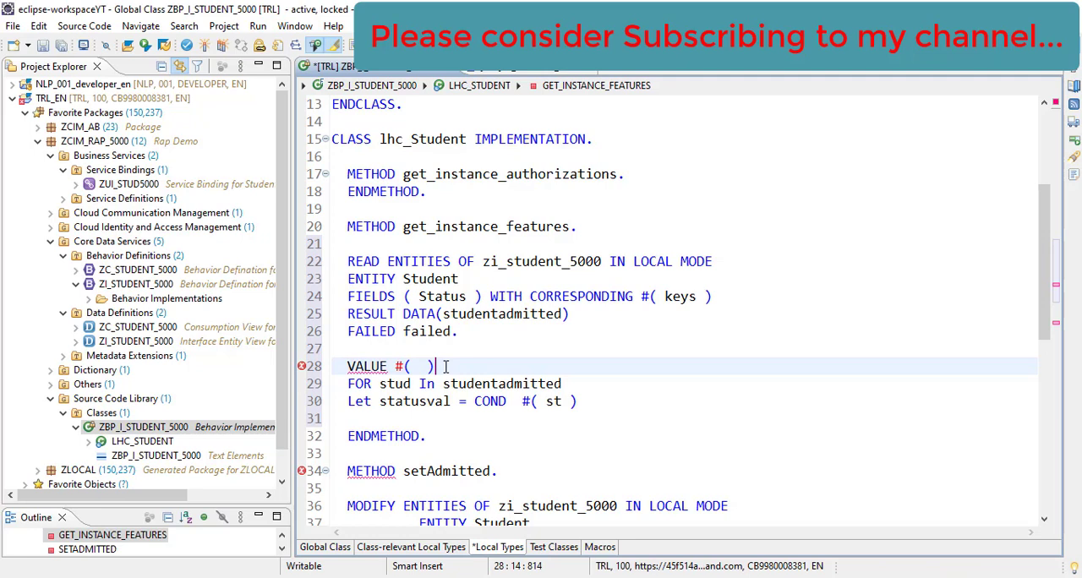
{"action": "left_click", "coordinate": [579, 401]}
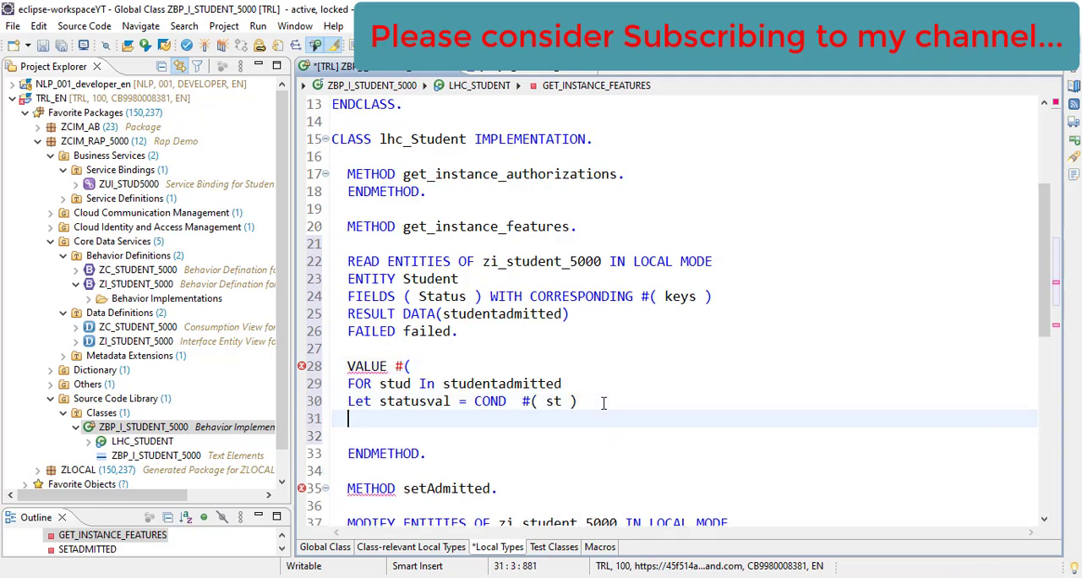
{"action": "type", "text": ")."}
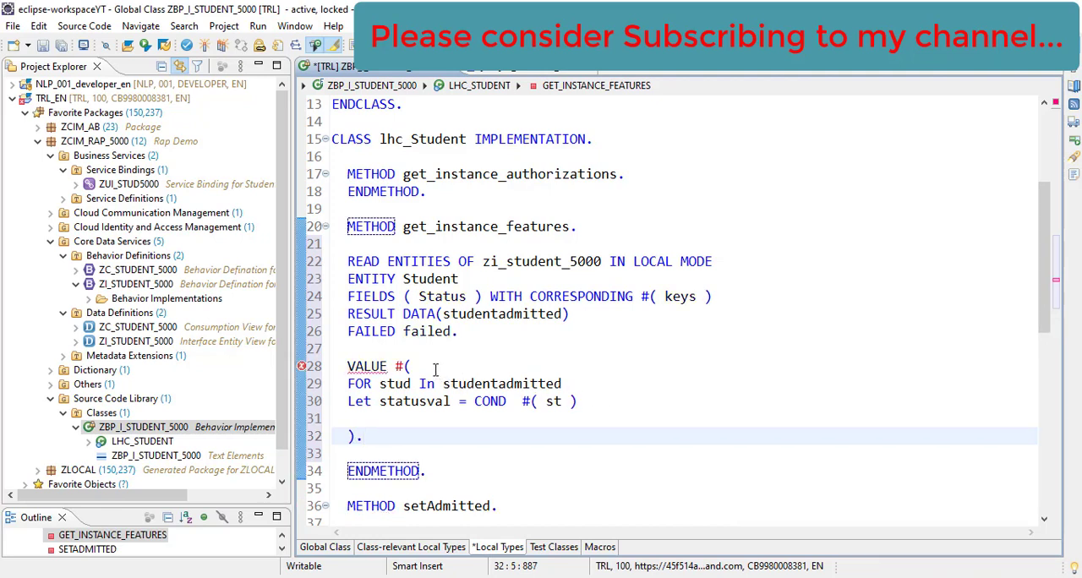
{"action": "left_click", "coordinate": [557, 401]}
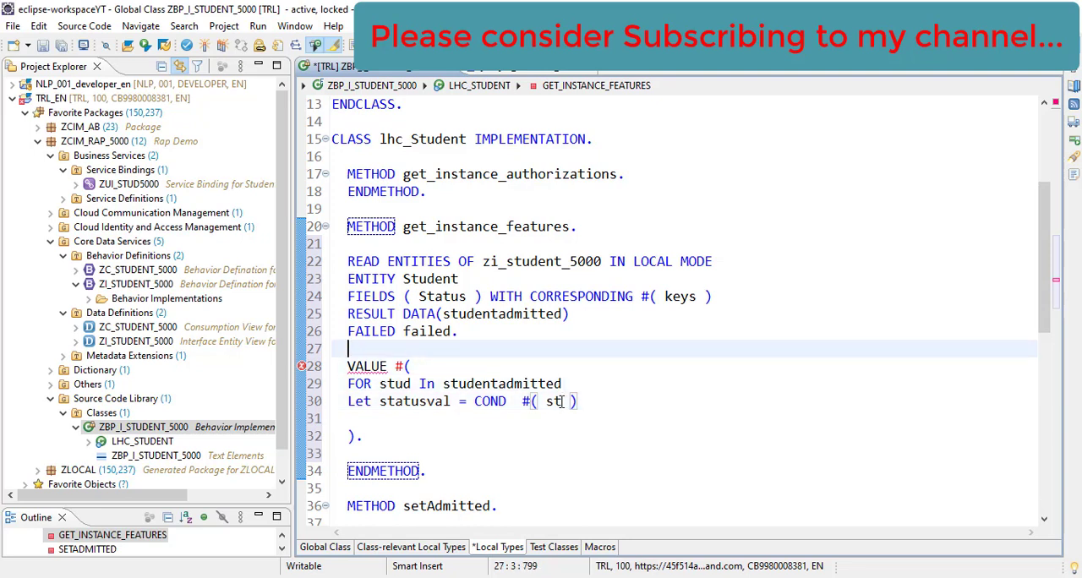
Prefix the expression with result = and write WHEN stud-Status = abap_true
{"action": "type", "text": "result"}
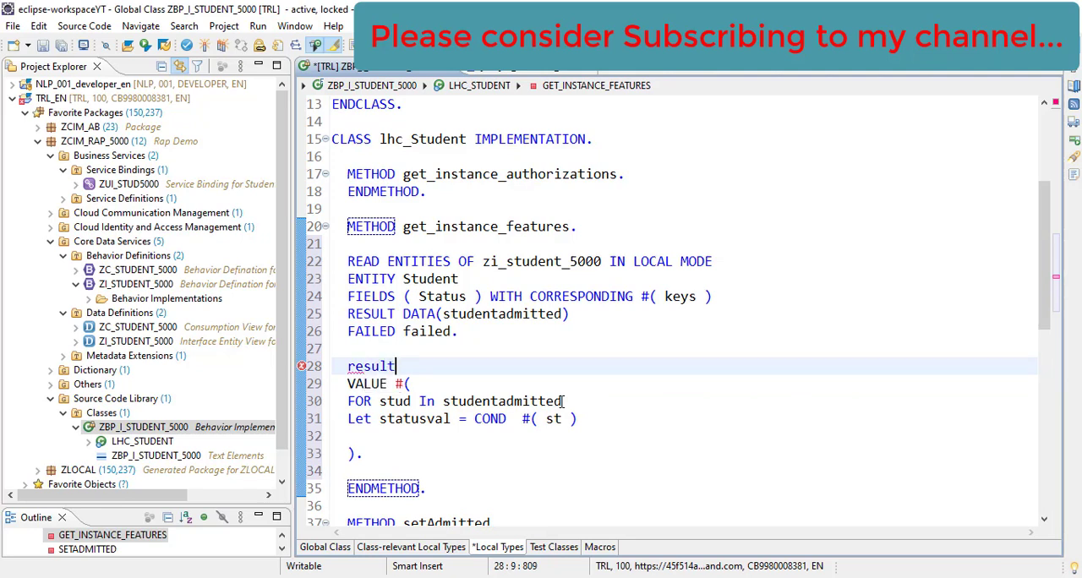
{"action": "type", "text": "="}
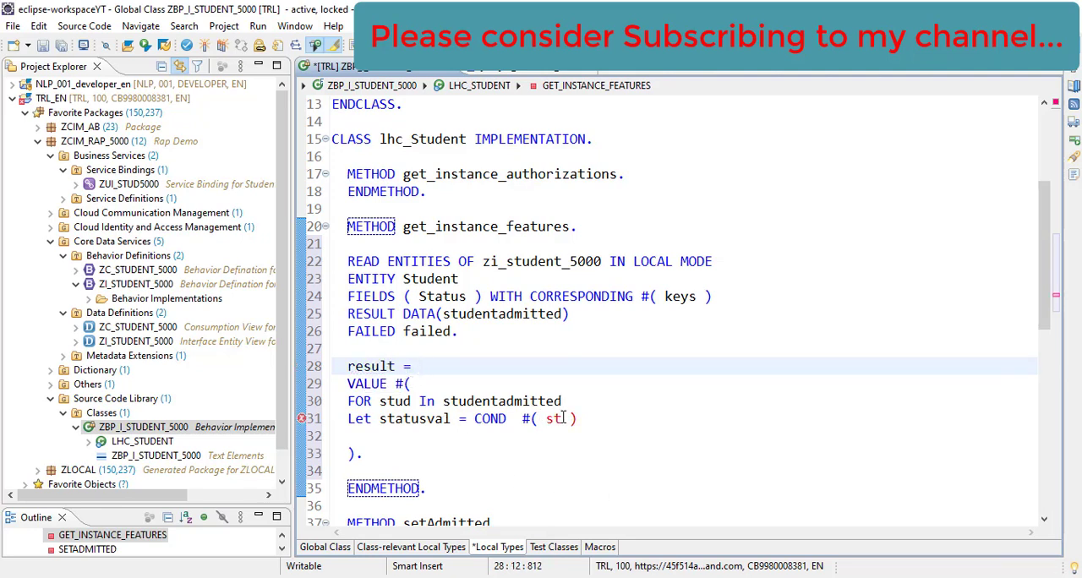
{"action": "left_click", "coordinate": [561, 419]}
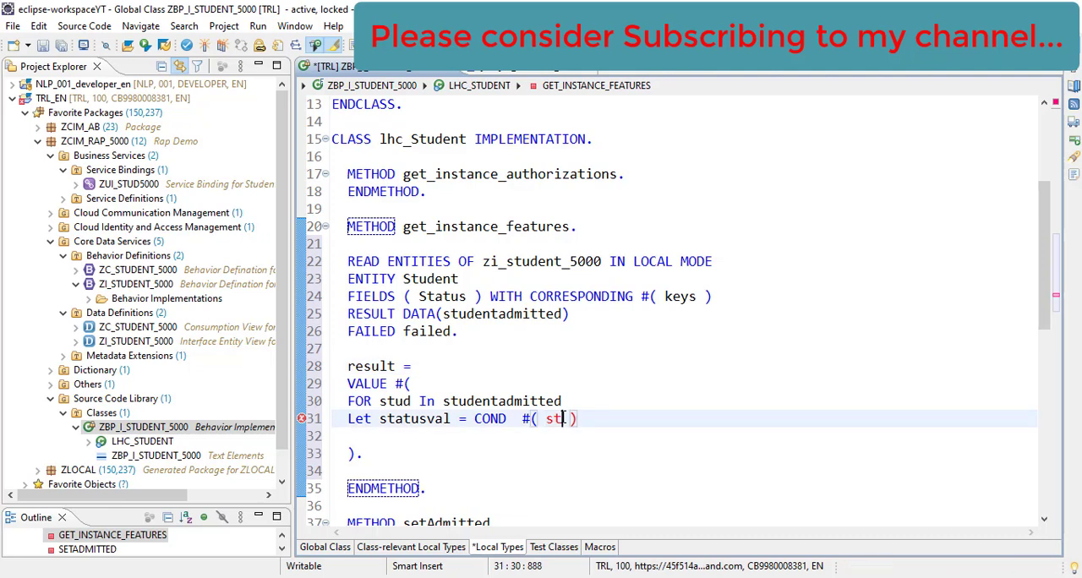
{"action": "type", "text": "WHEN"}
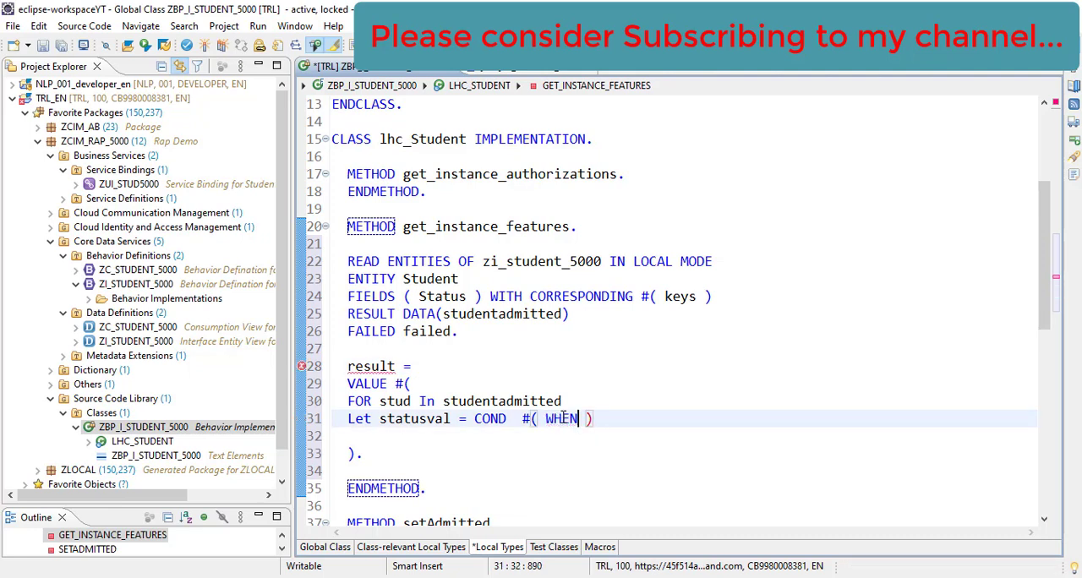
{"action": "type", "text": "stud"}
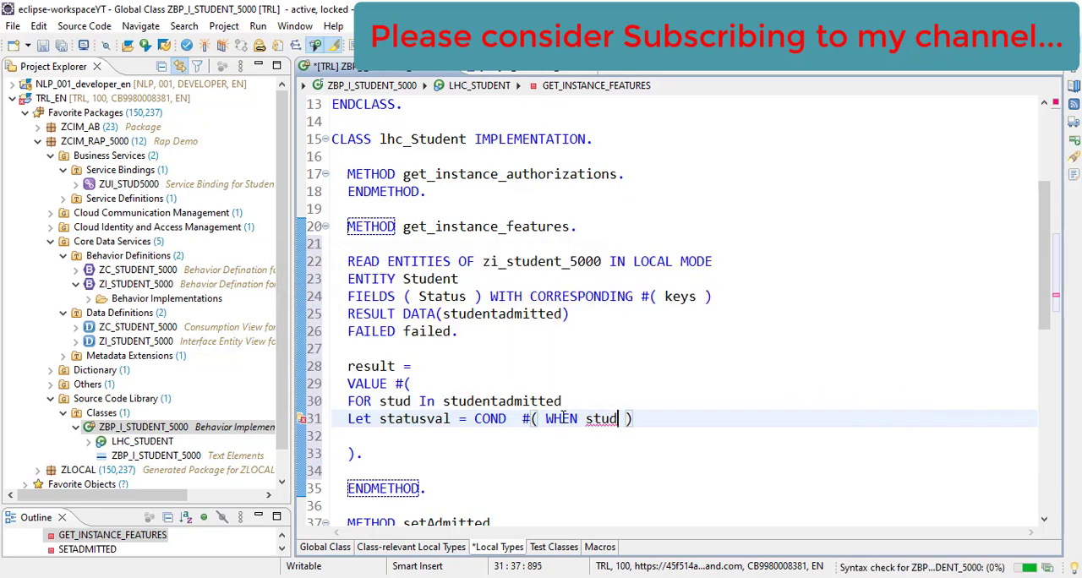
{"action": "type", "text": "-"}
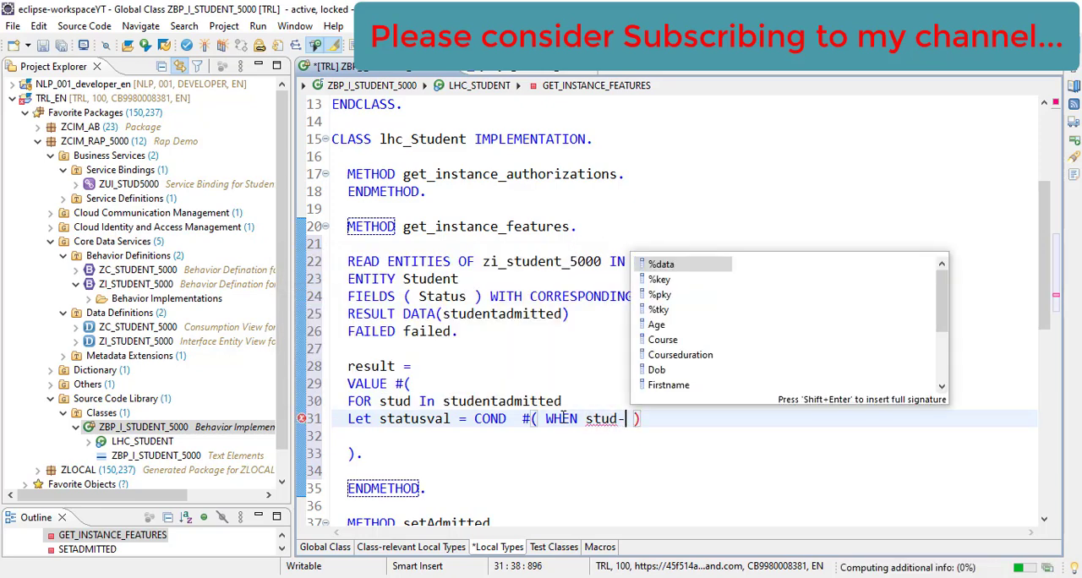
{"action": "type", "text": "s ="}
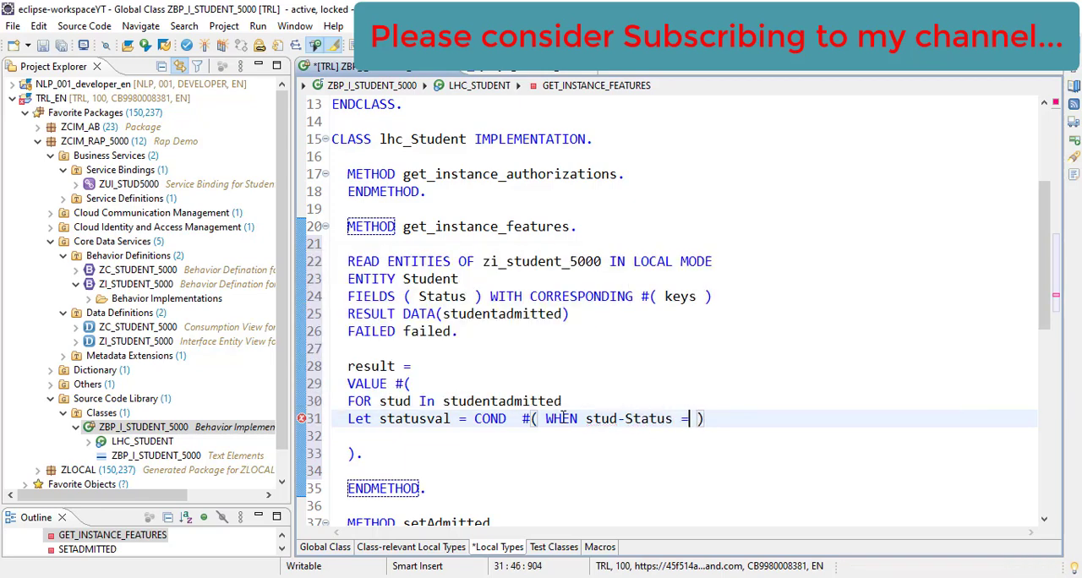
{"action": "type", "text": "abap_"}
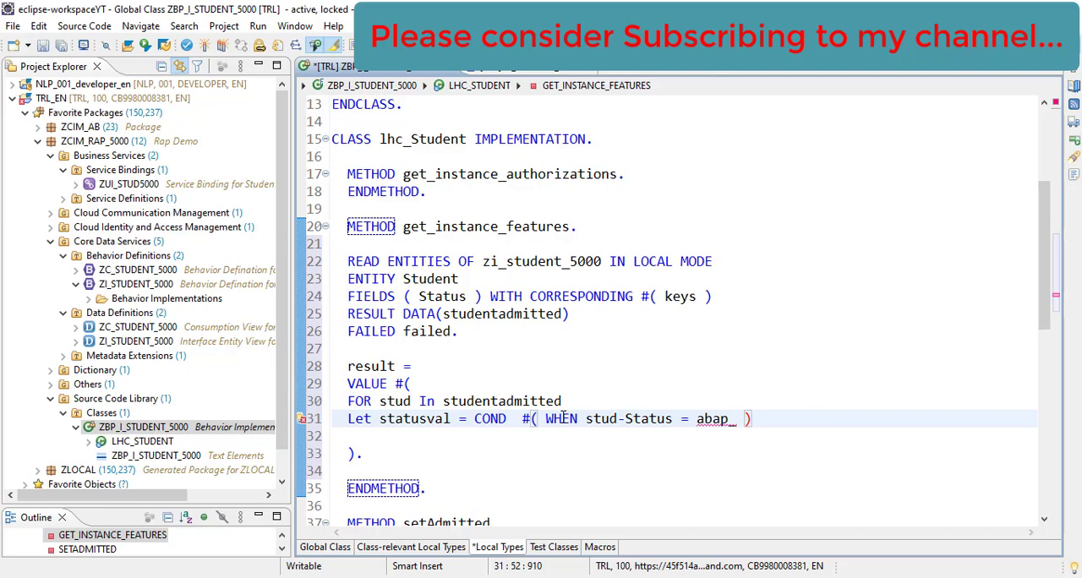
{"action": "type", "text": "true"}
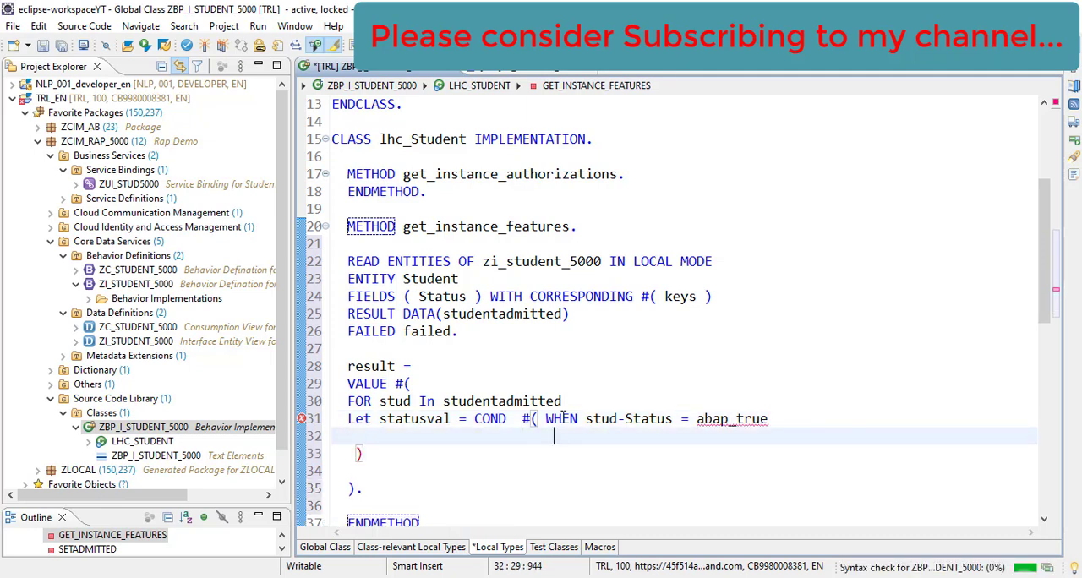
Complete COND with THEN if_abap_behv=>fc-o-disabled ELSE if_abap_behv=>fc-o-enabled
{"action": "type", "text": "THEN"}
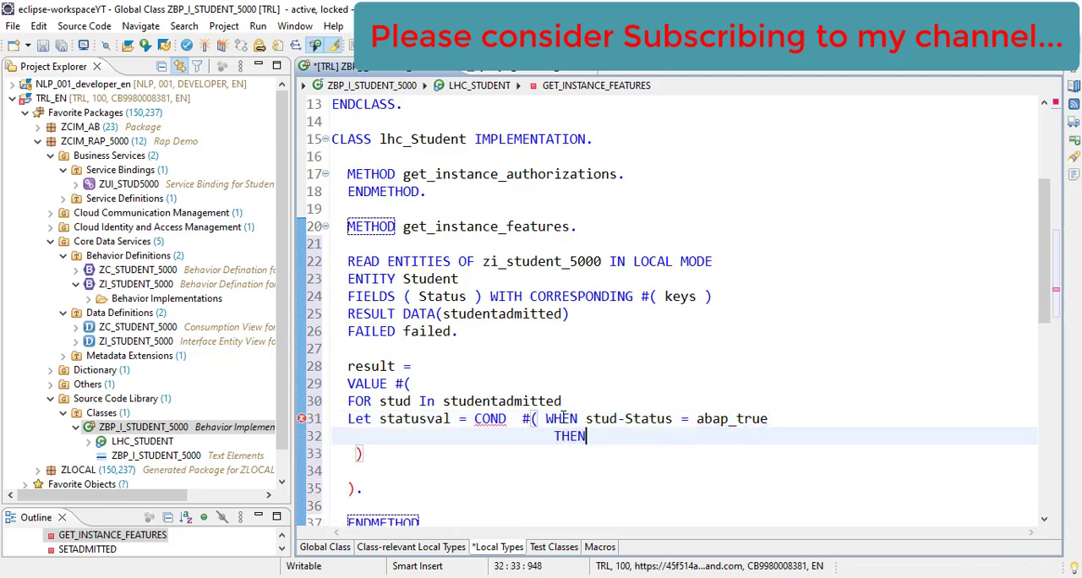
{"action": "type", "text": "if"}
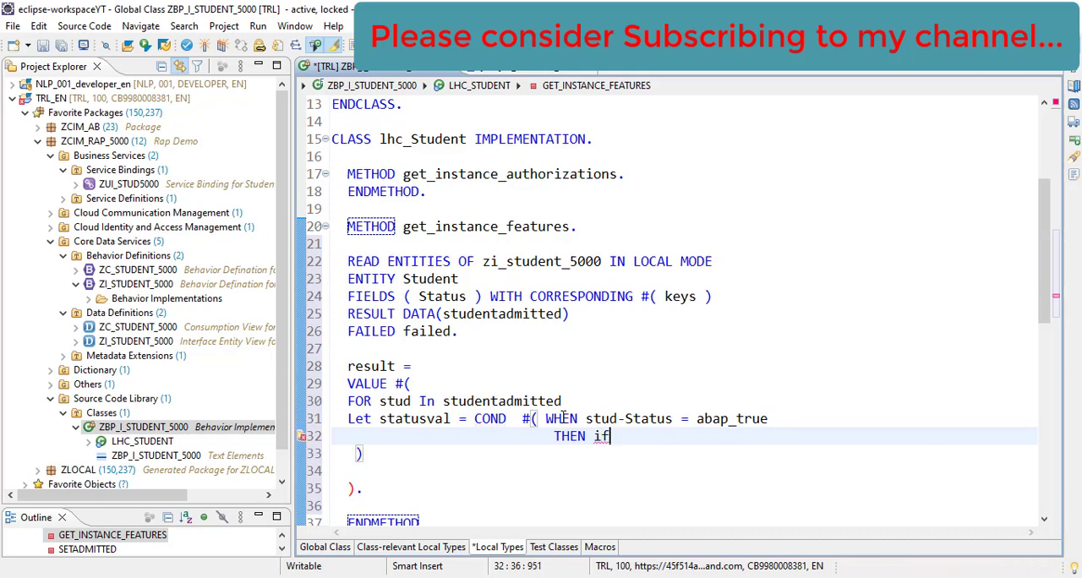
{"action": "type", "text": "_abap"}
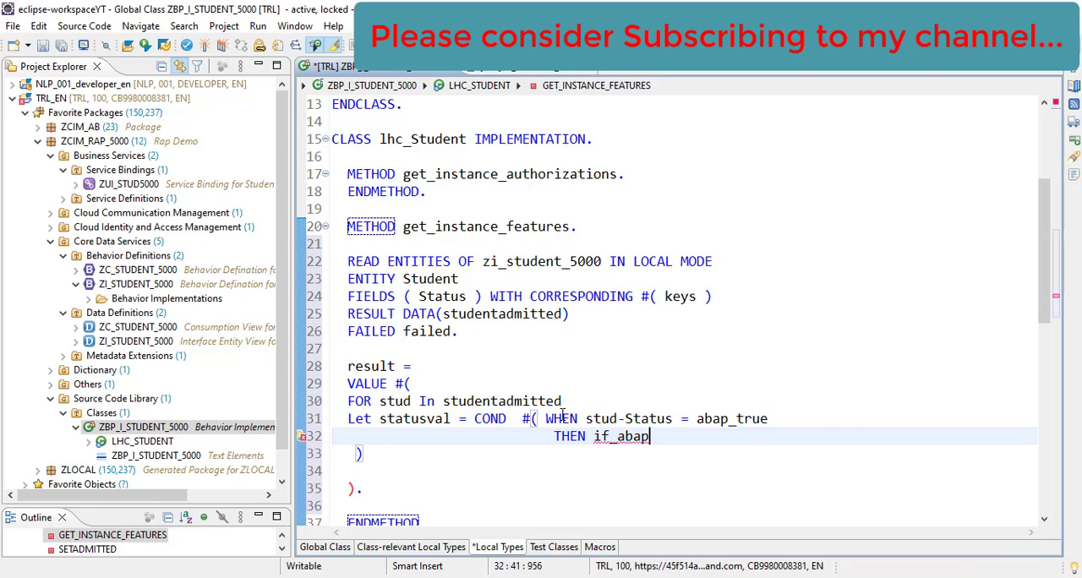
{"action": "type", "text": "_beh"}
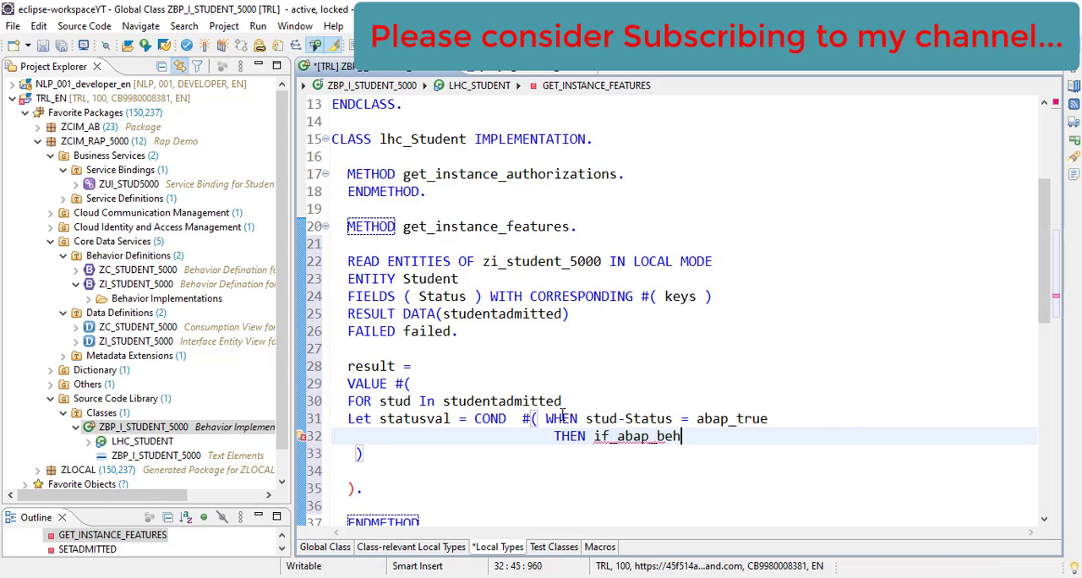
{"action": "type", "text": "if_abap_beh"}
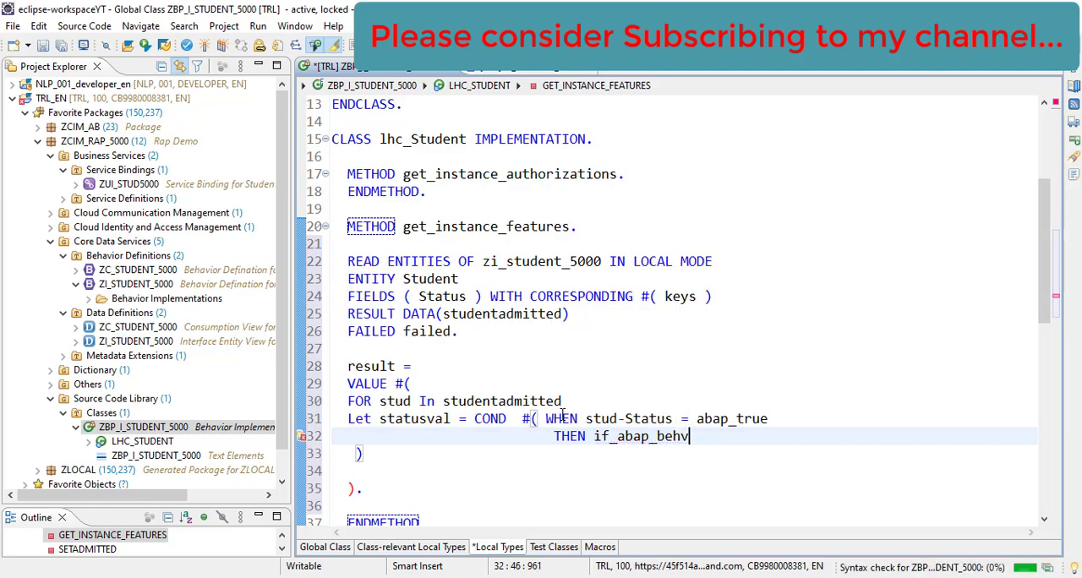
{"action": "type", "text": "=>"}
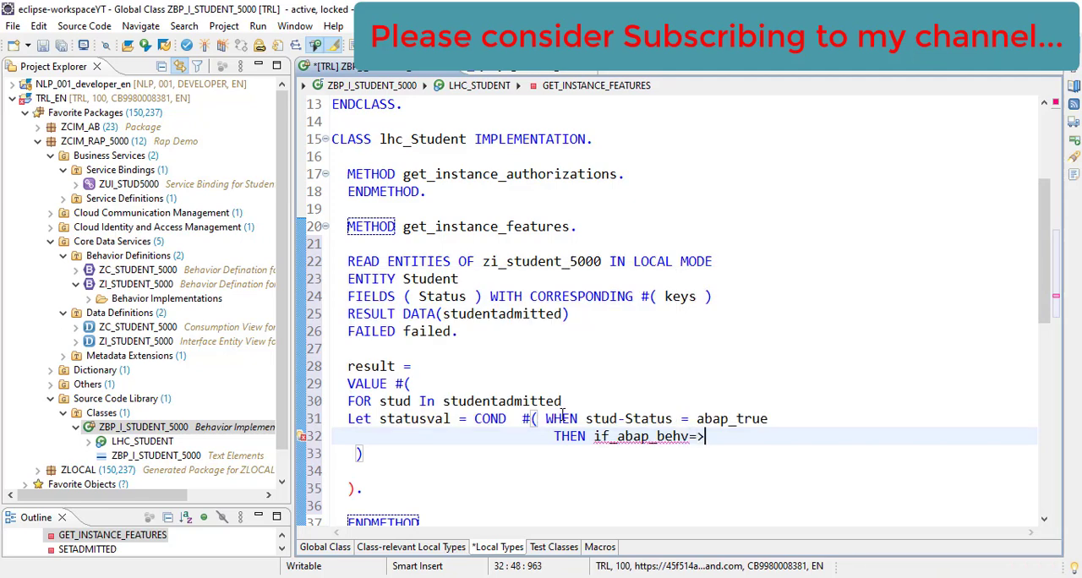
{"action": "type", "text": "fc"}
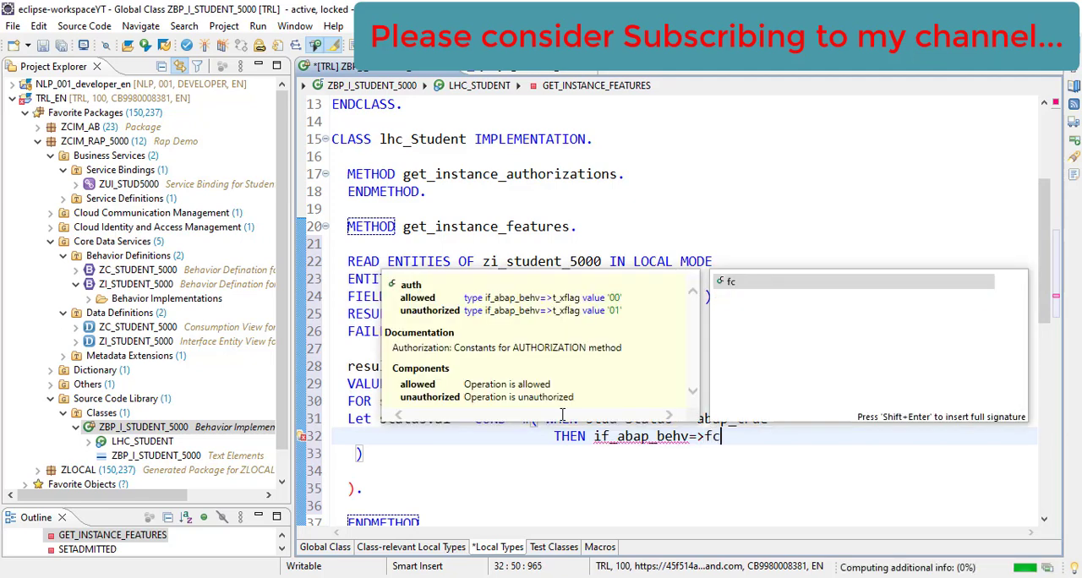
{"action": "type", "text": "_0"}
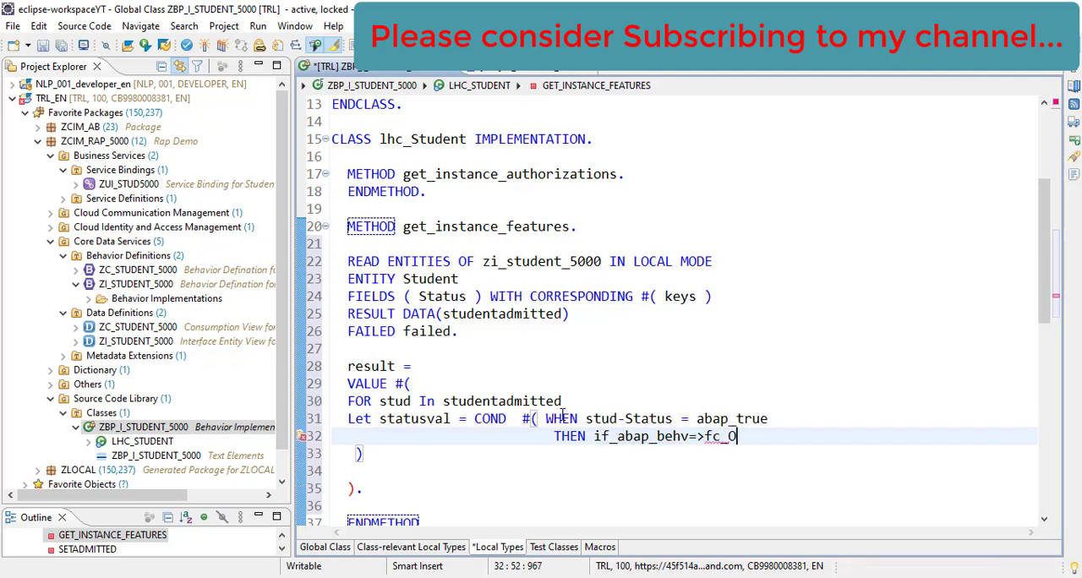
{"action": "type", "text": "-o"}
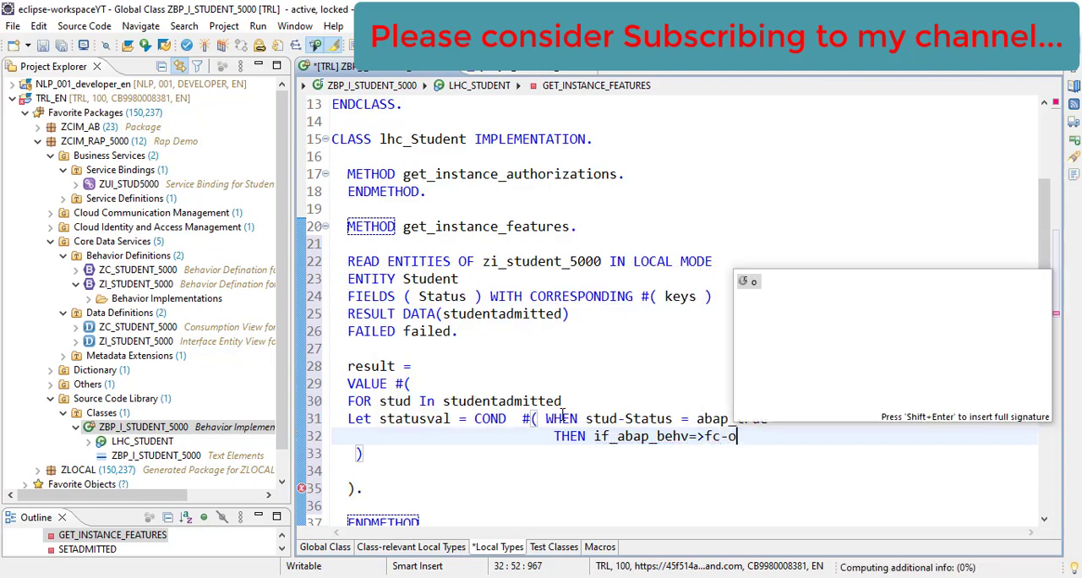
{"action": "type", "text": "-disabled"}
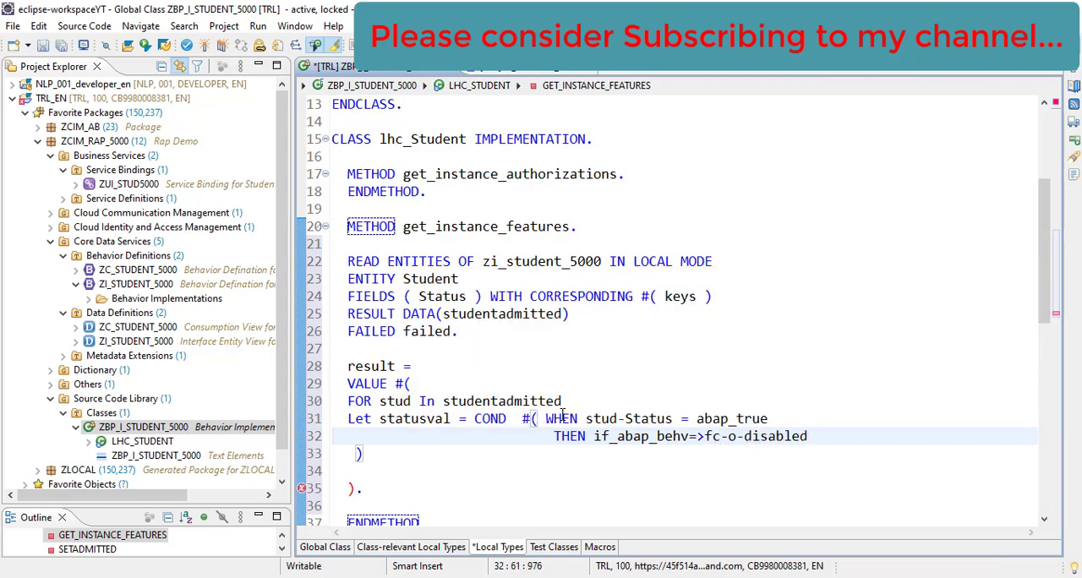
{"action": "type", "text": "else"}
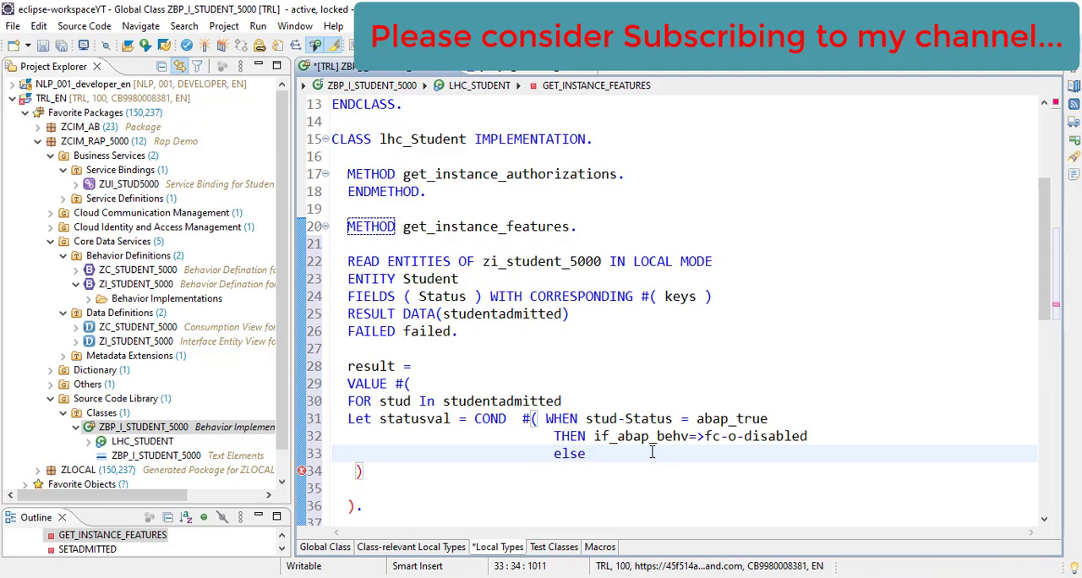
{"action": "double_click", "coordinate": [700, 436]}
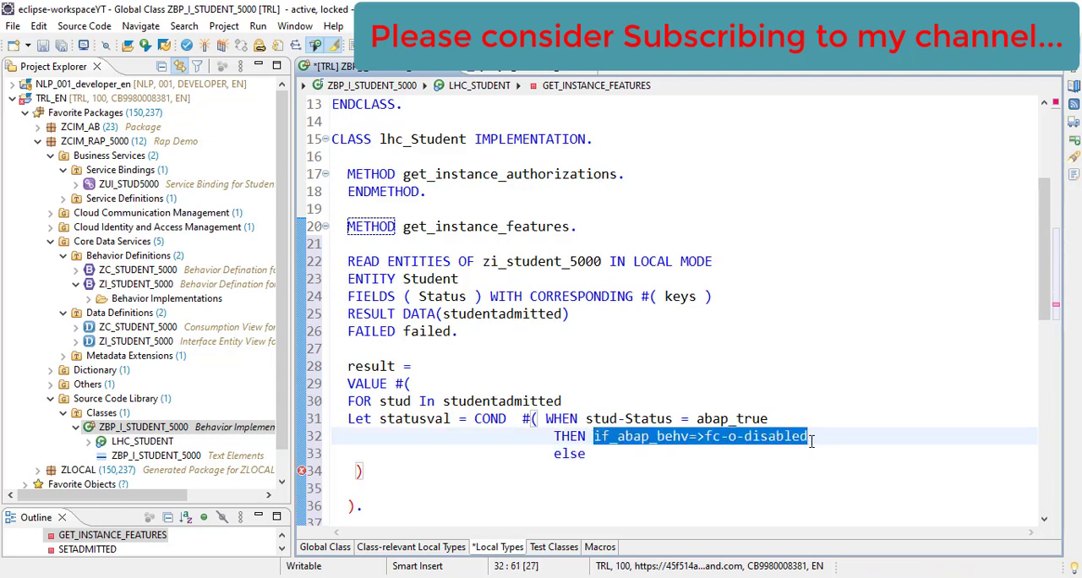
{"action": "type", "text": "if_abap_behv=>fc-o-disabled"}
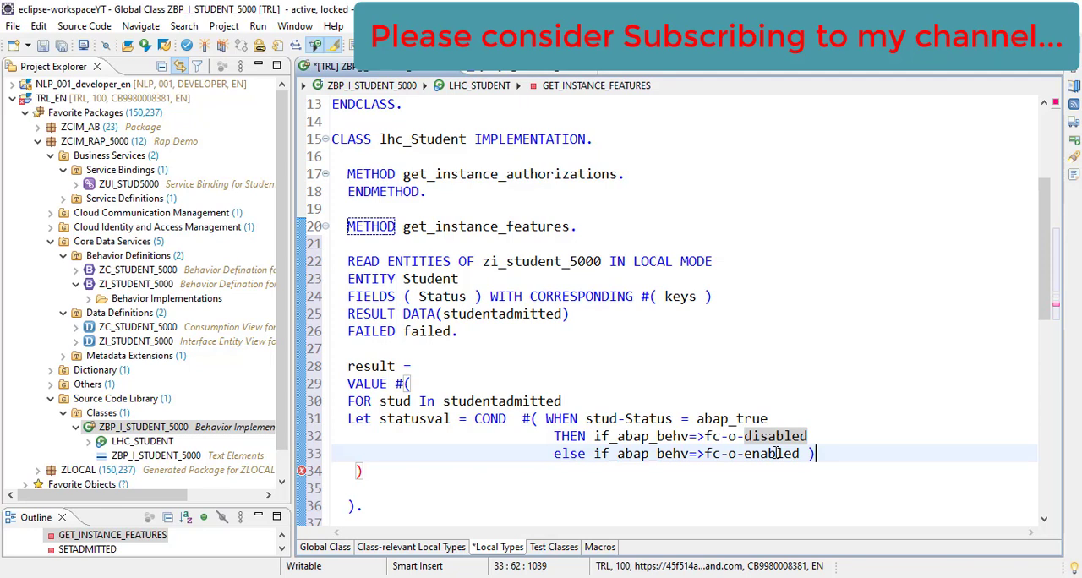
Start the IN clause row with %tky = stud-%tky
{"action": "key", "text": "enter"}
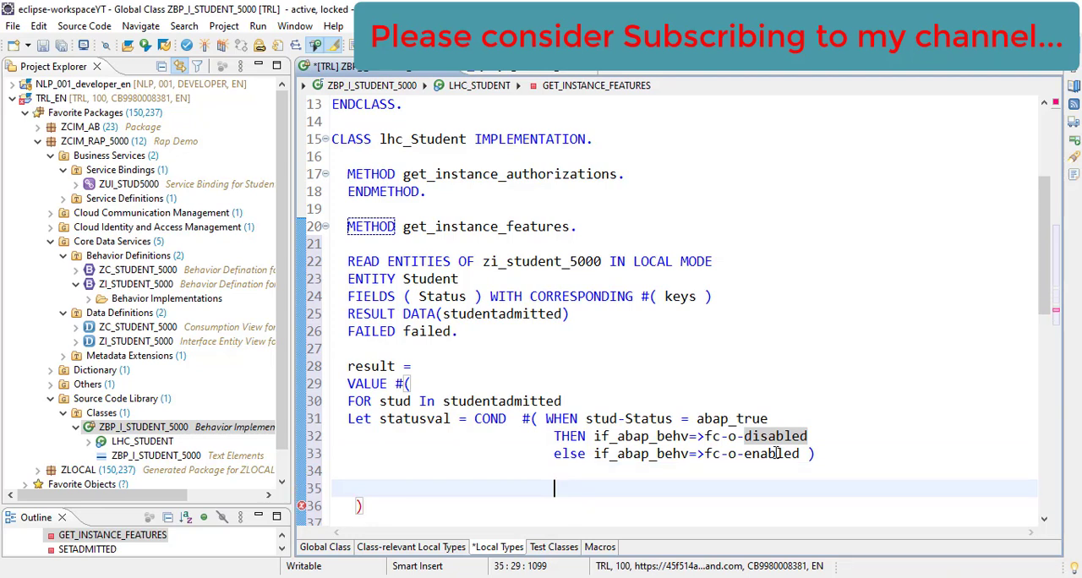
{"action": "type", "text": "In"}
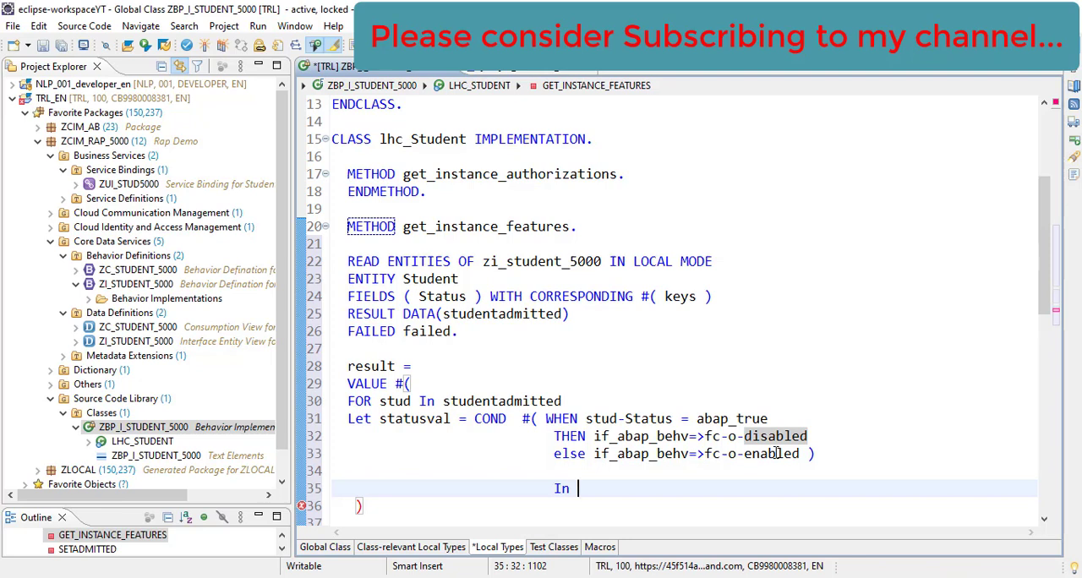
{"action": "type", "text": "( )"}
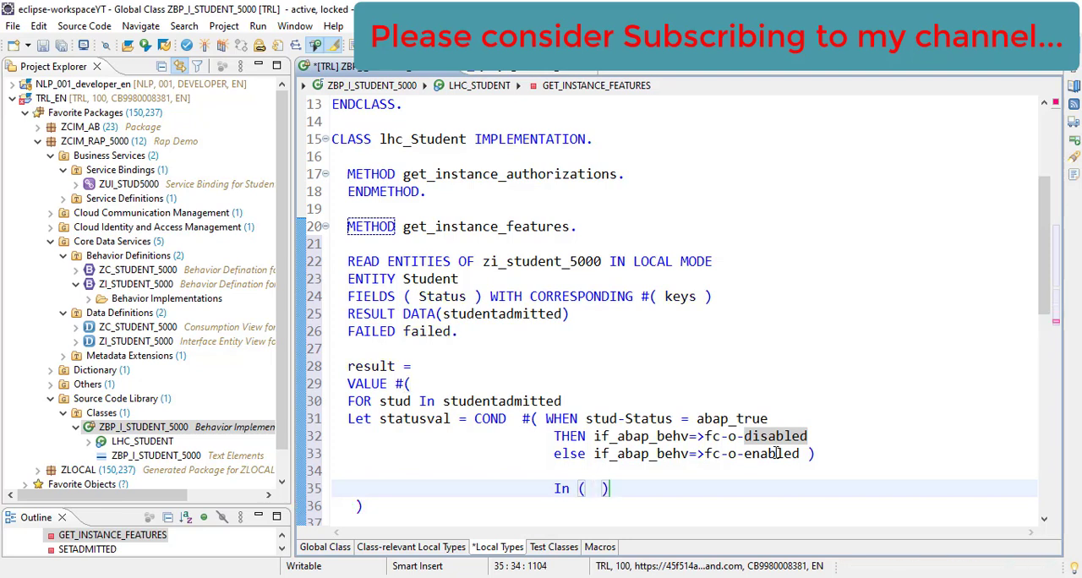
{"action": "type", "text": "%tk"}
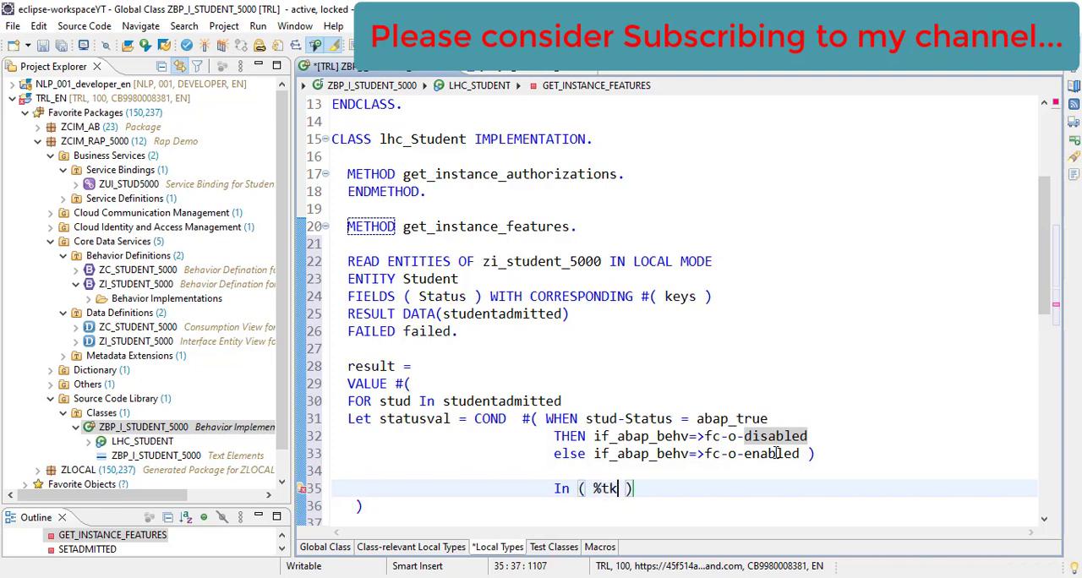
{"action": "type", "text": "y"}
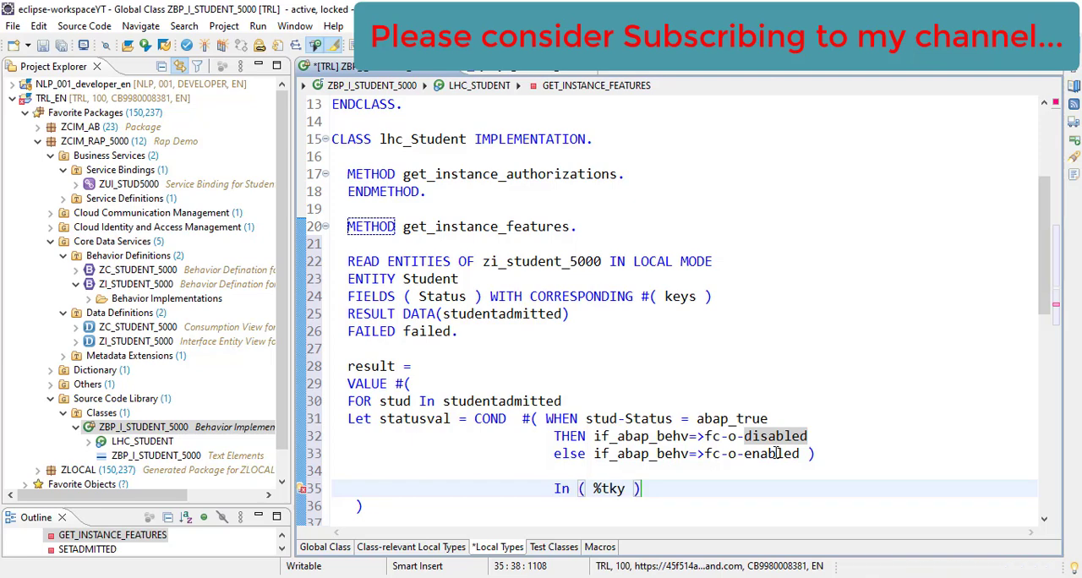
{"action": "type", "text": "stud"}
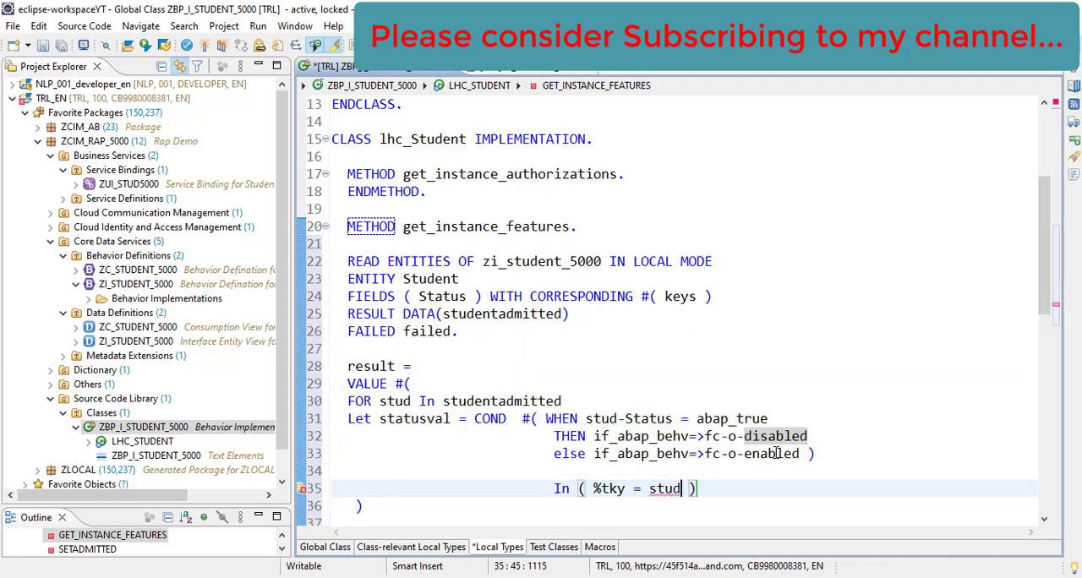
{"action": "type", "text": "-"}
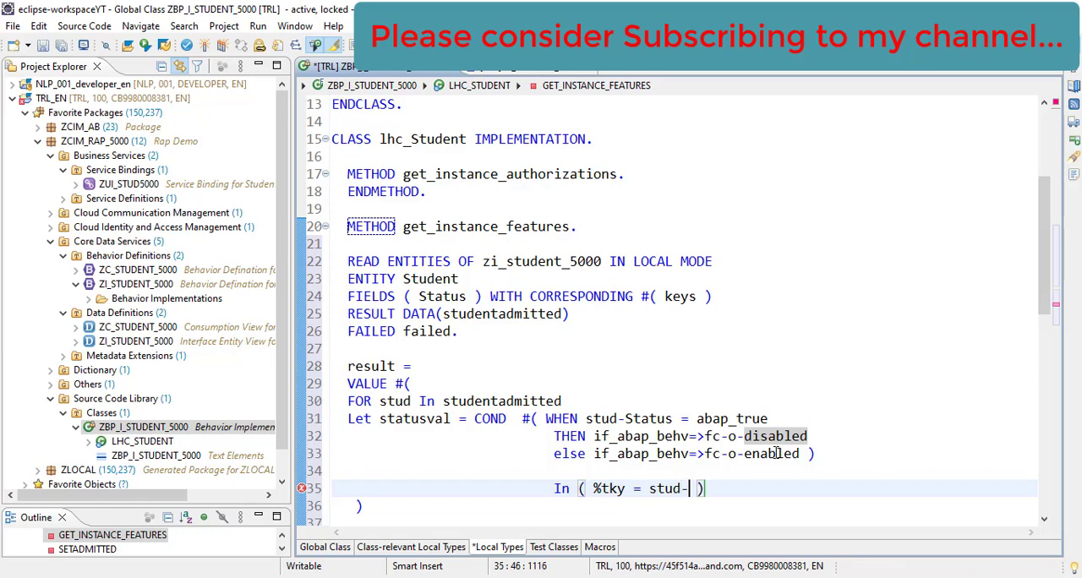
{"action": "type", "text": "%tky"}
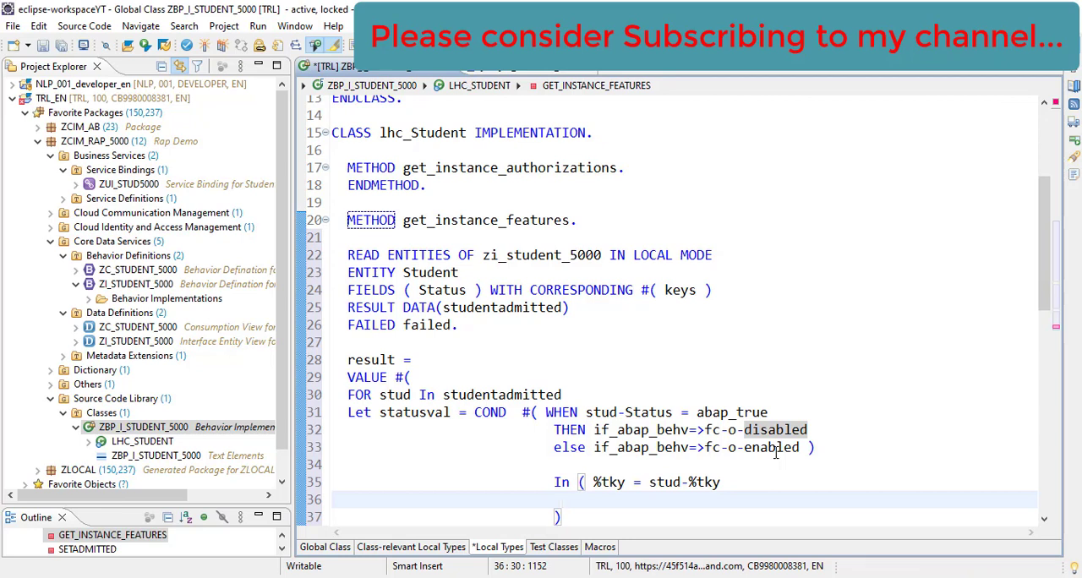
Add %action-setAdmitted = statusval to the result row
{"action": "type", "text": "%ac"}
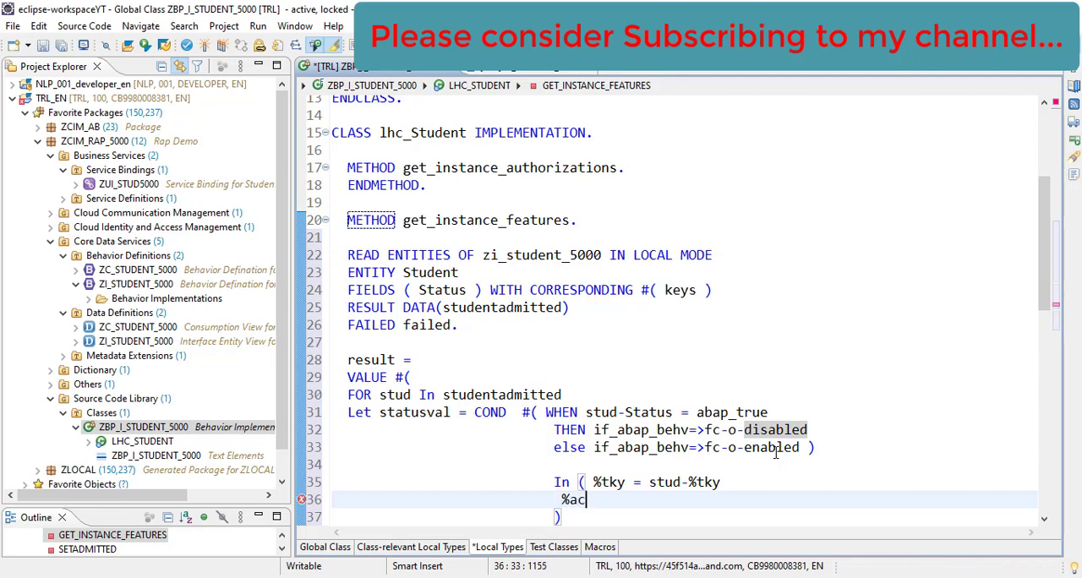
{"action": "type", "text": "tion"}
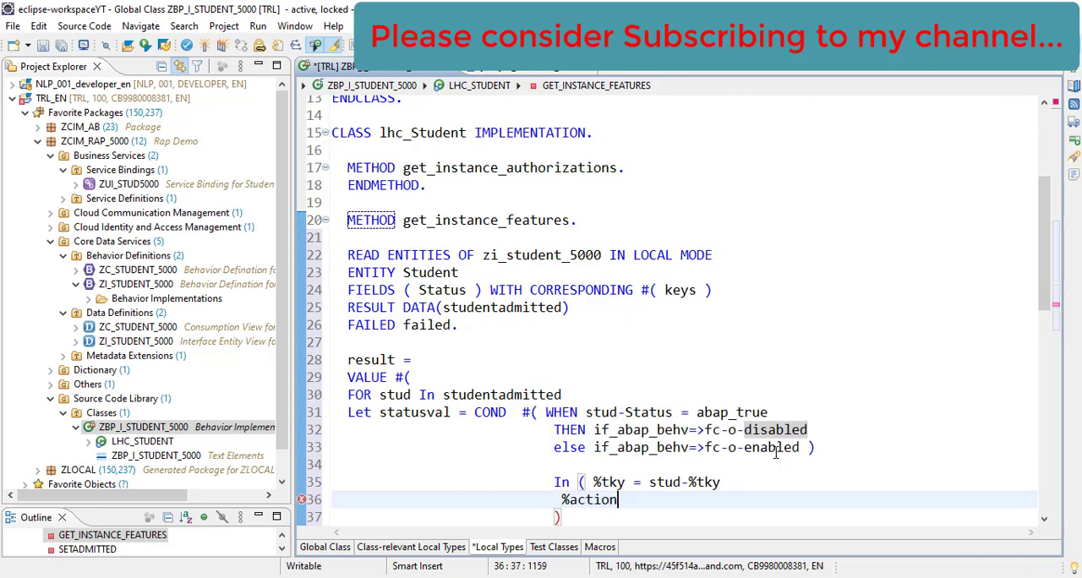
{"action": "type", "text": "-setAdmitted ="}
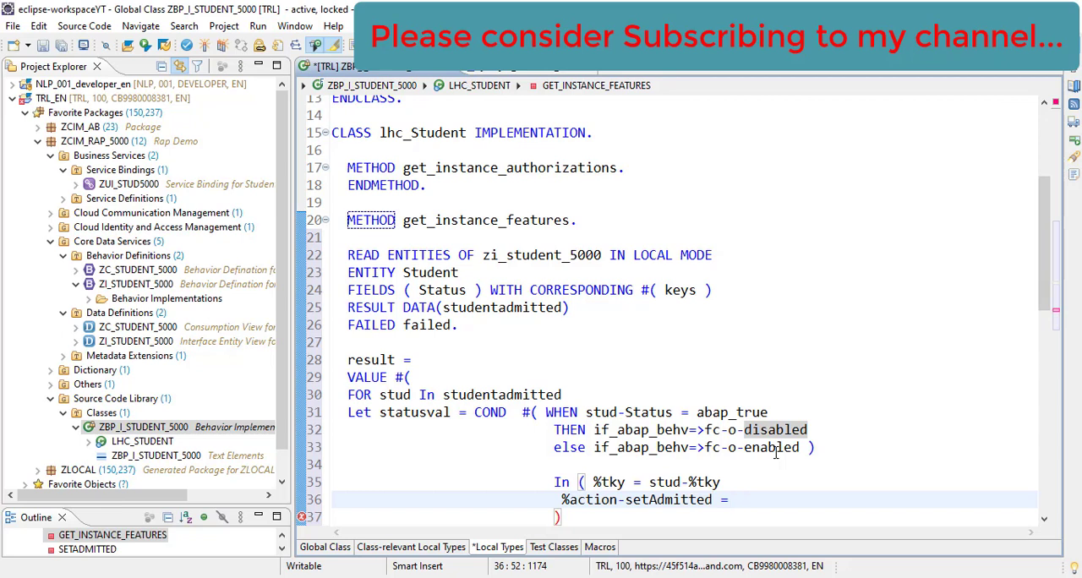
{"action": "type", "text": "stat"}
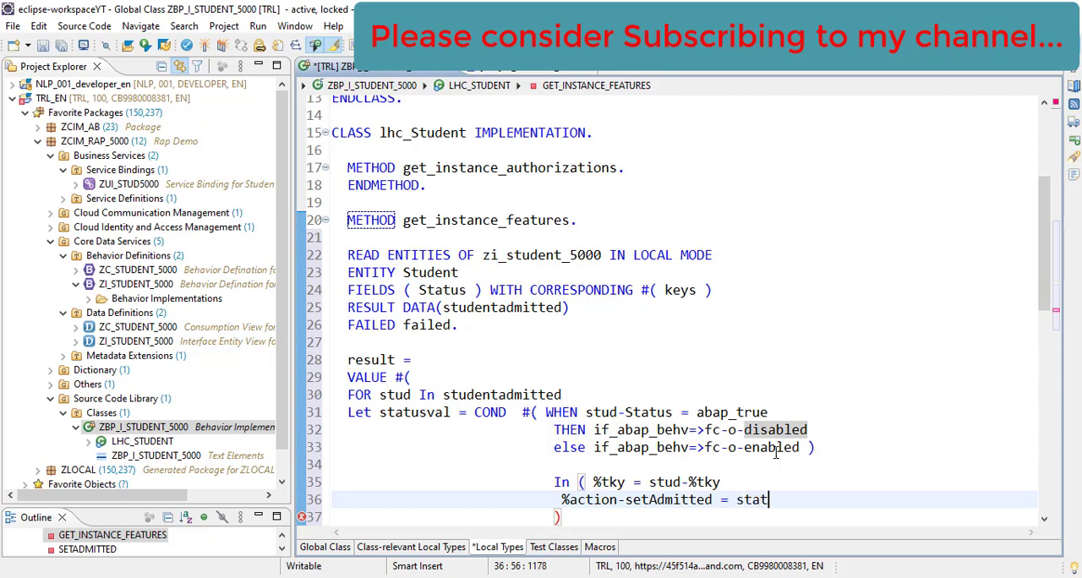
{"action": "type", "text": "usval"}
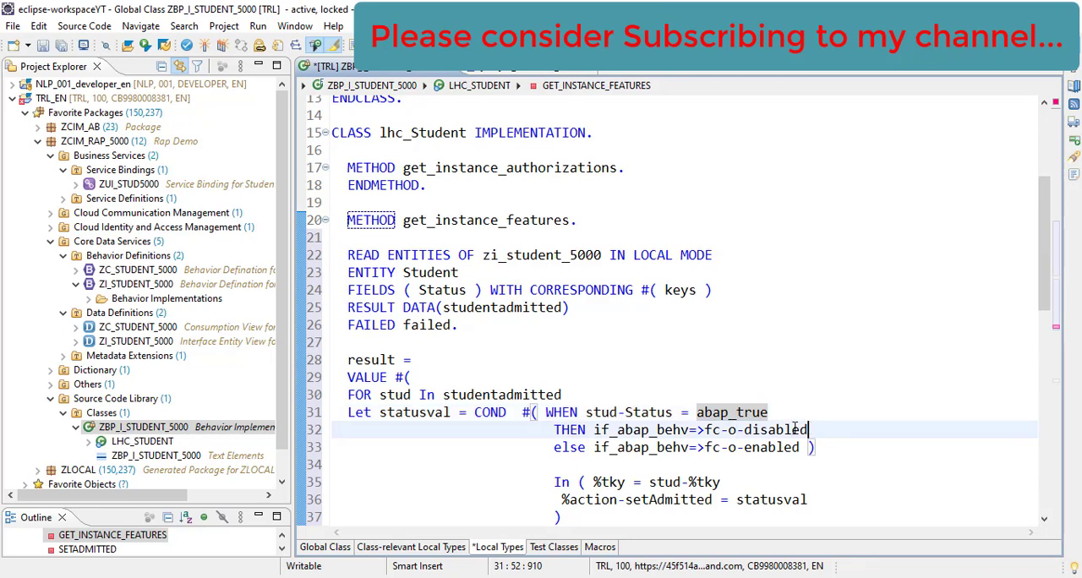
{"action": "double_click", "coordinate": [726, 430]}
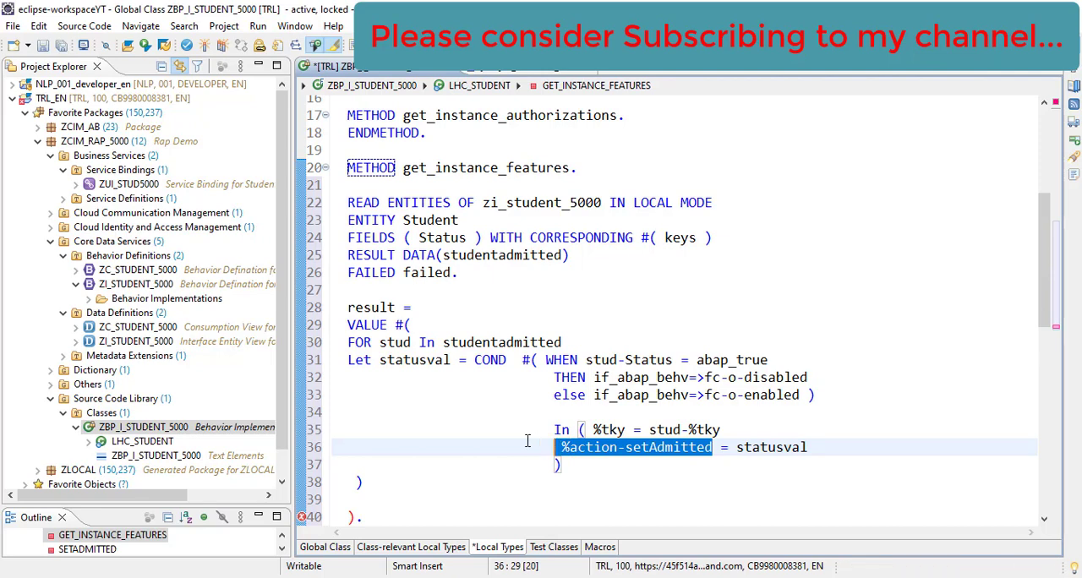
End the result statement with a period, activate, and switch to the Fiori preview
{"action": "scroll", "scroll_direction": "down", "scroll_amount": 3}
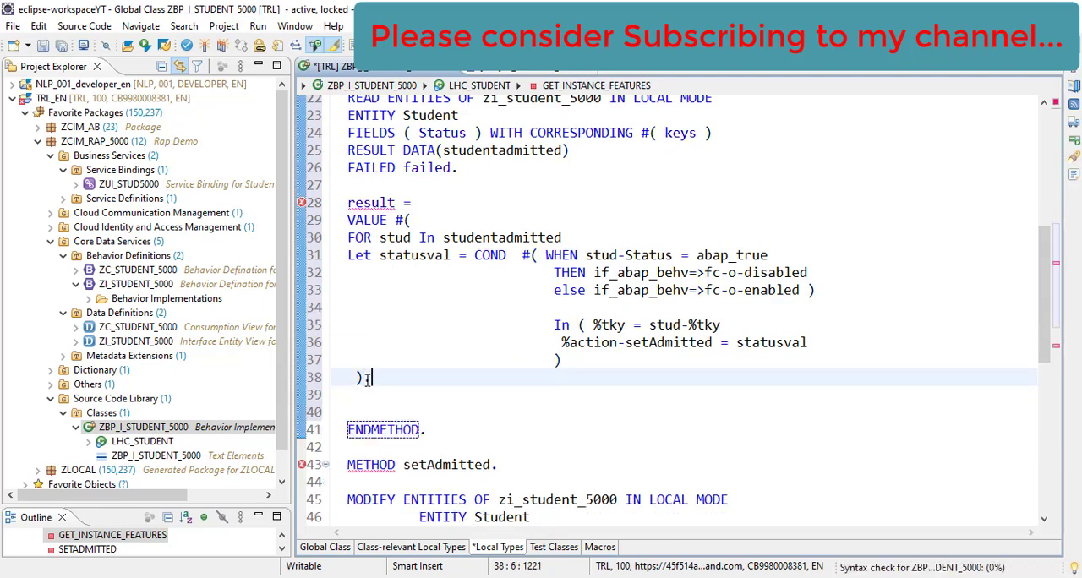
{"action": "type", "text": "."}
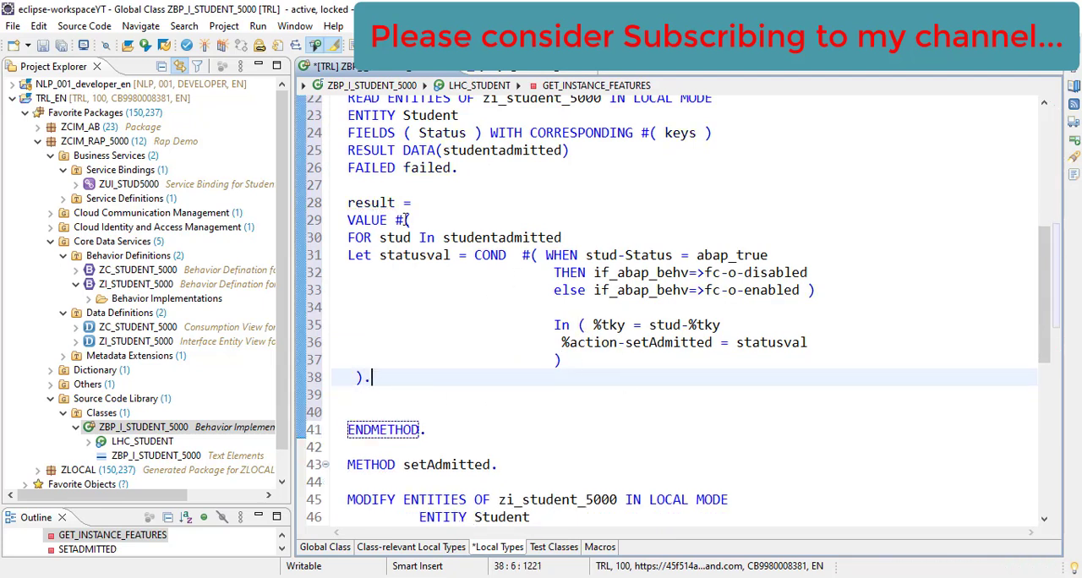
{"action": "right_click", "coordinate": [380, 377]}
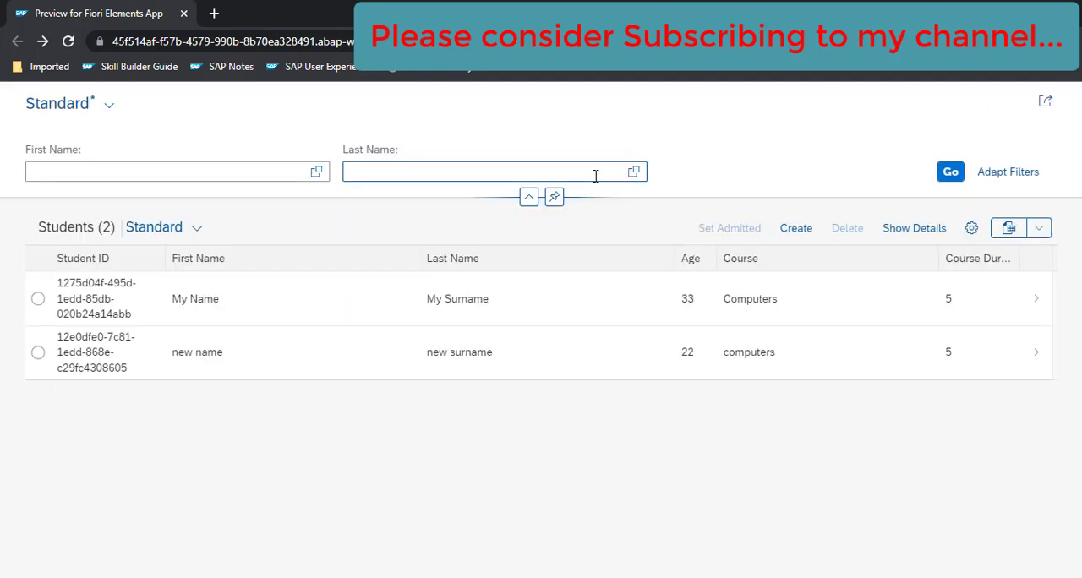
Show student details and select My Name then new name to see Set Admitted disabled then enabled
{"action": "left_click", "coordinate": [913, 228]}
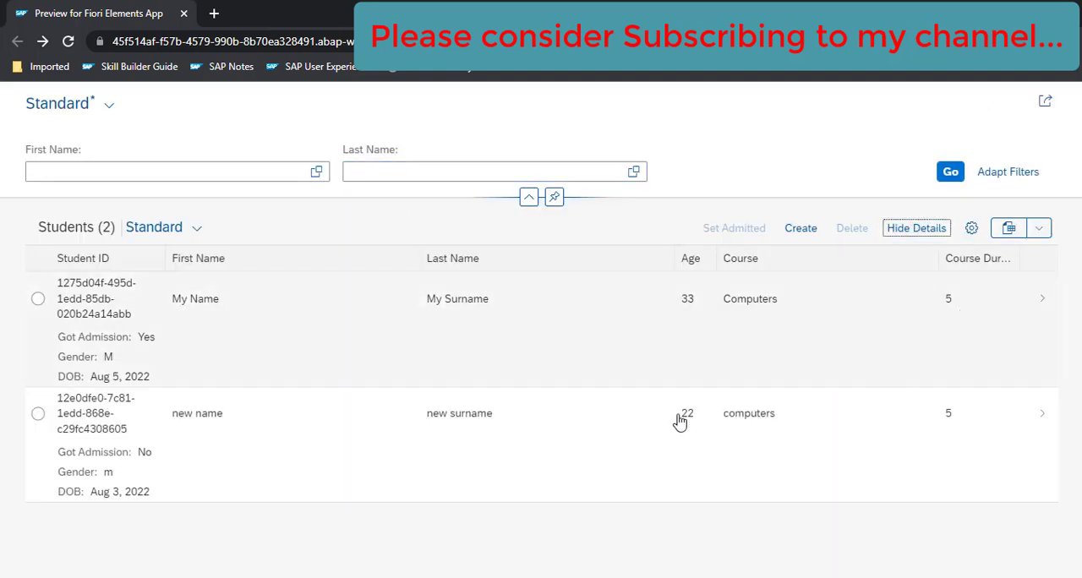
{"action": "mouse_move", "coordinate": [134, 324]}
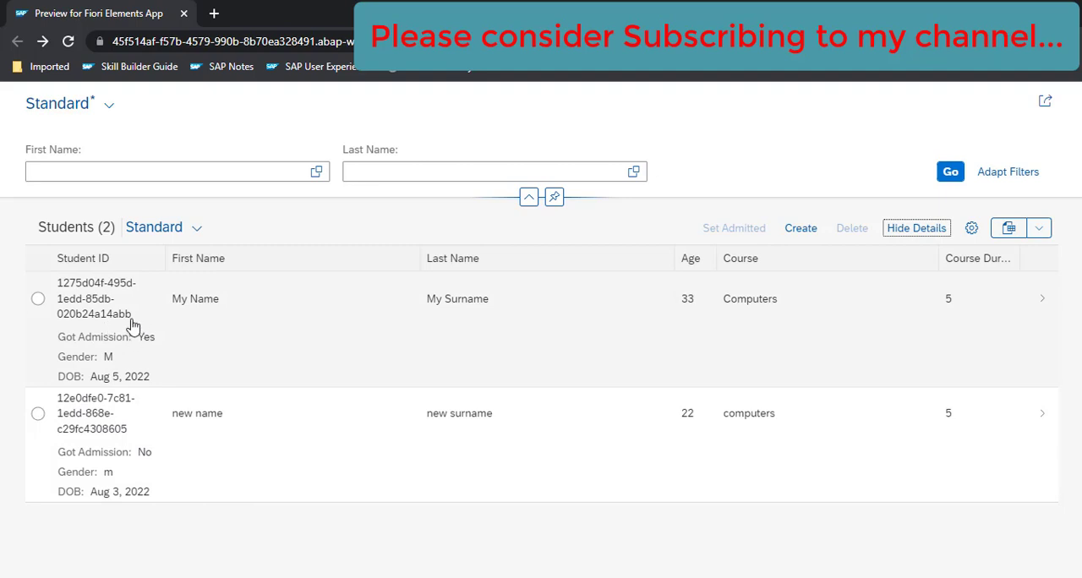
{"action": "mouse_move", "coordinate": [179, 351]}
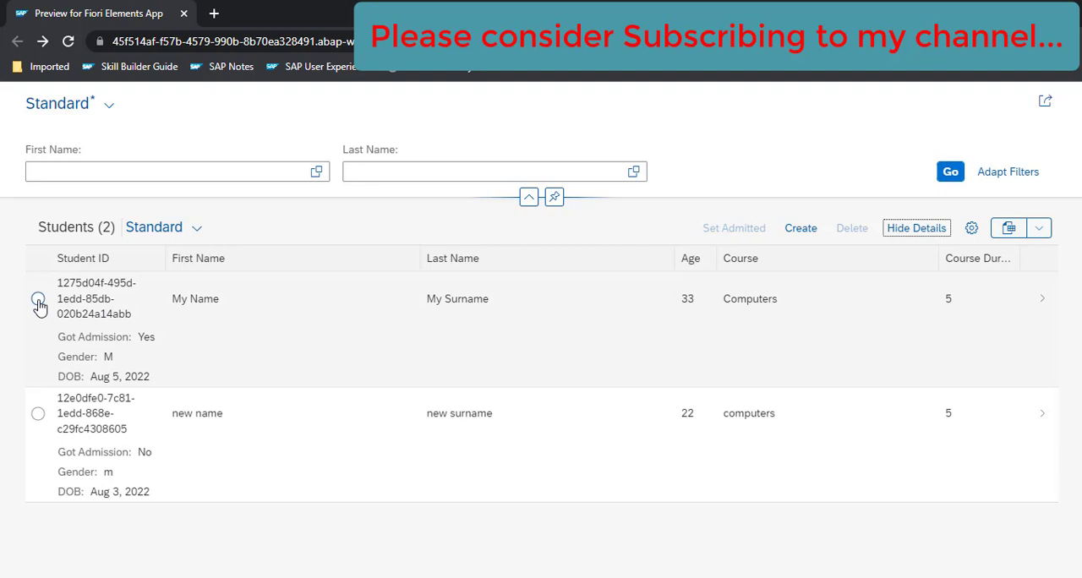
{"action": "left_click", "coordinate": [37, 298]}
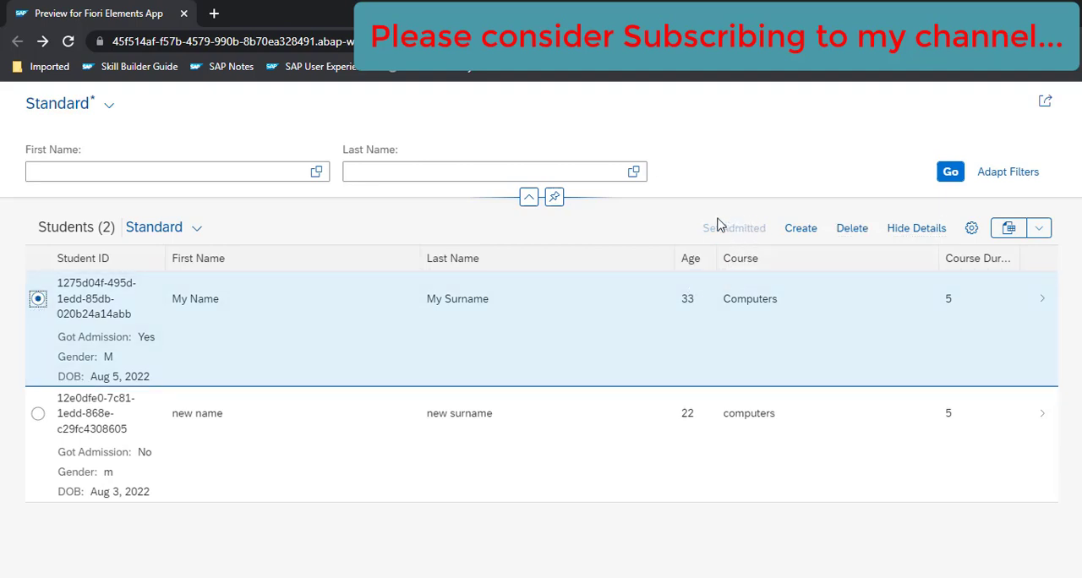
{"action": "mouse_move", "coordinate": [727, 226]}
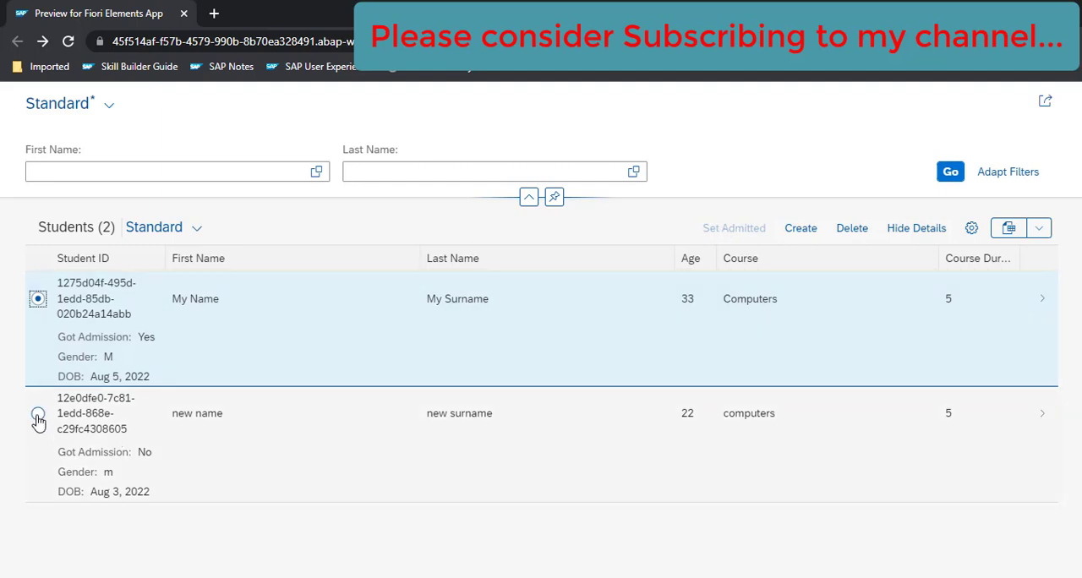
{"action": "left_click", "coordinate": [37, 413]}
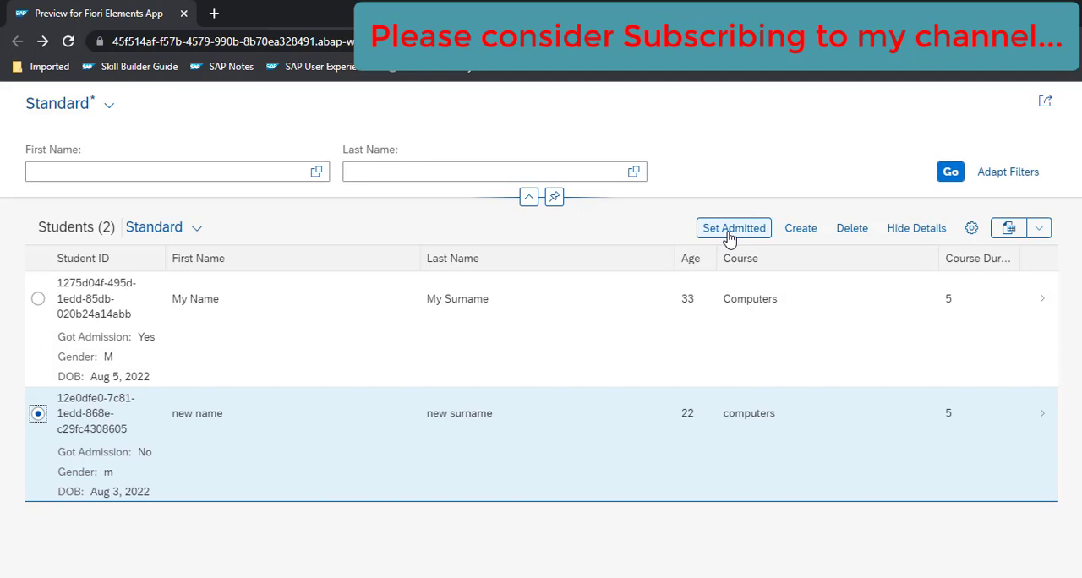
Run Set Admitted on the selected 'new name' row so its admission shows Yes
{"action": "left_click", "coordinate": [734, 228]}
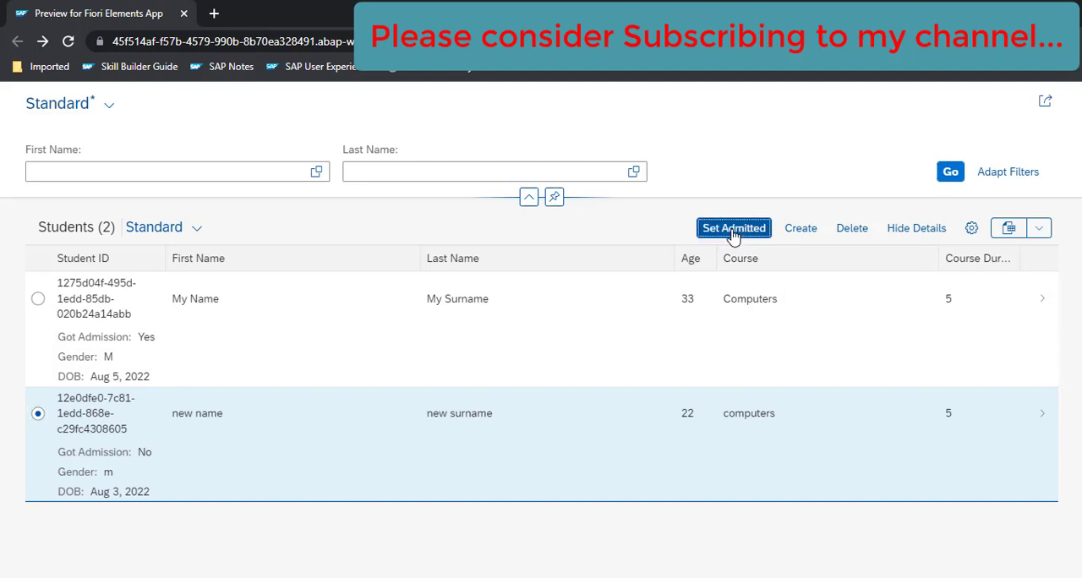
{"action": "left_click", "coordinate": [733, 229]}
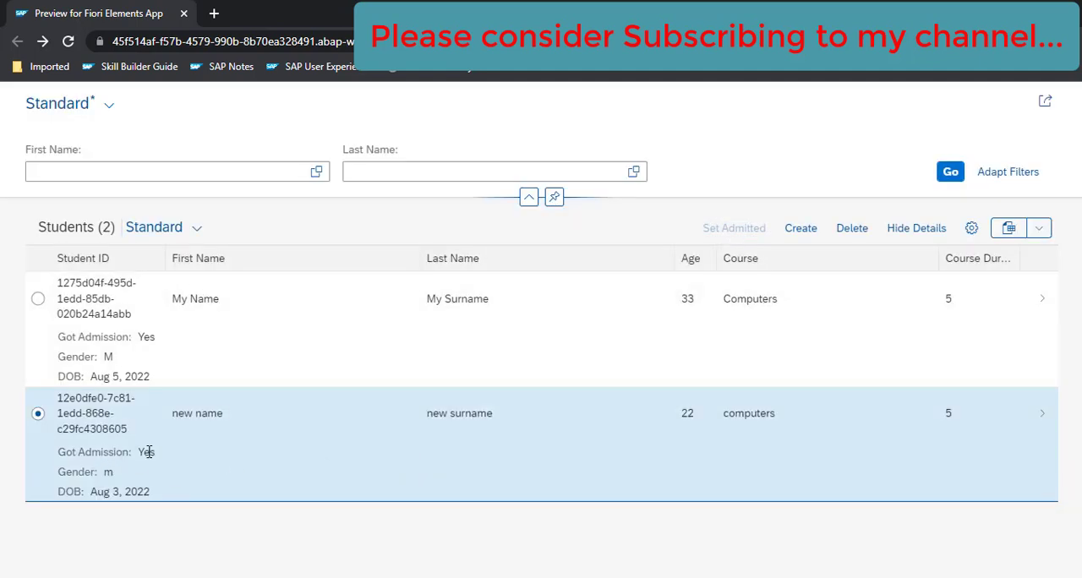
{"action": "double_click", "coordinate": [145, 451]}
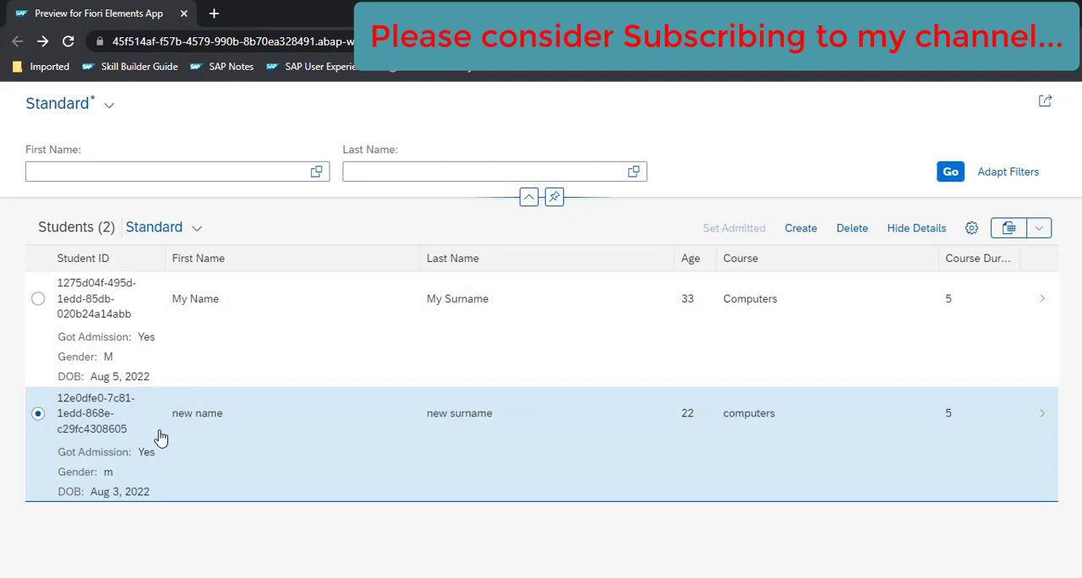
{"action": "mouse_move", "coordinate": [164, 456]}
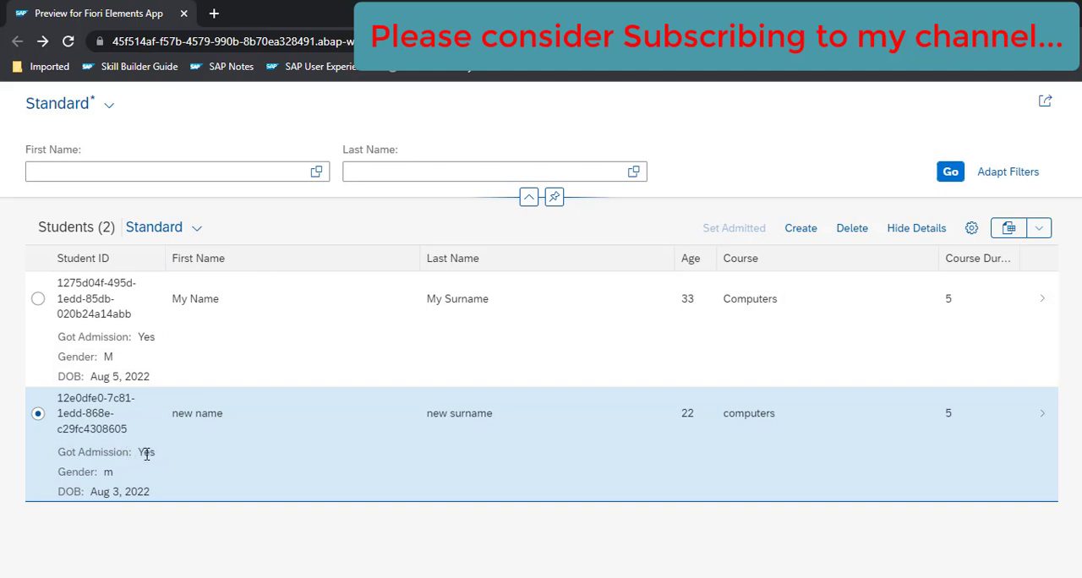
{"action": "left_click", "coordinate": [38, 298]}
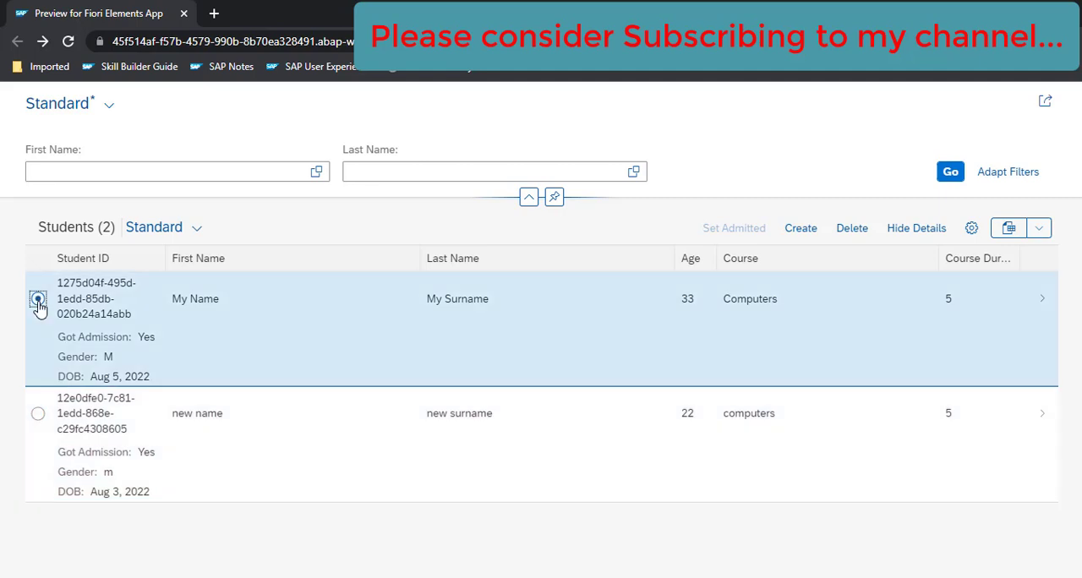
{"action": "left_click", "coordinate": [37, 298]}
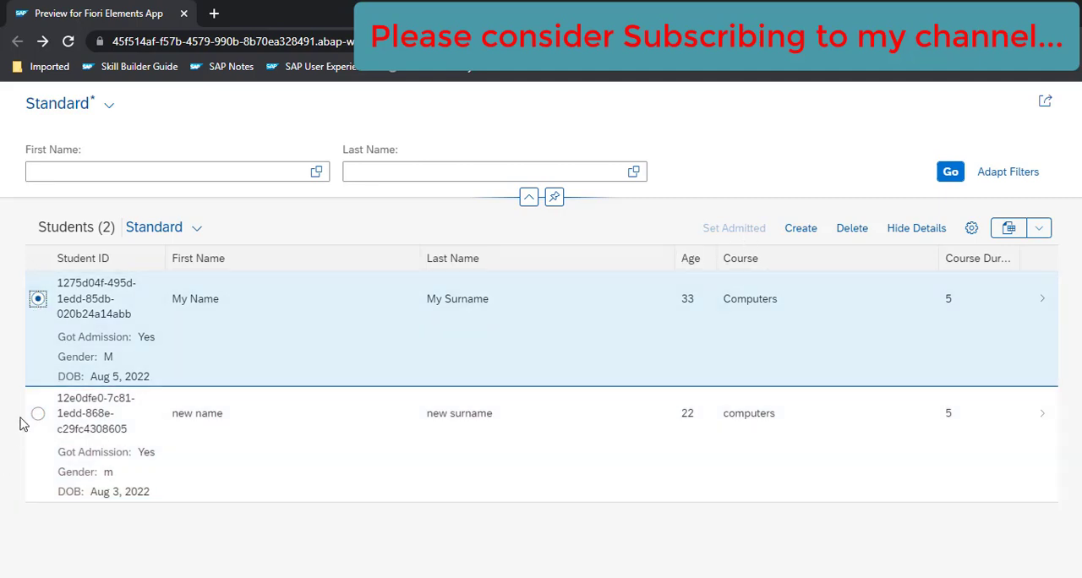
{"action": "left_click", "coordinate": [37, 412]}
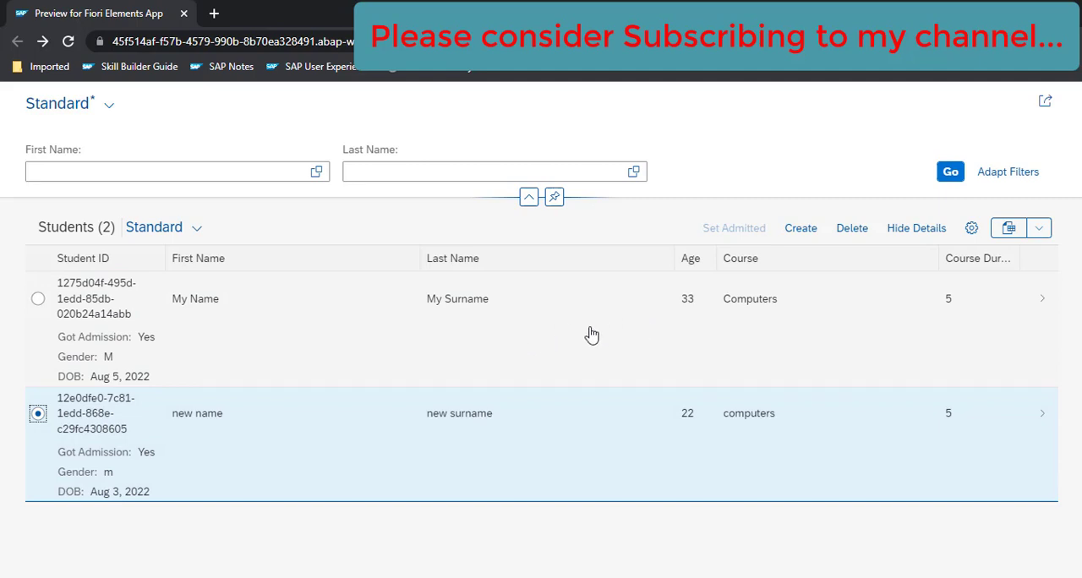
{"action": "mouse_move", "coordinate": [697, 251]}
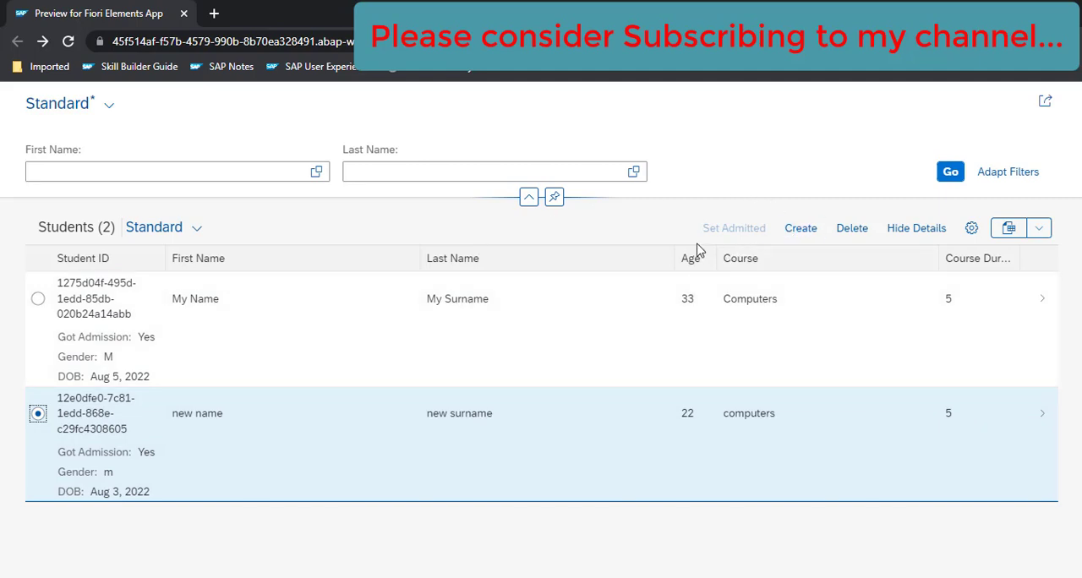
{"action": "mouse_move", "coordinate": [688, 216]}
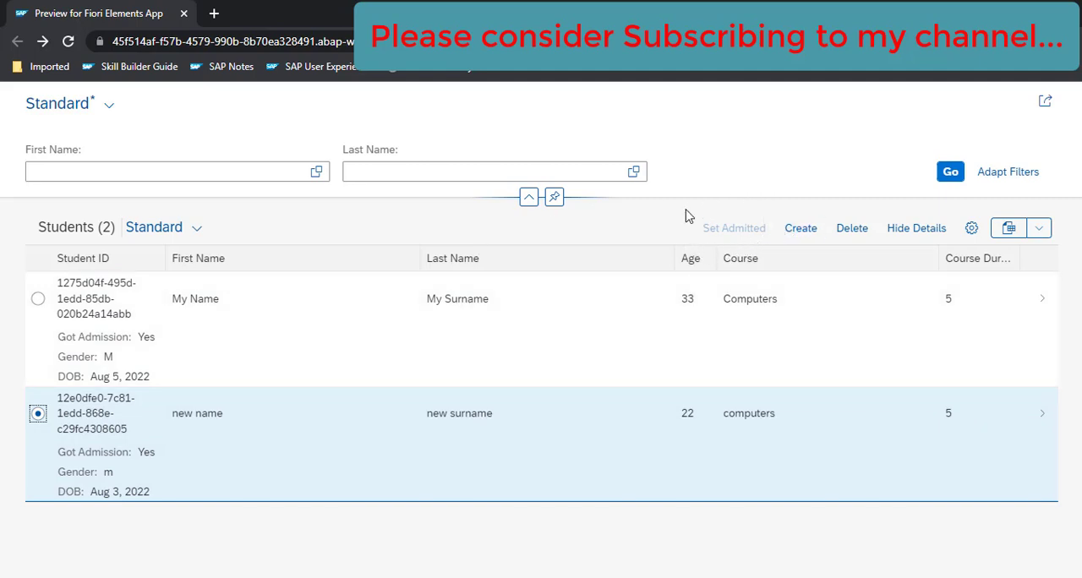
{"action": "mouse_move", "coordinate": [736, 230]}
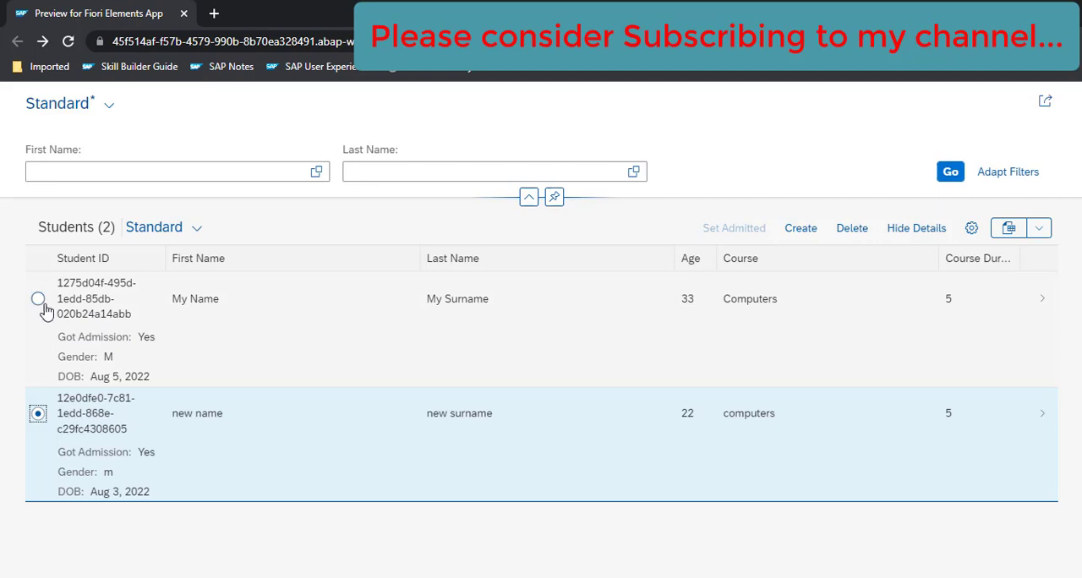
{"action": "mouse_move", "coordinate": [537, 345]}
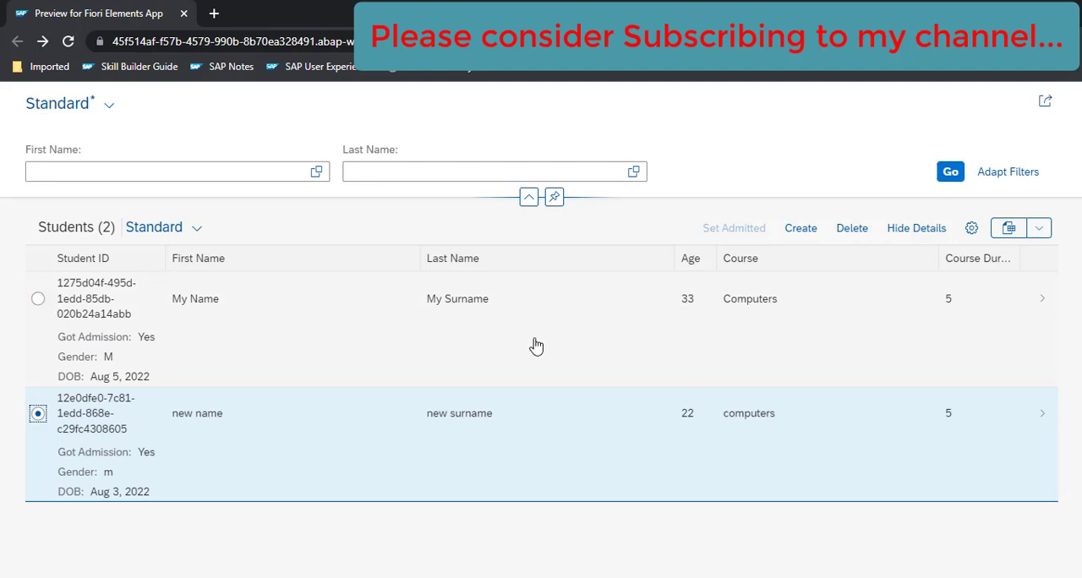